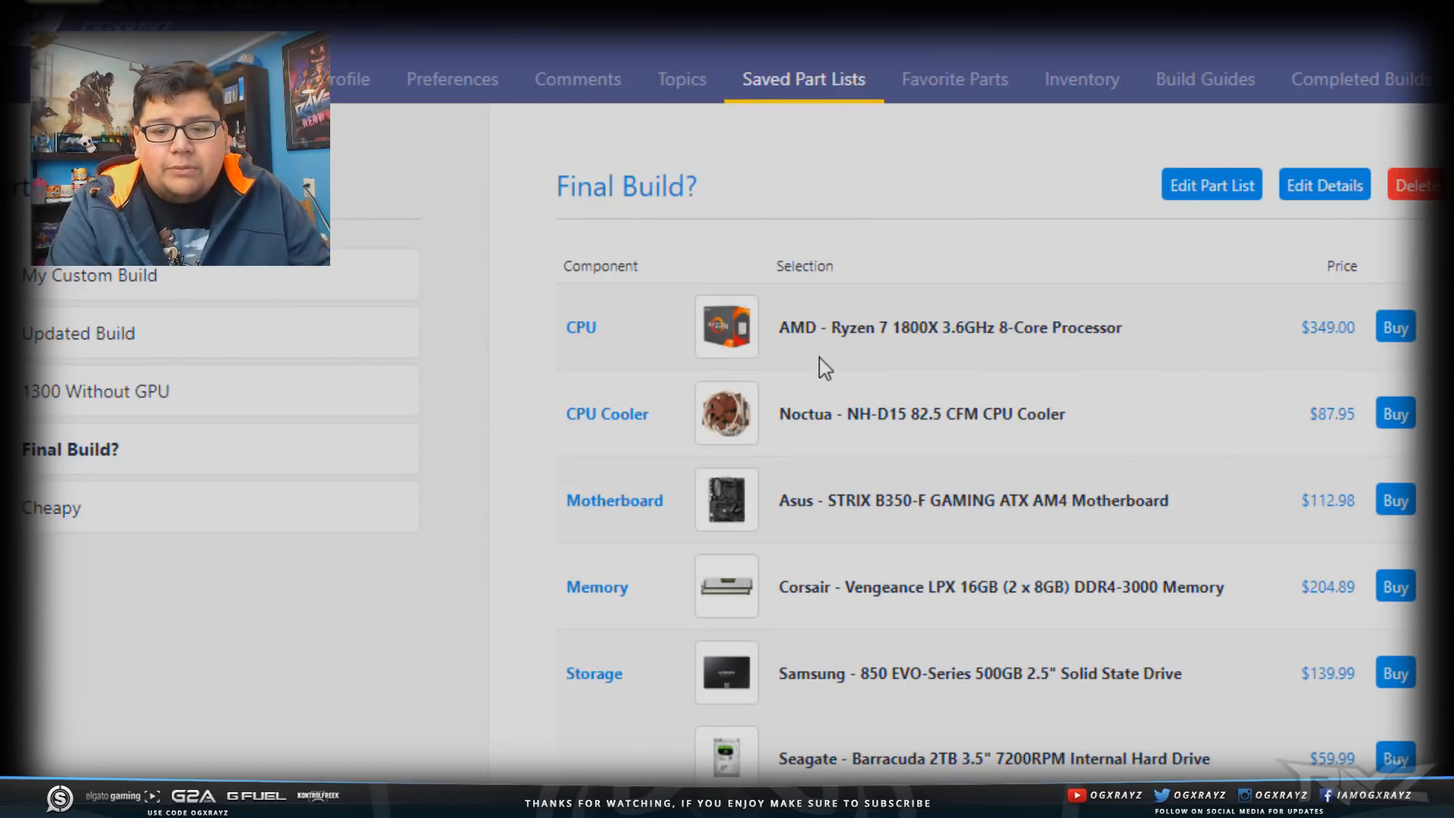
Scroll the 'Final Build?' list from the CPU row down through the case and power supply rows.
scroll("down", 3)
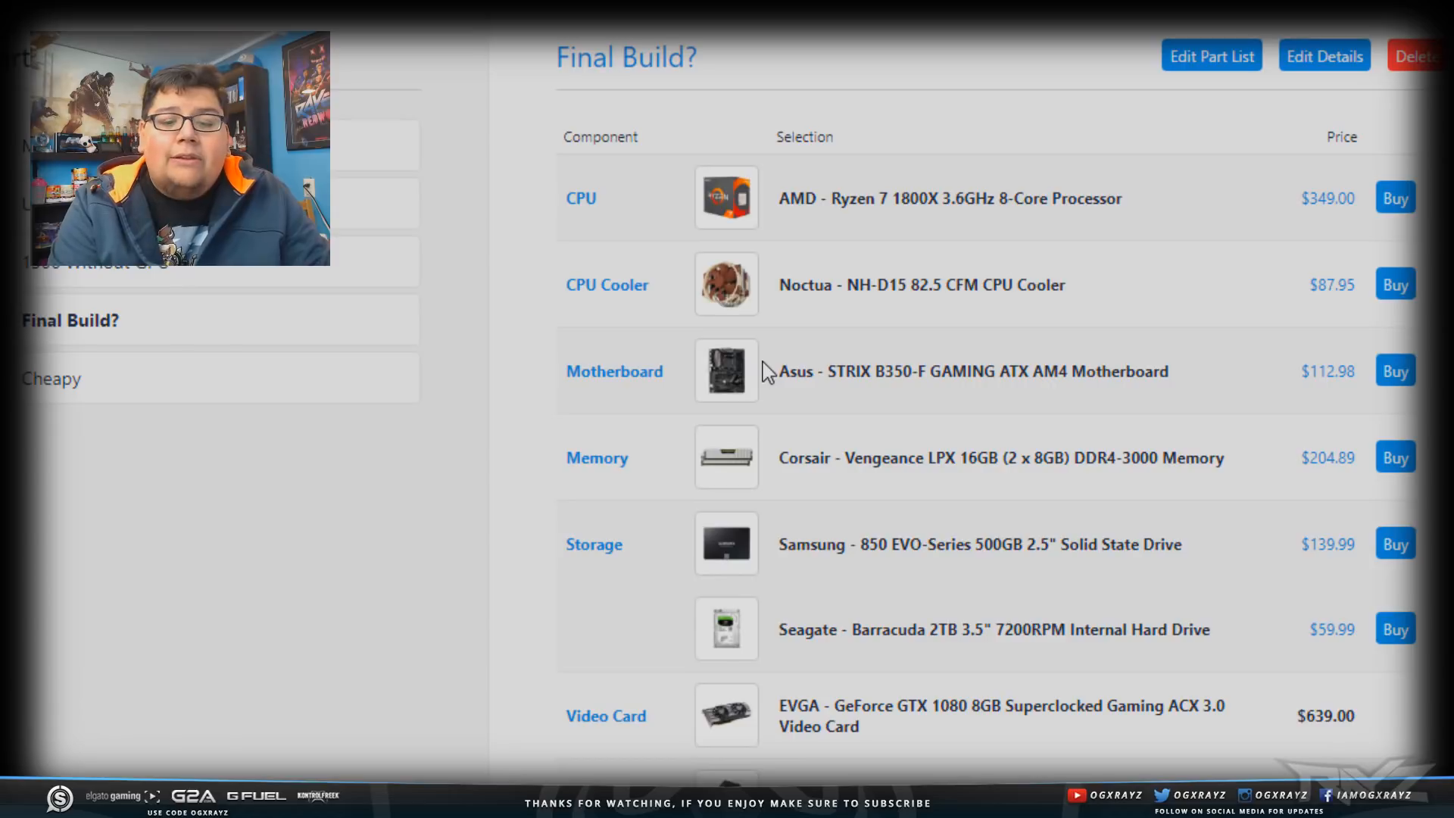
scroll("down", 3)
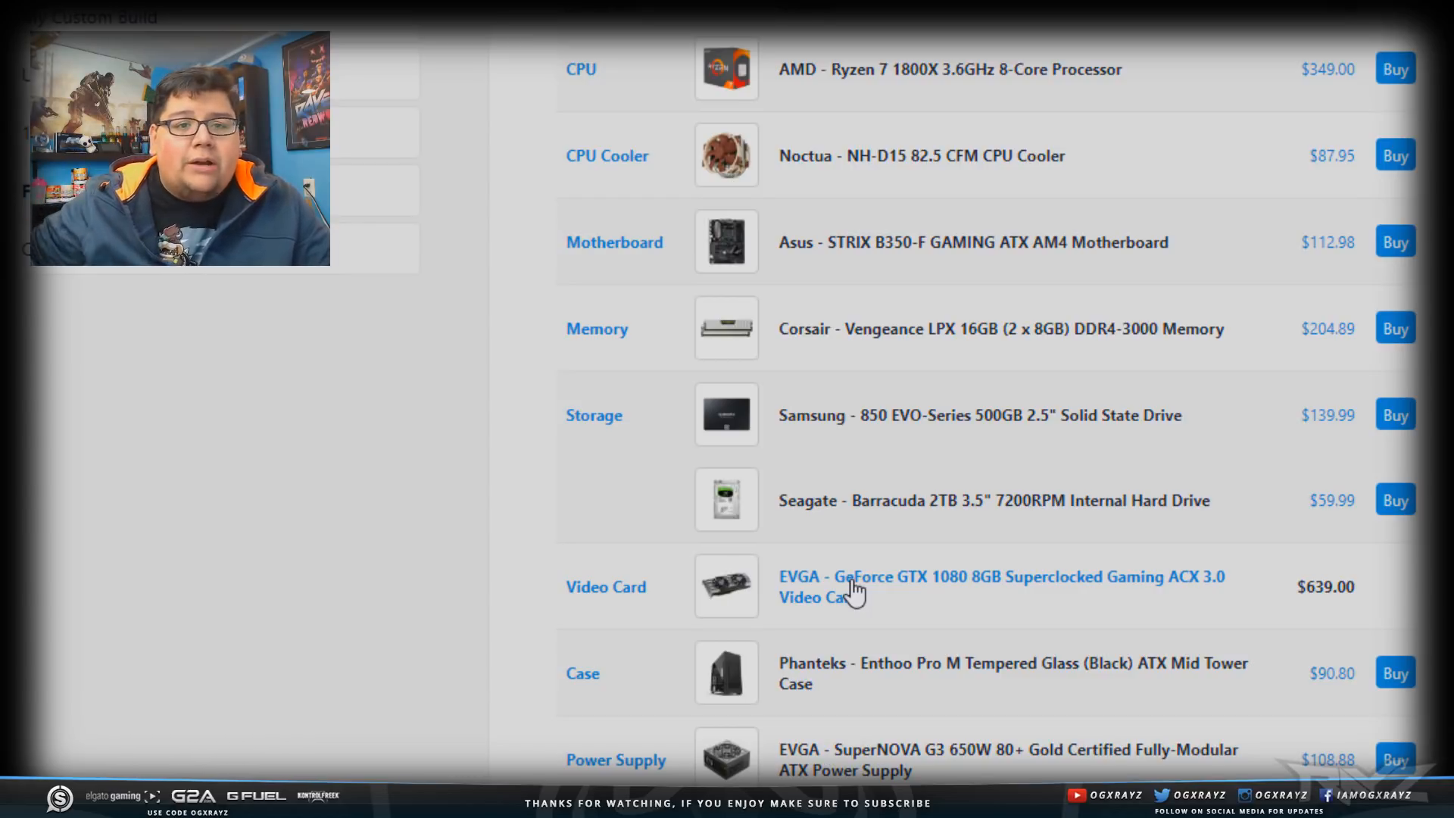
mouse_move(768, 561)
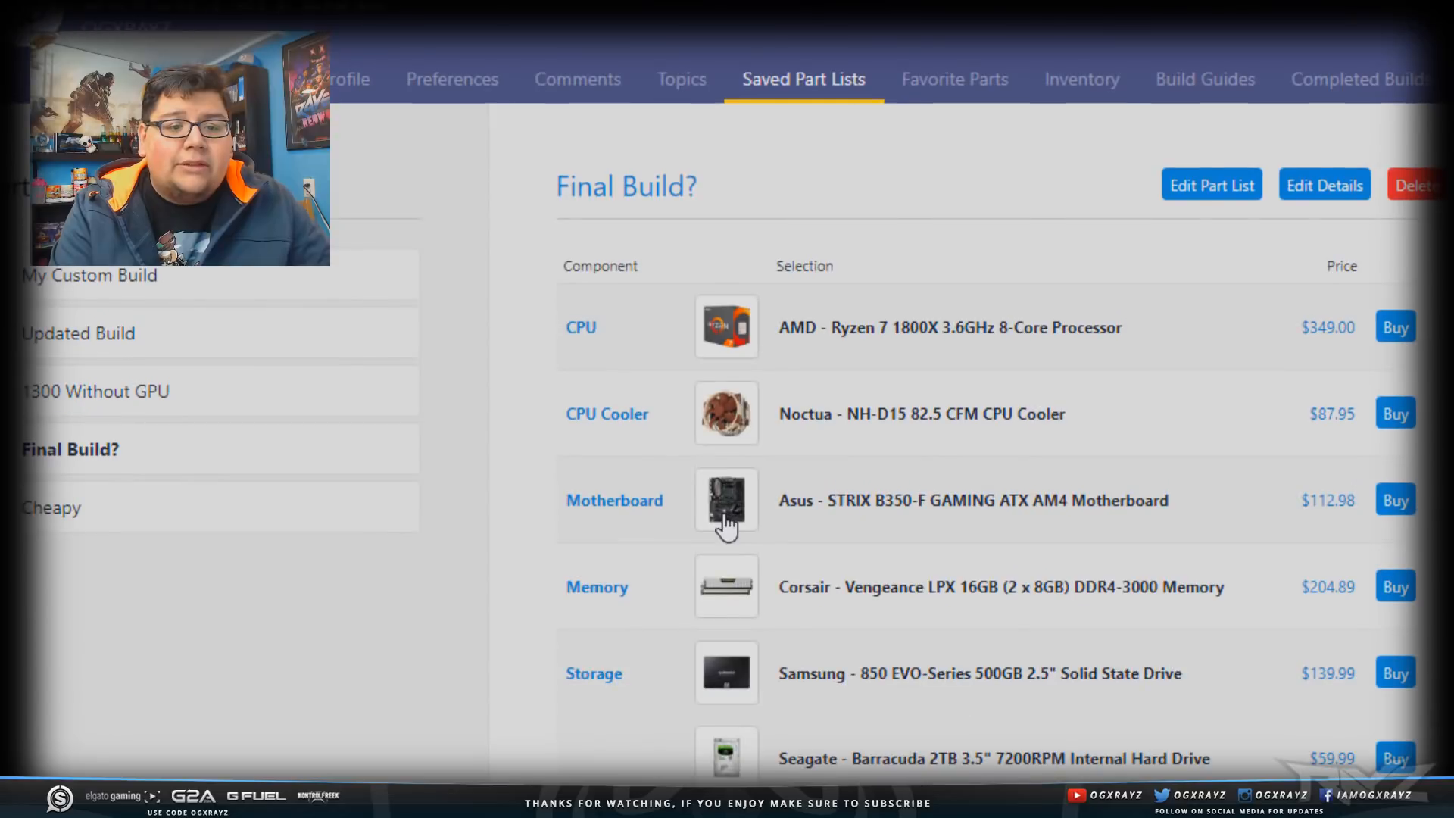
scroll("down", 3)
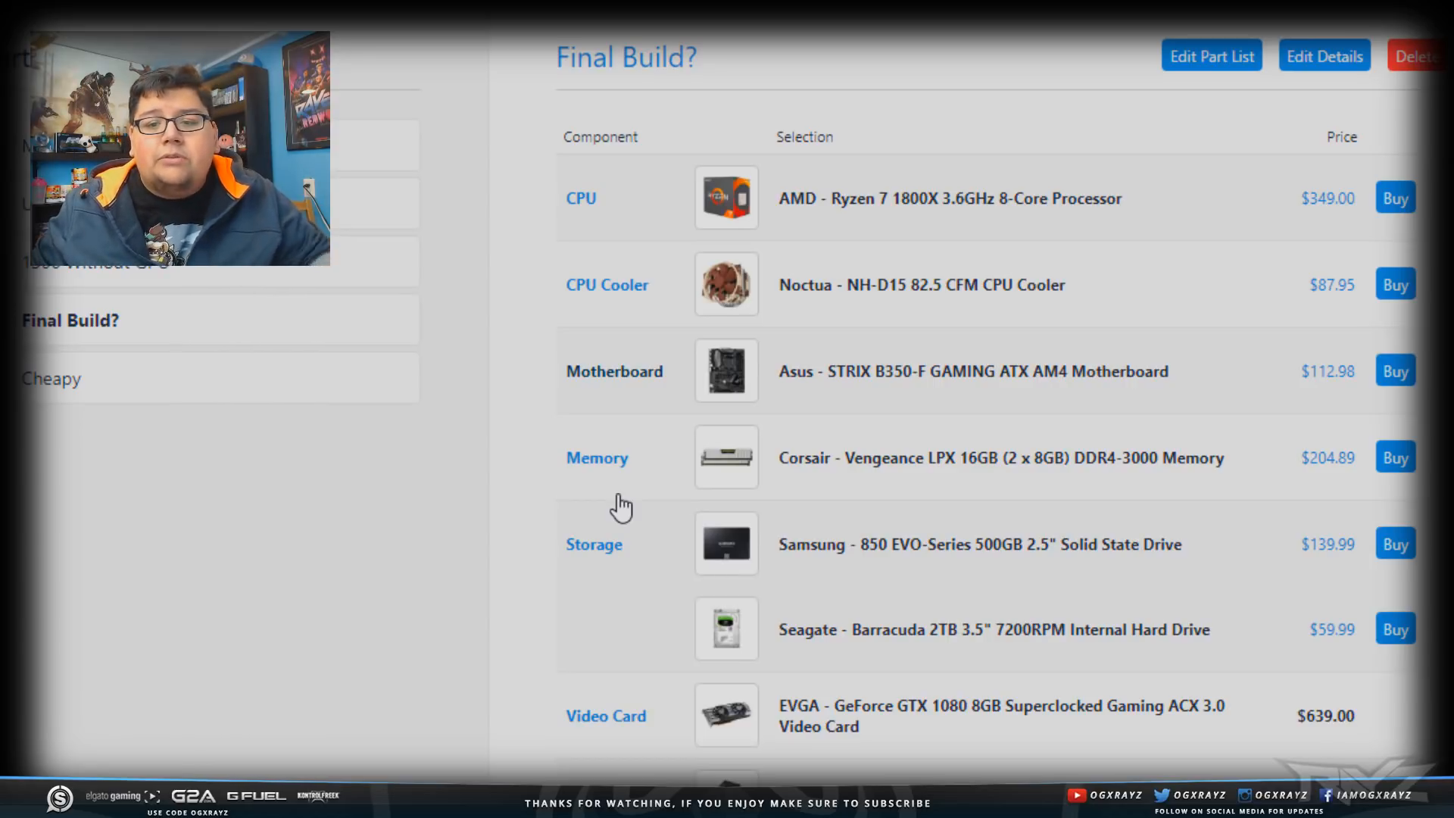
mouse_move(672, 450)
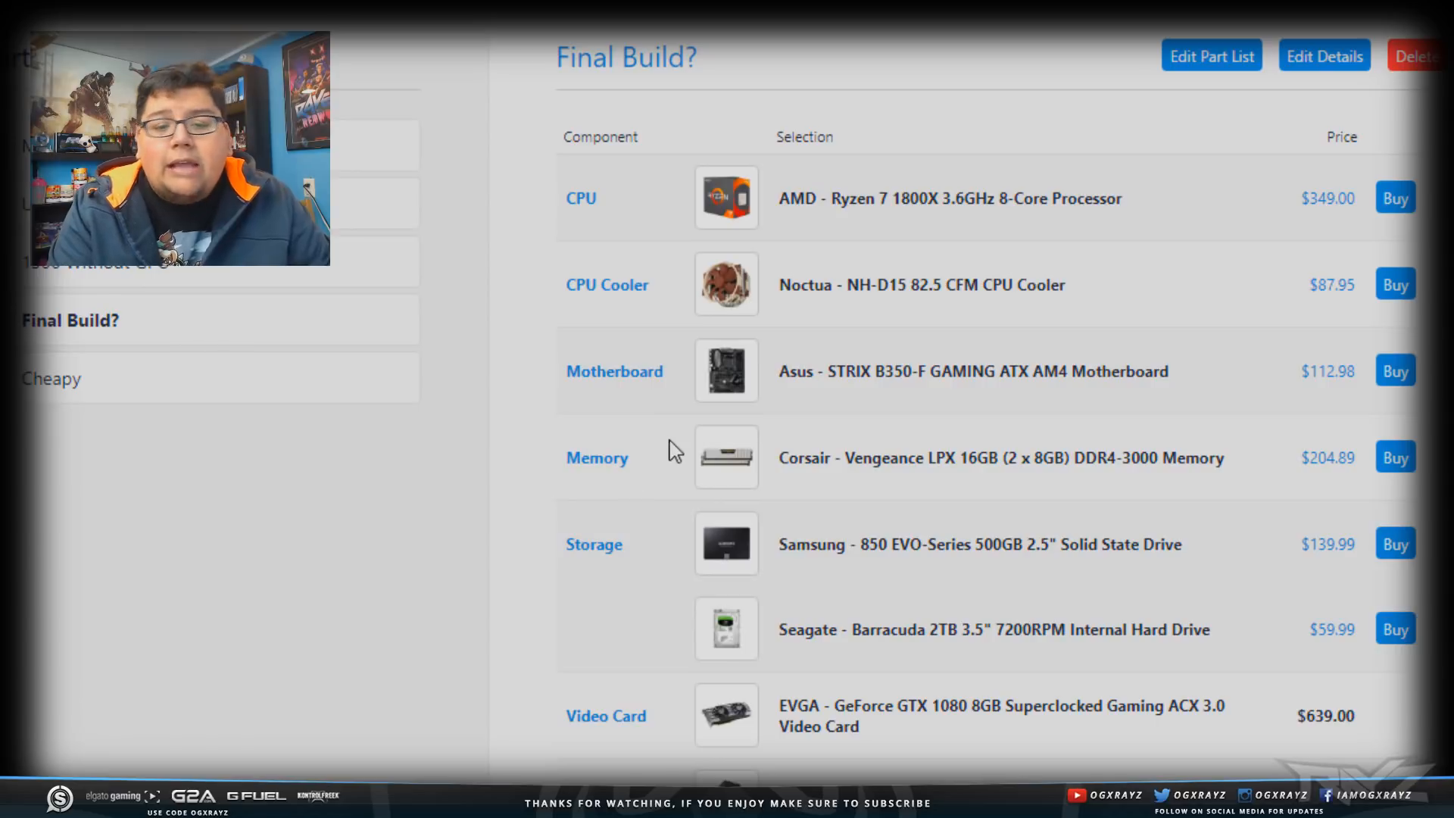
scroll("down", 3)
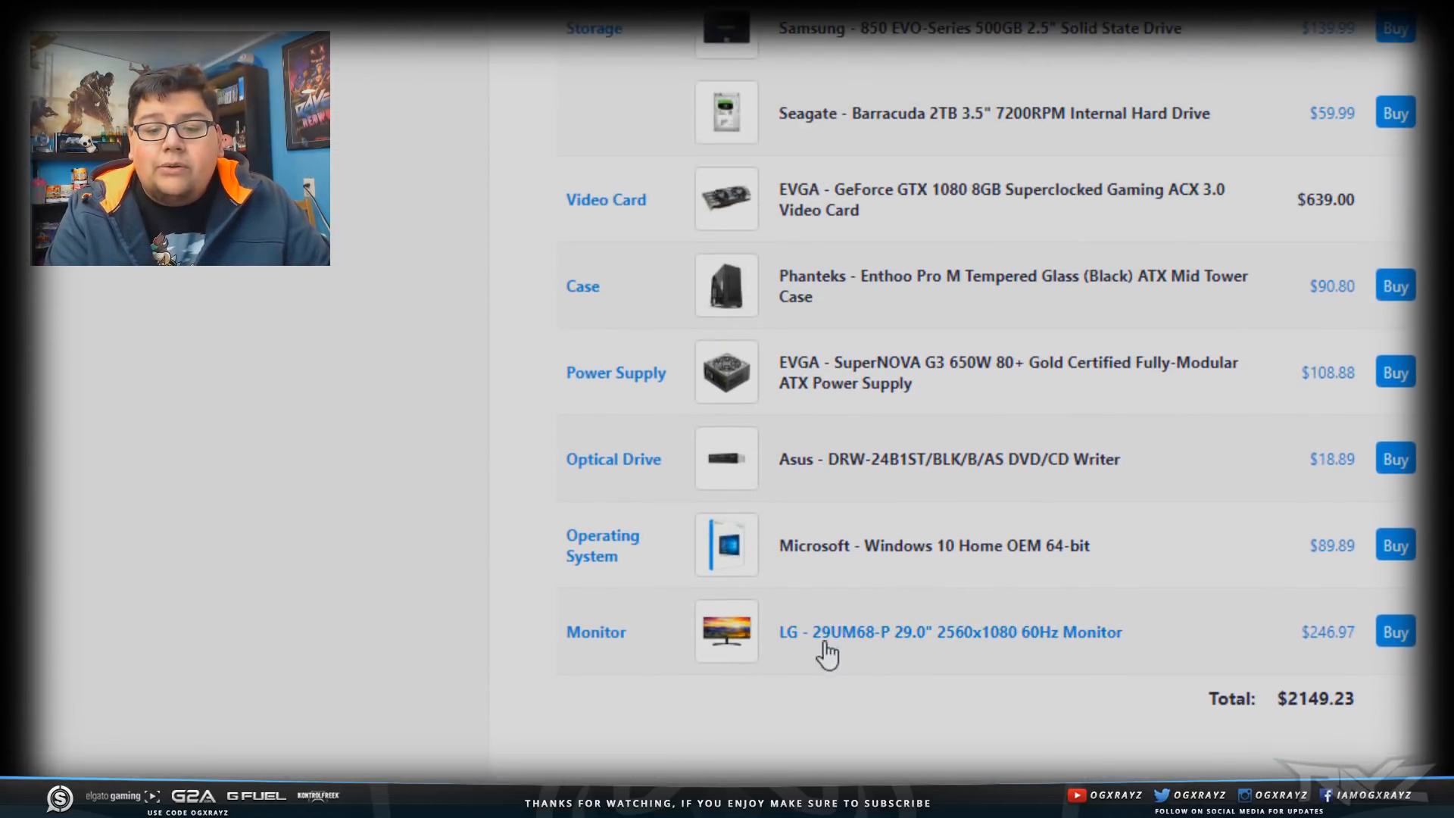
mouse_move(875, 697)
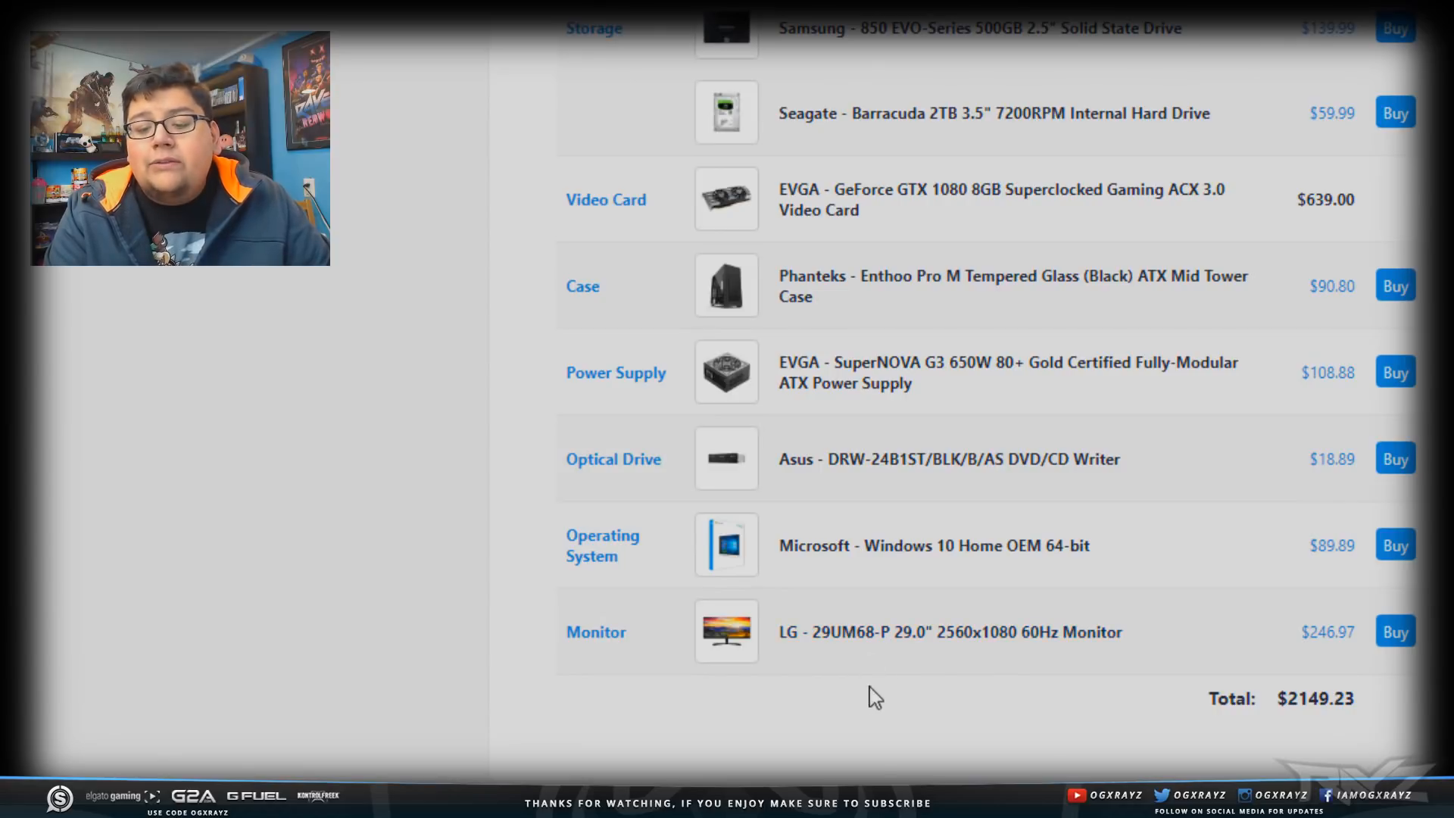
mouse_move(897, 645)
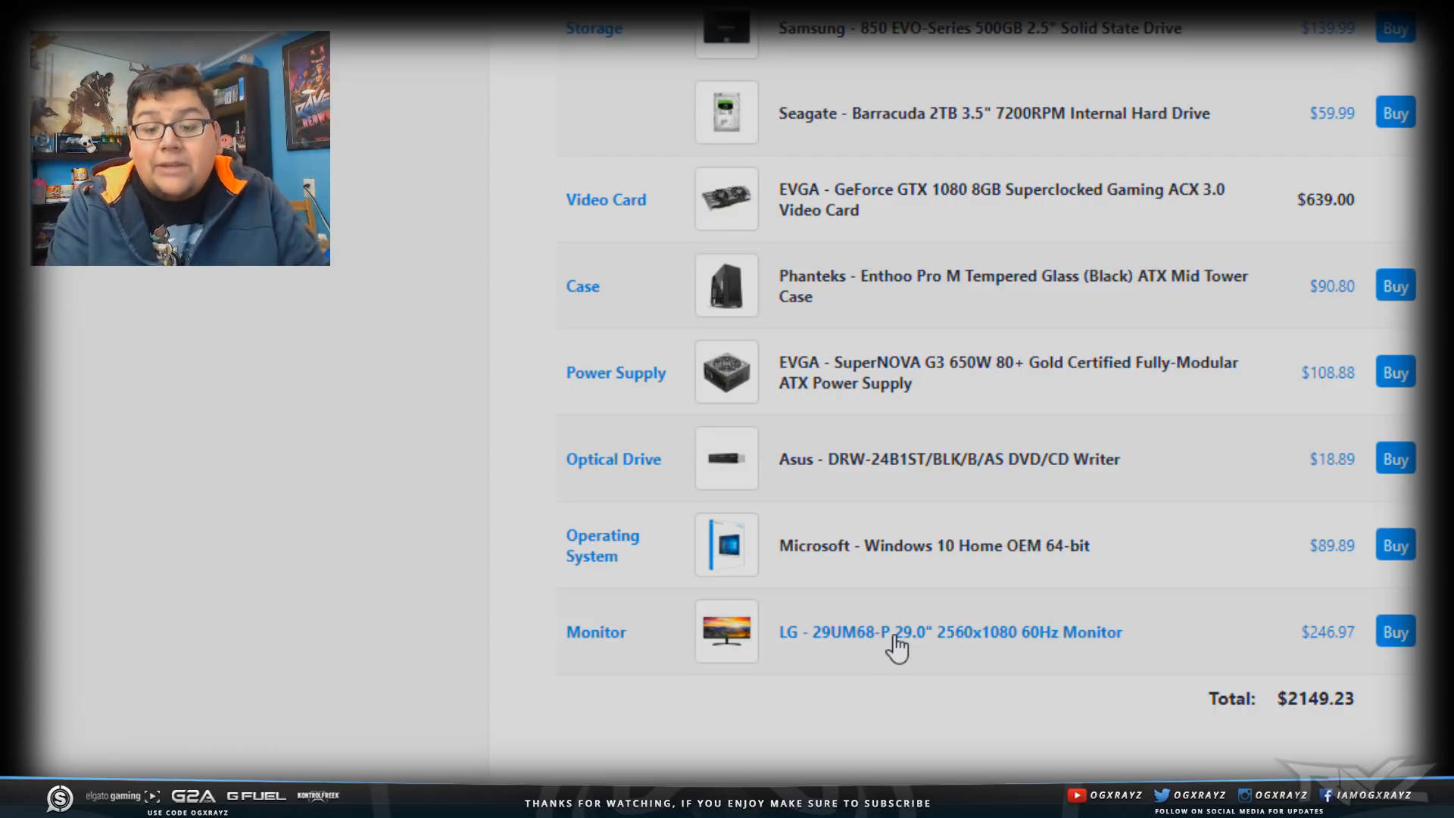
mouse_move(895, 726)
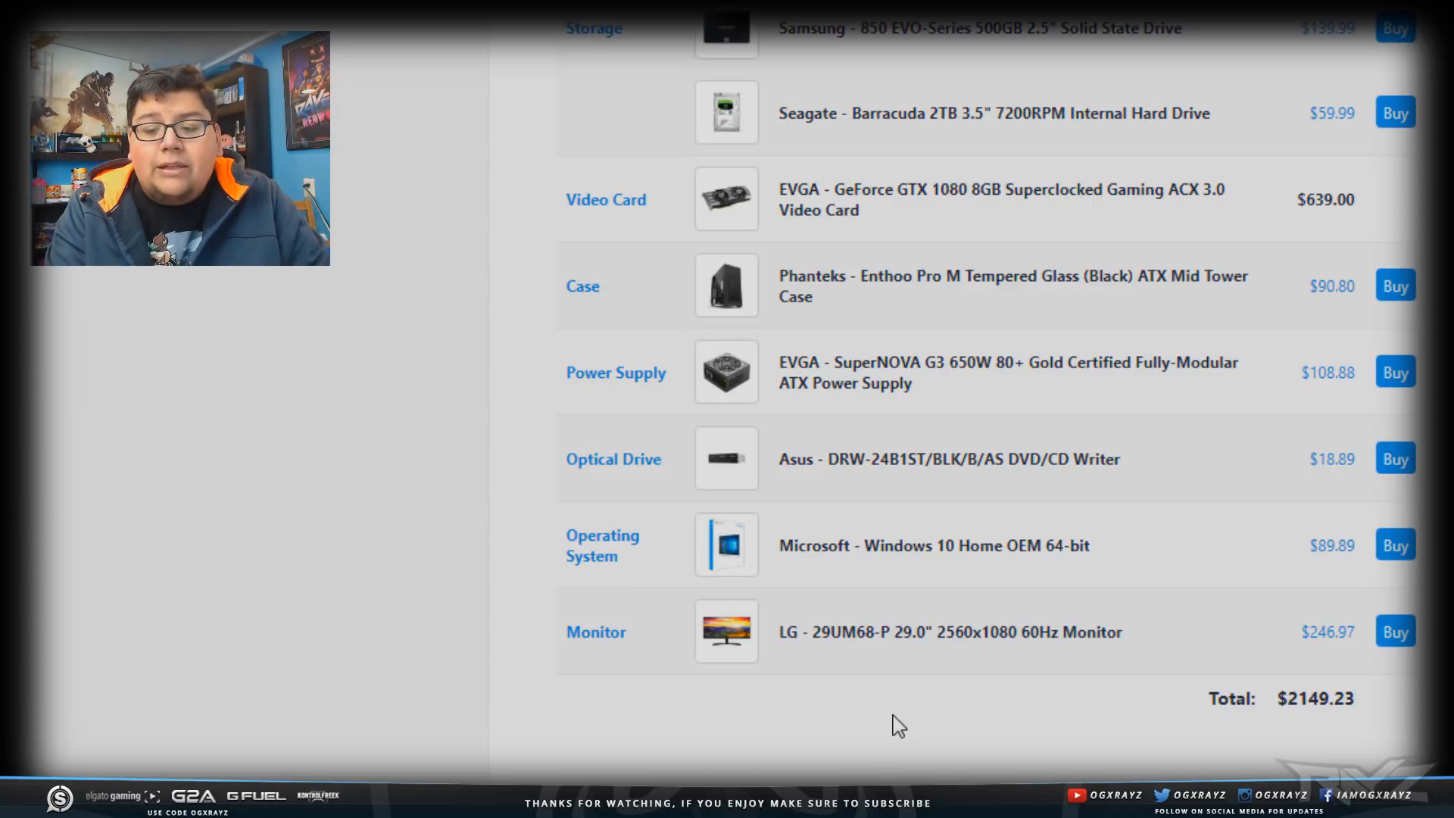
mouse_move(939, 690)
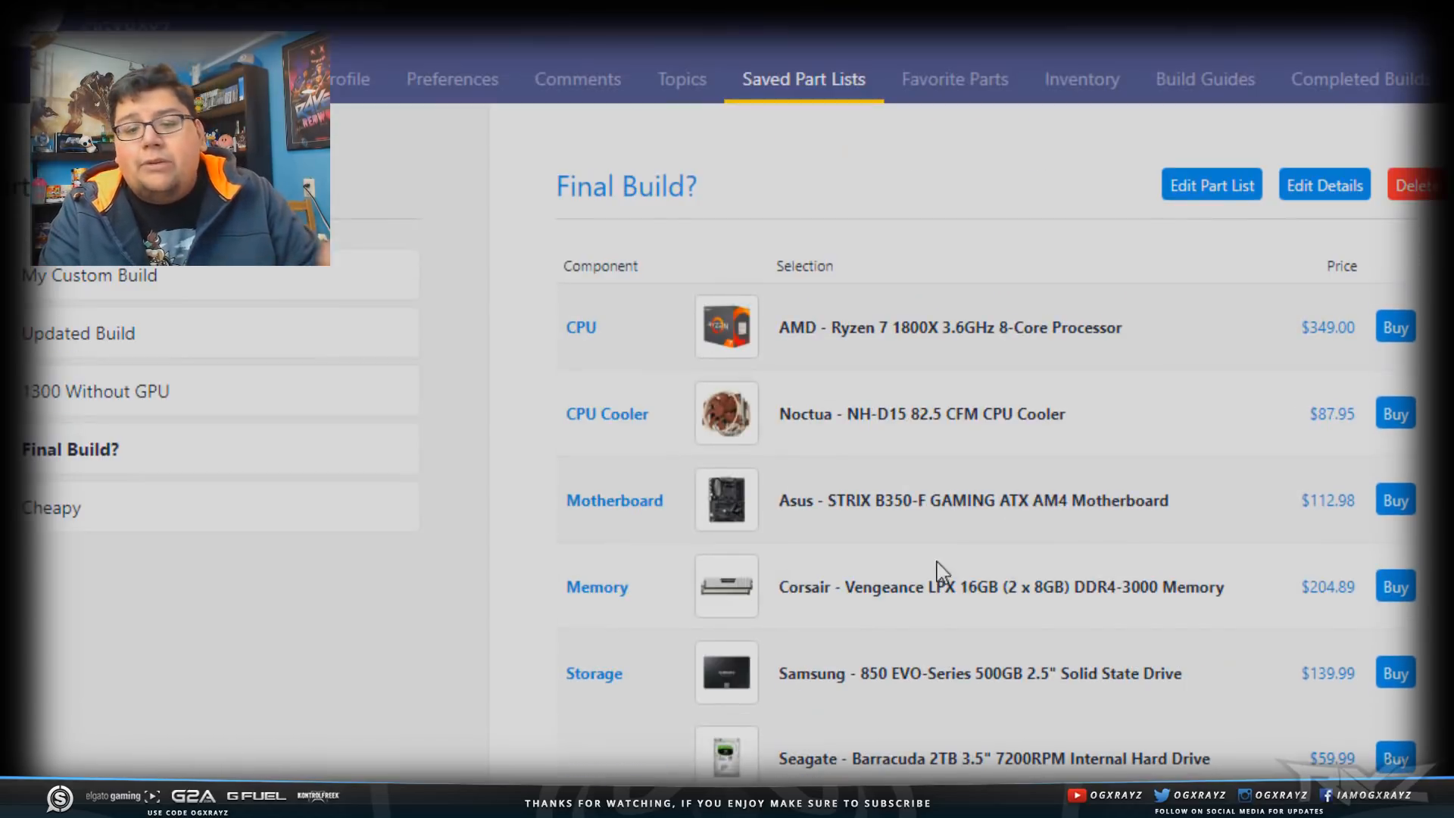
scroll("down", 3)
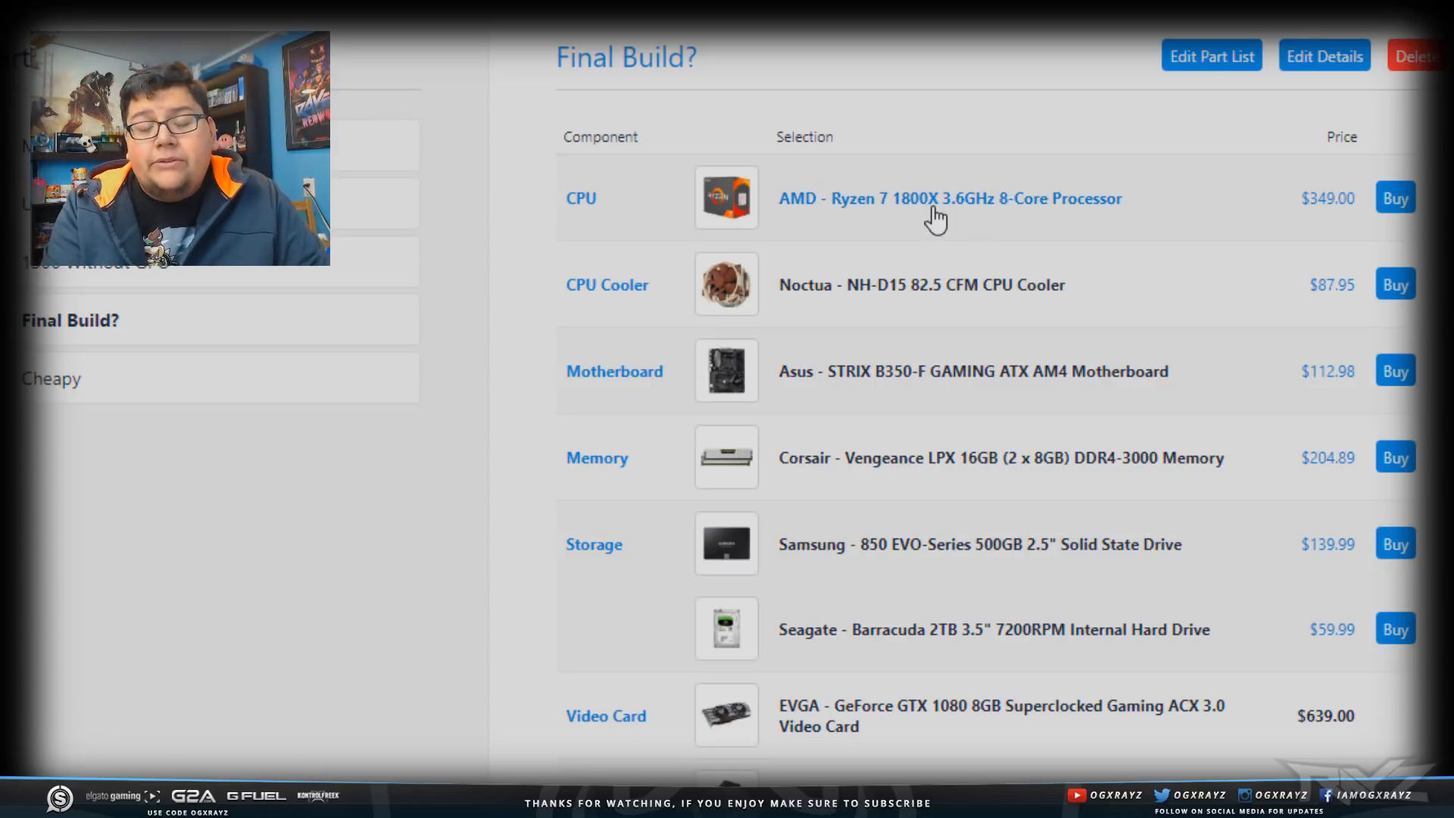
mouse_move(805, 181)
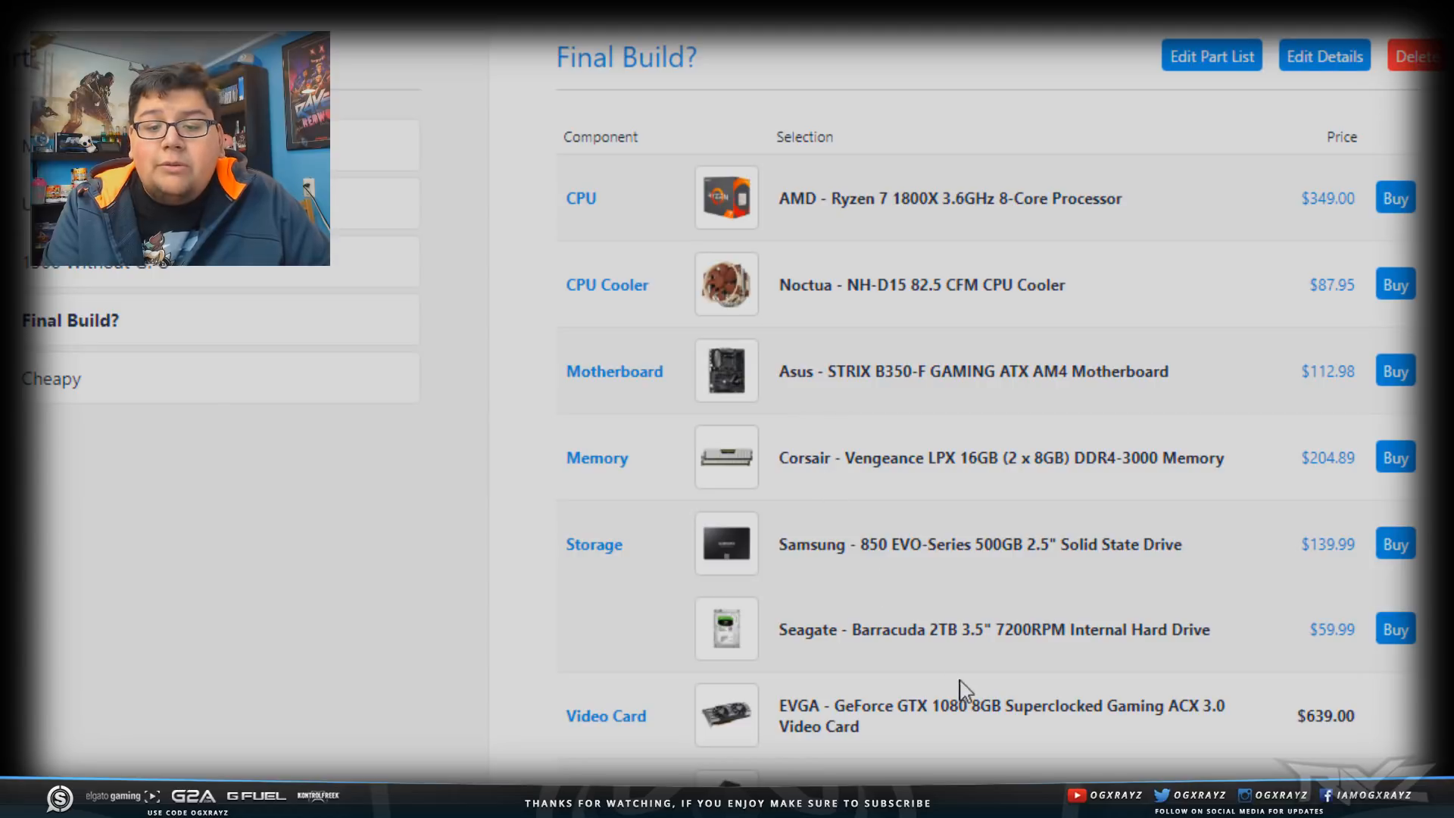
mouse_move(1056, 315)
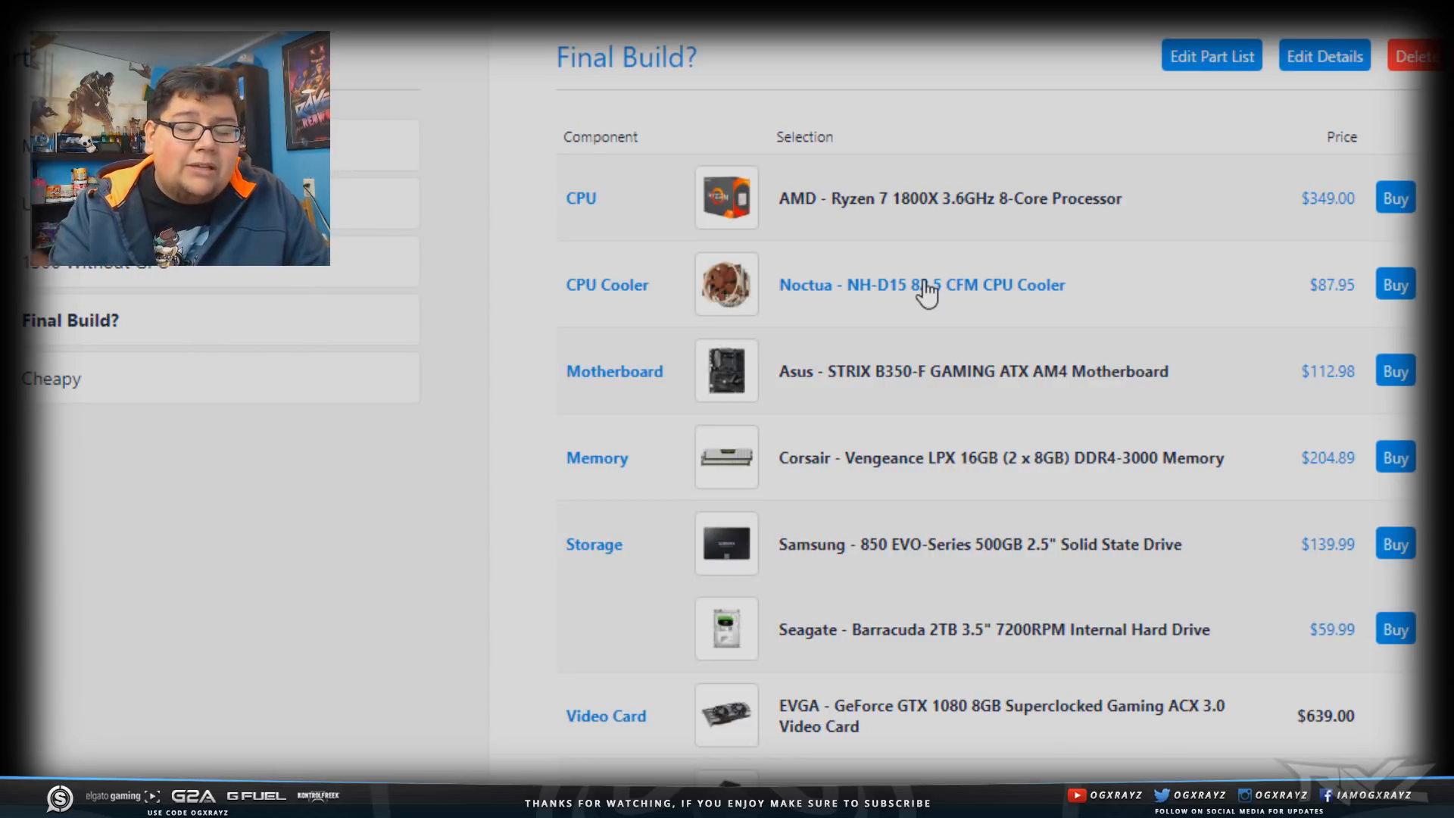
scroll("down", 3)
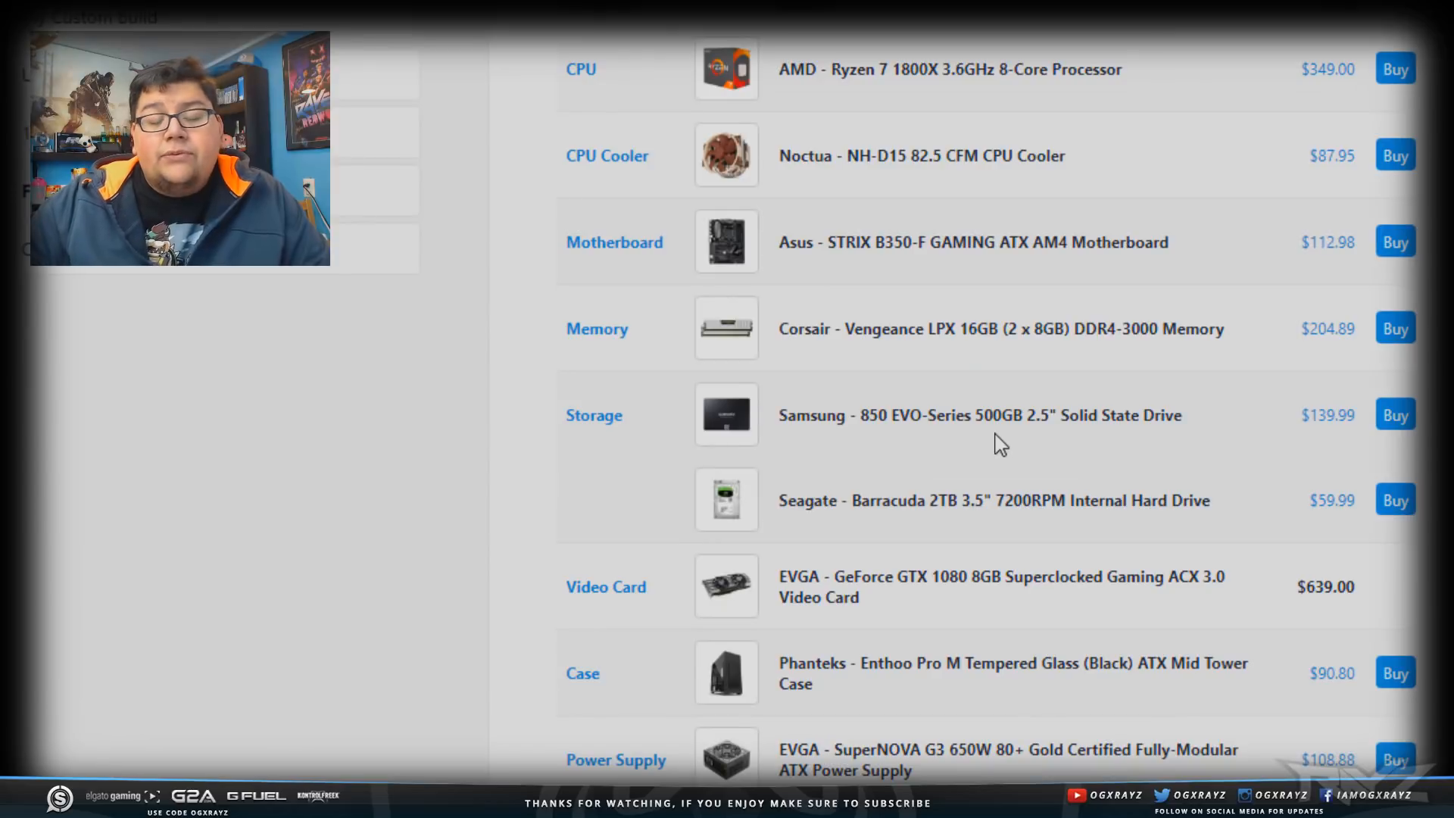
mouse_move(862, 250)
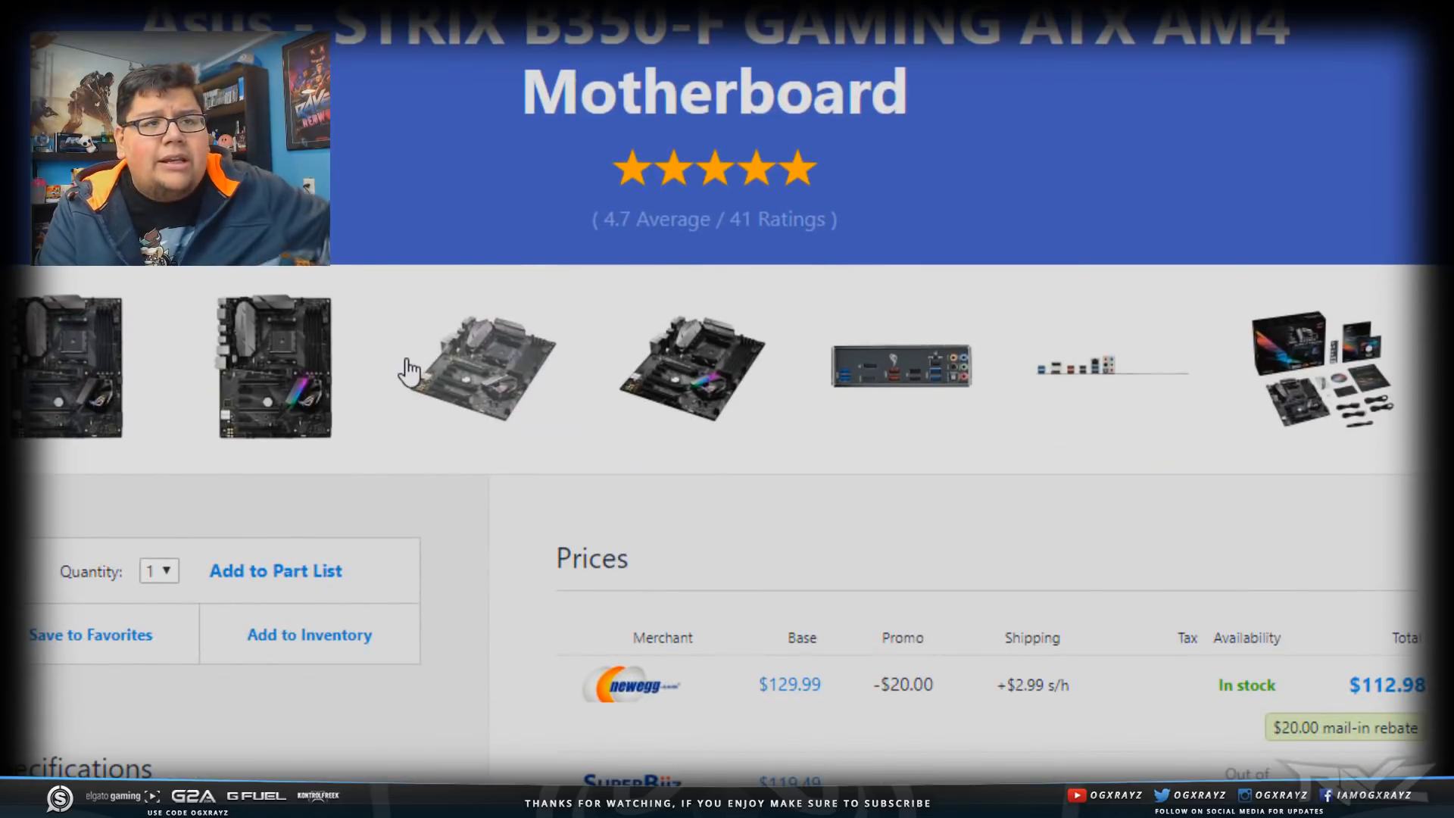
scroll("down", 3)
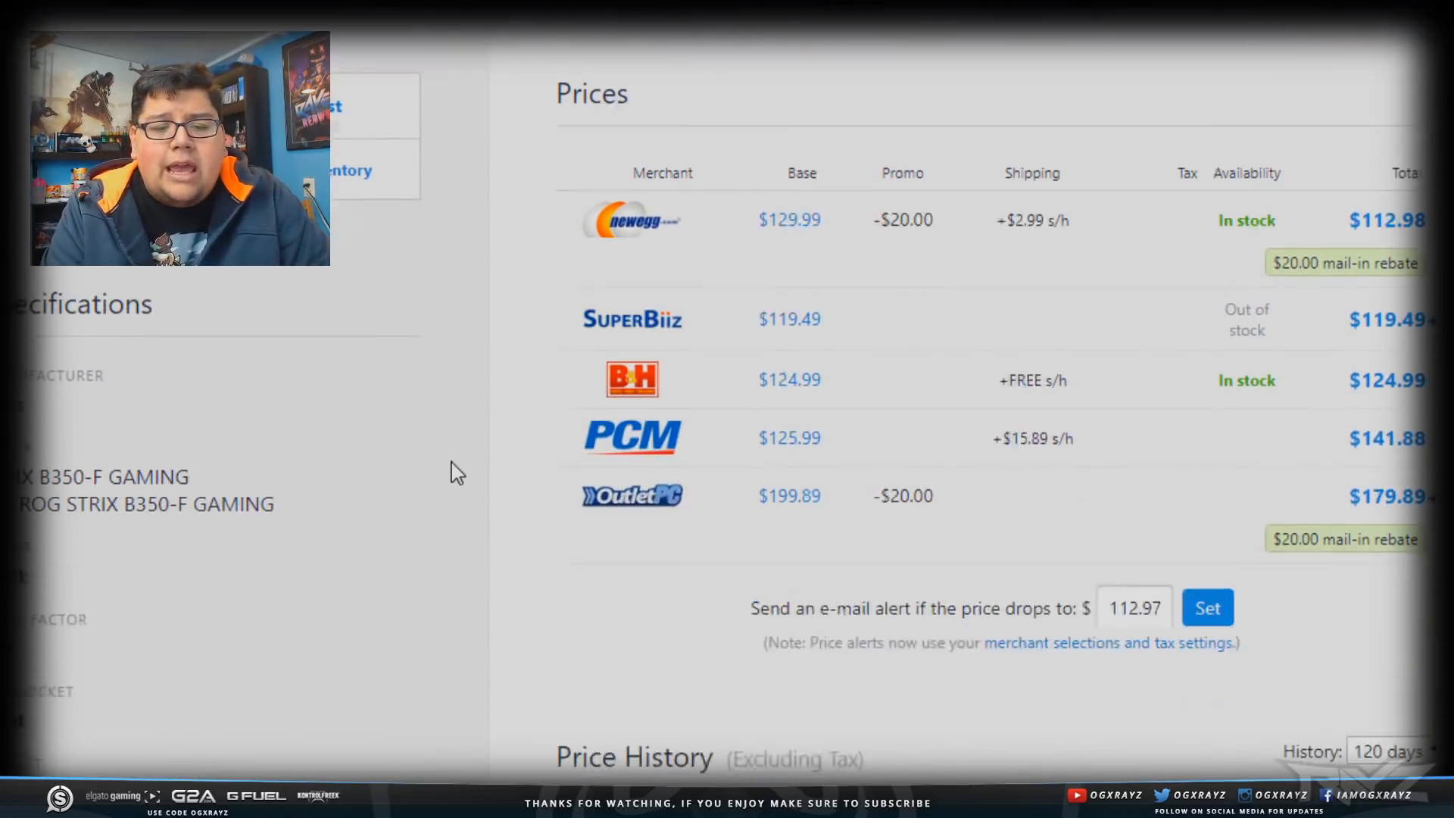
scroll("down", 3)
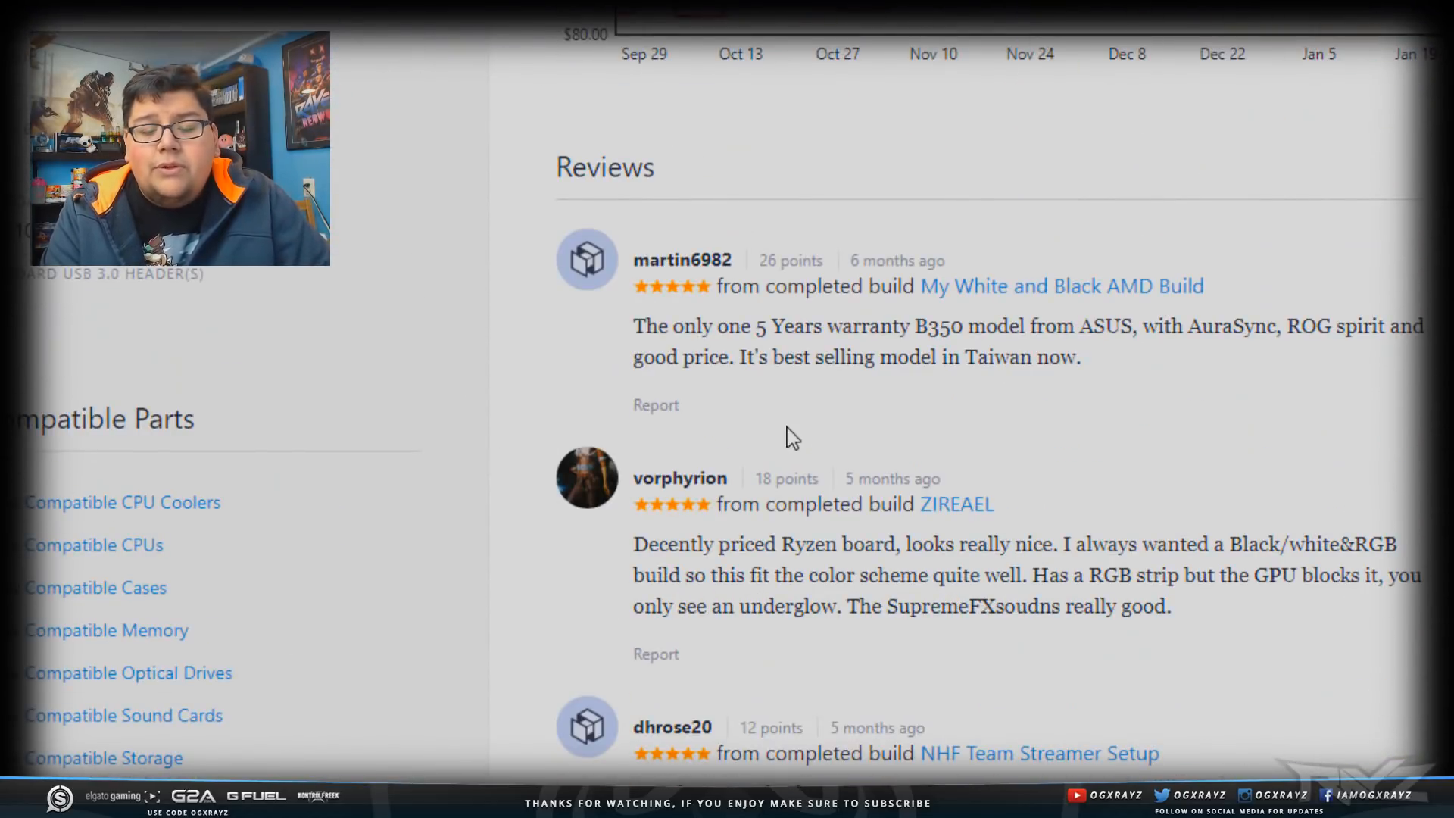
scroll("up", 3)
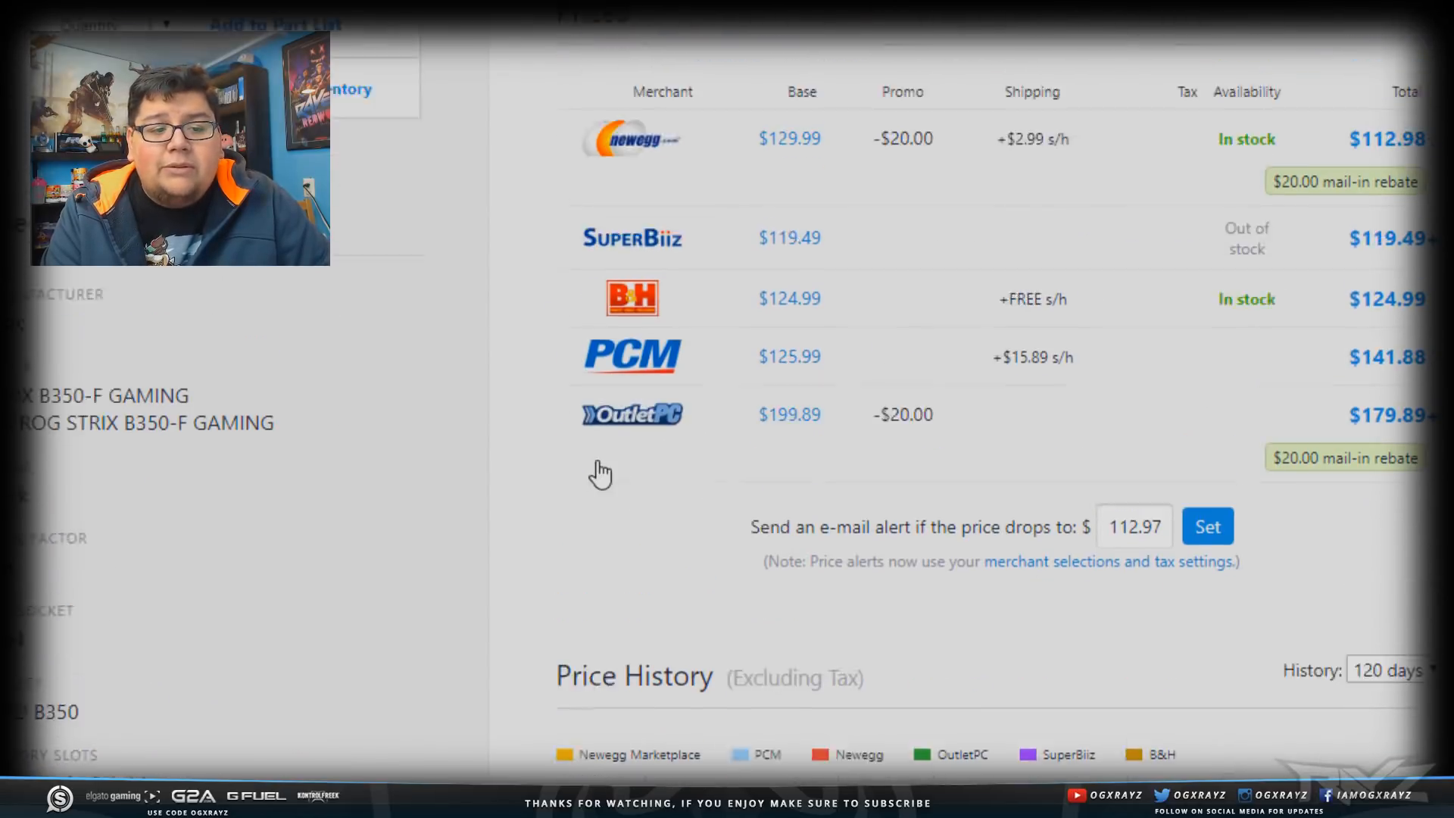
scroll("down", 3)
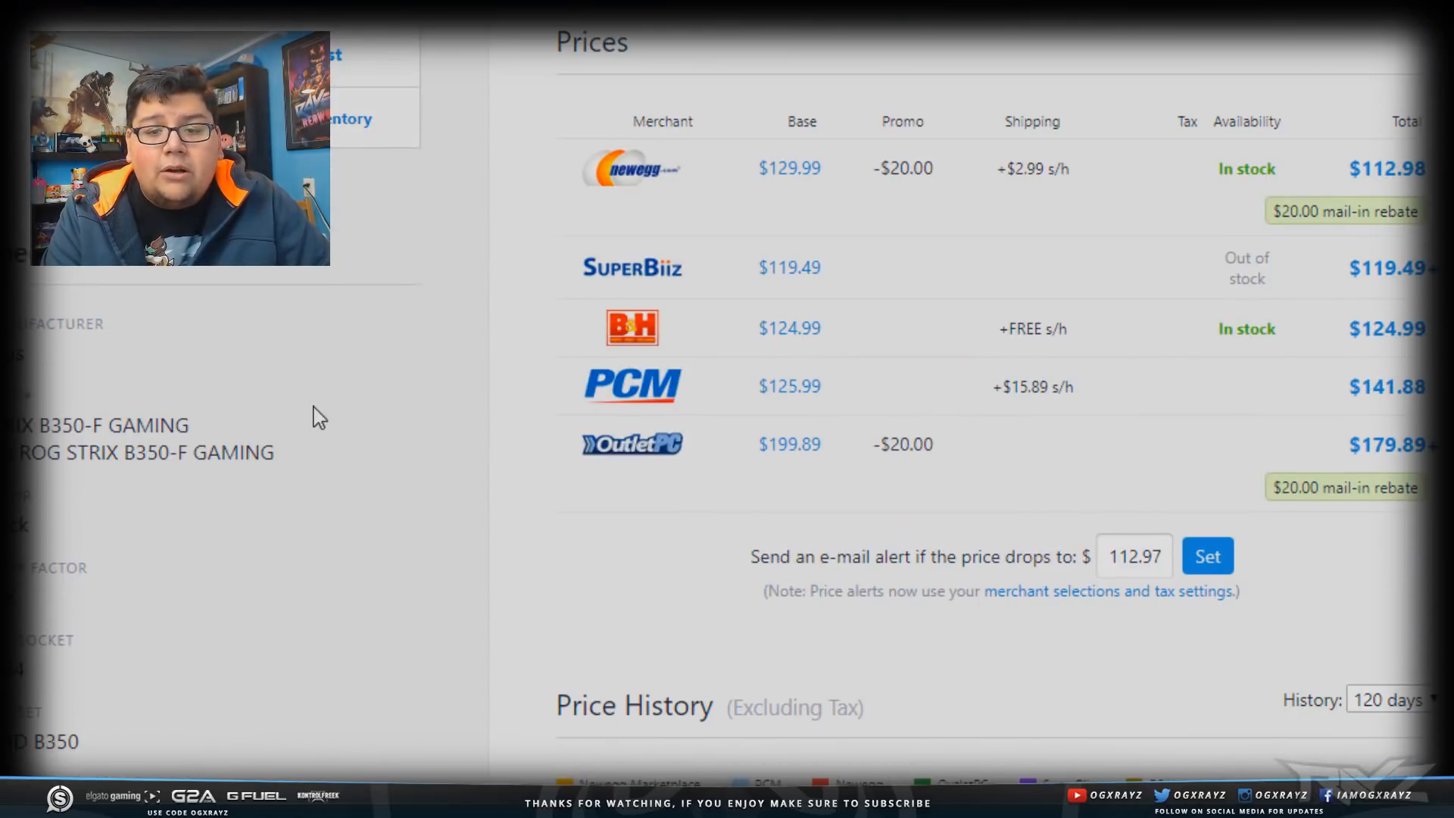
scroll("down", 3)
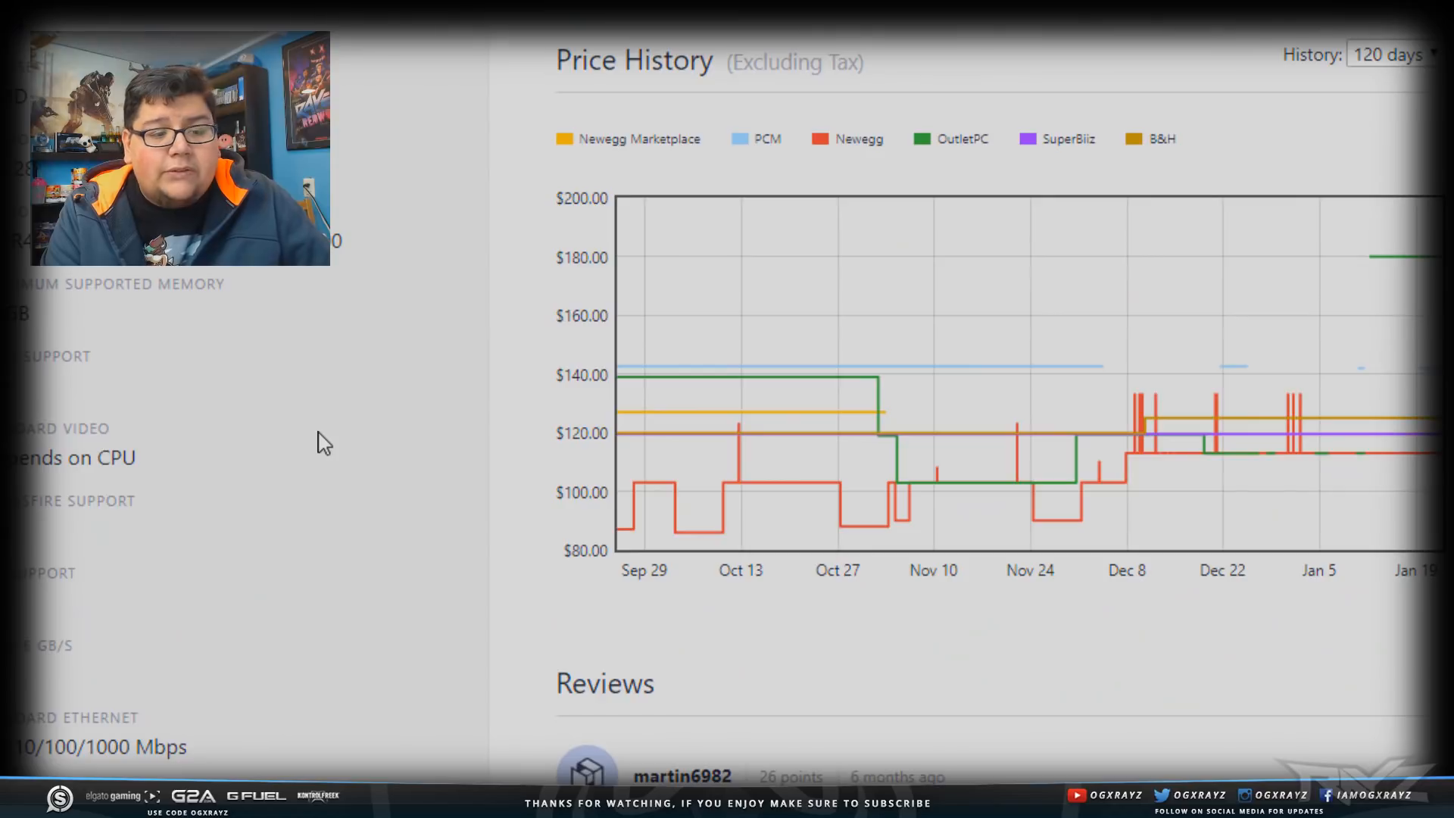
scroll("down", 3)
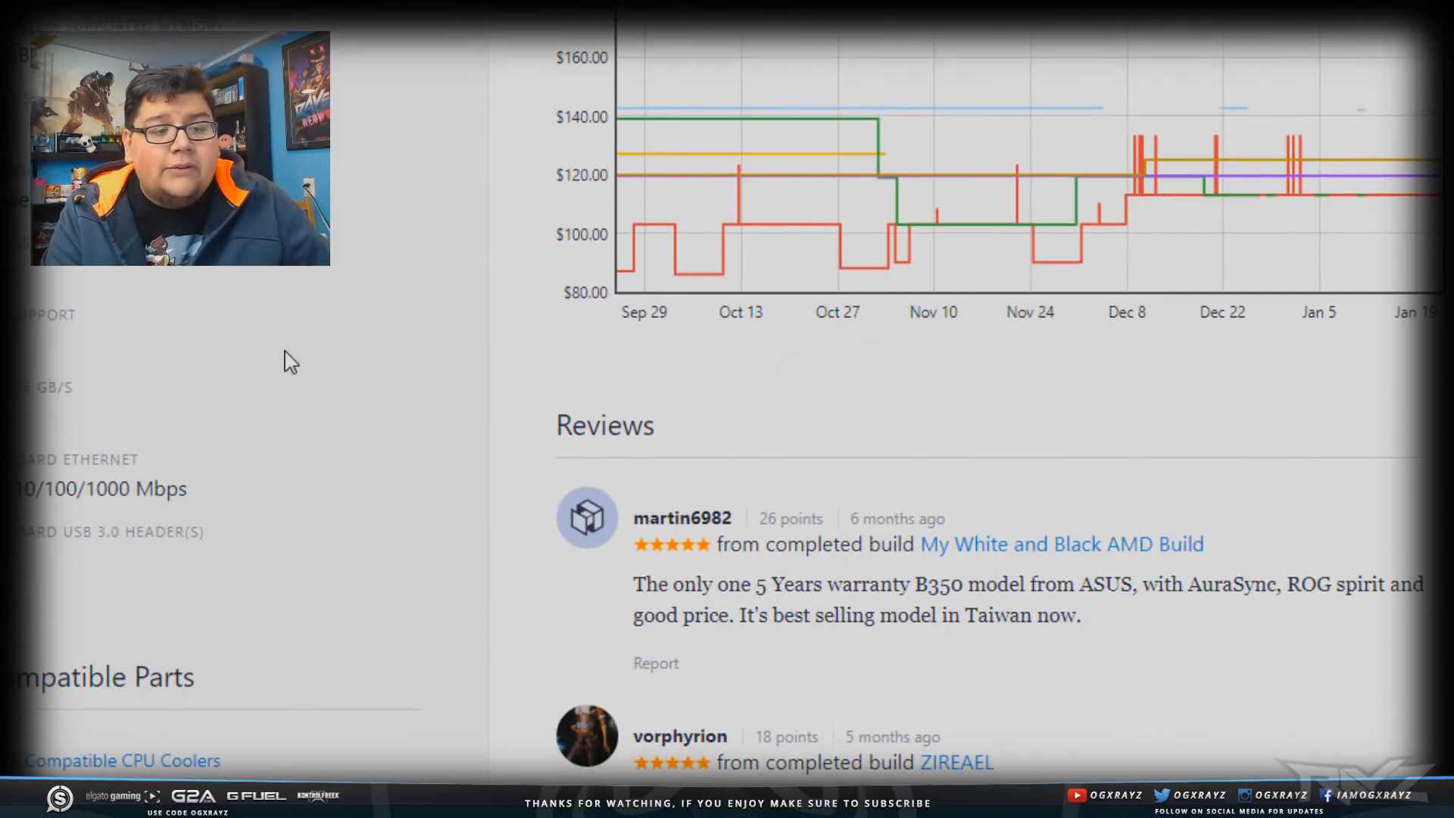
scroll("down", 3)
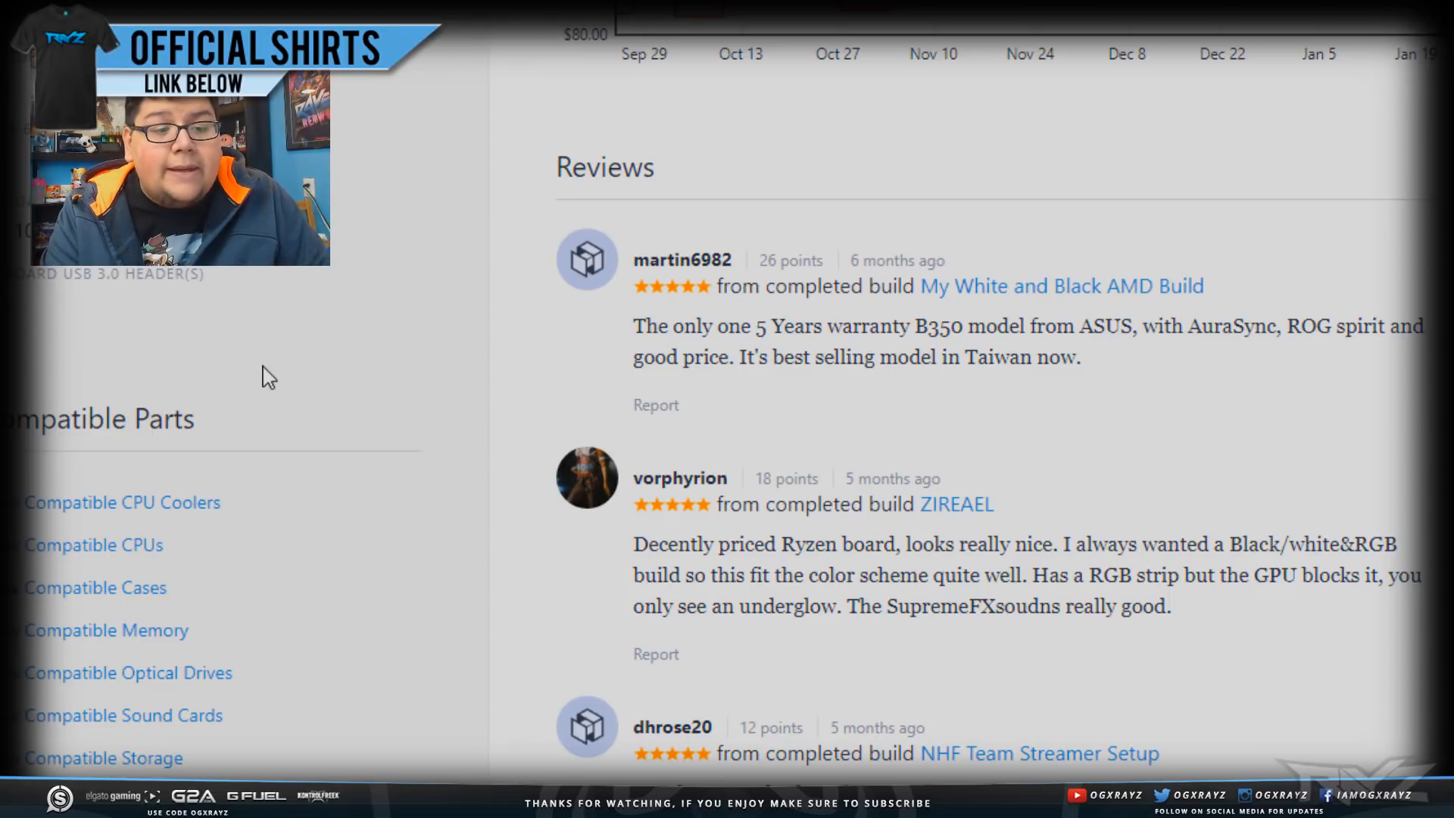
scroll("down", 3)
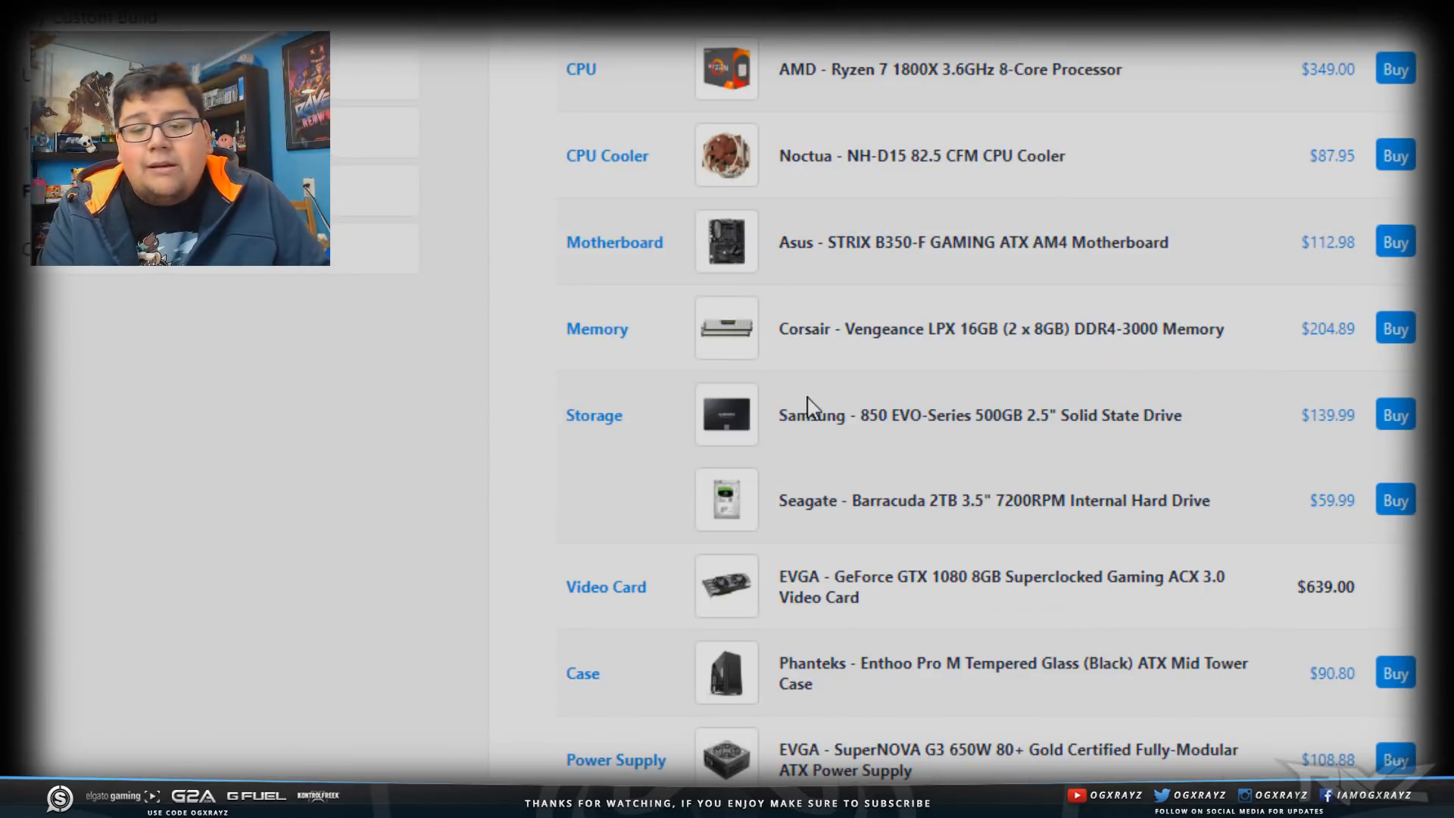
mouse_move(974, 243)
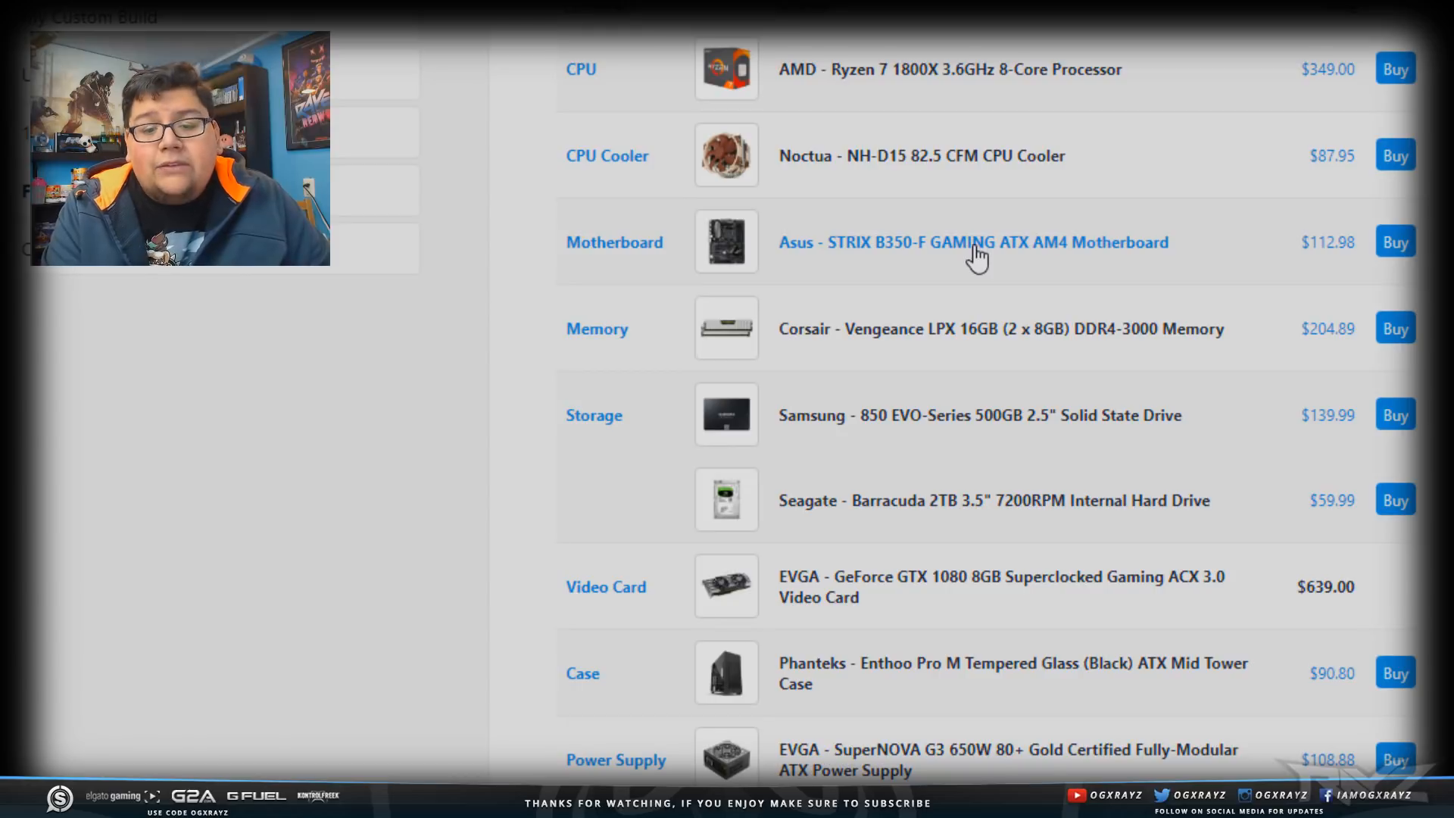
mouse_move(971, 351)
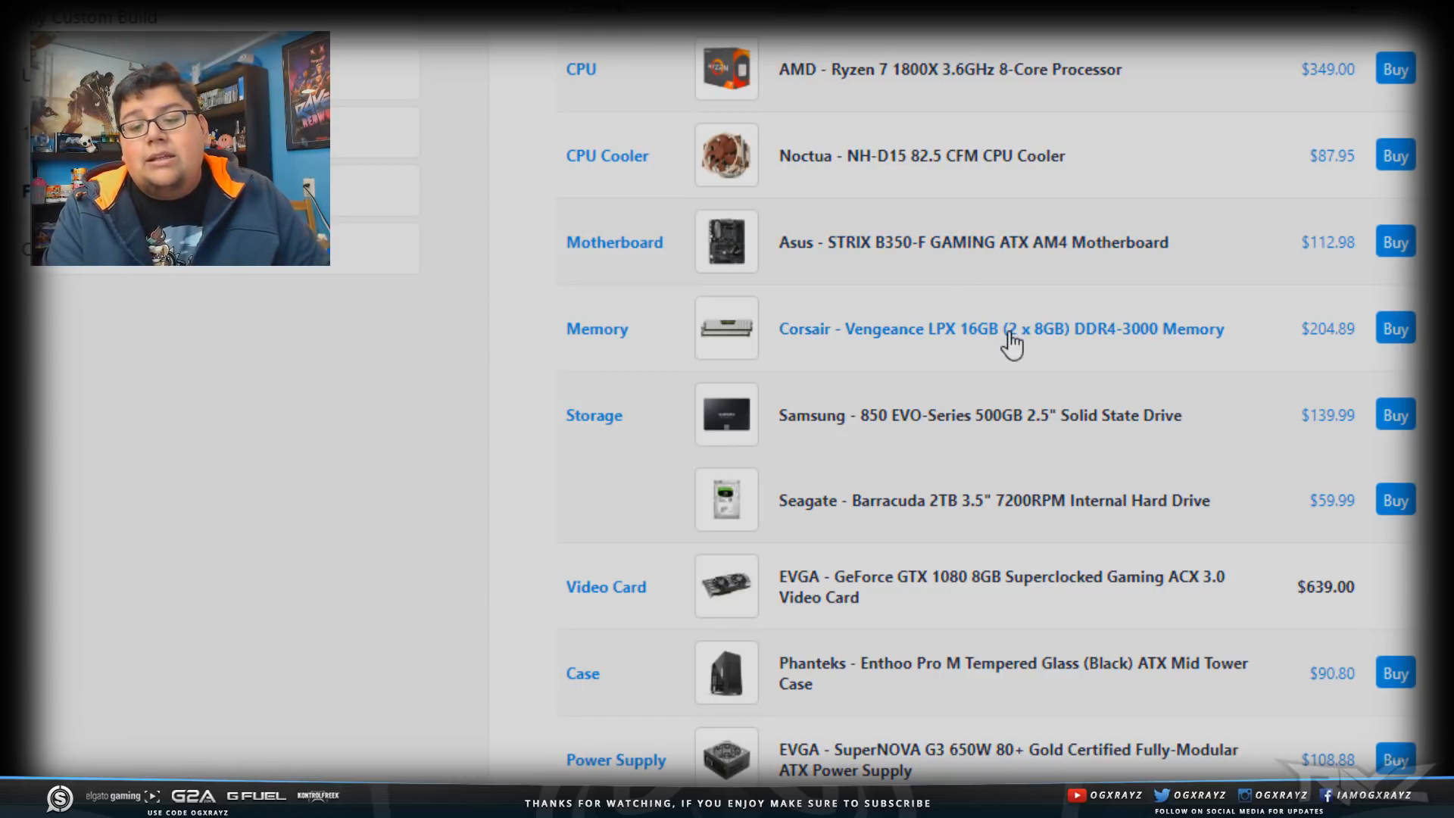
mouse_move(1048, 342)
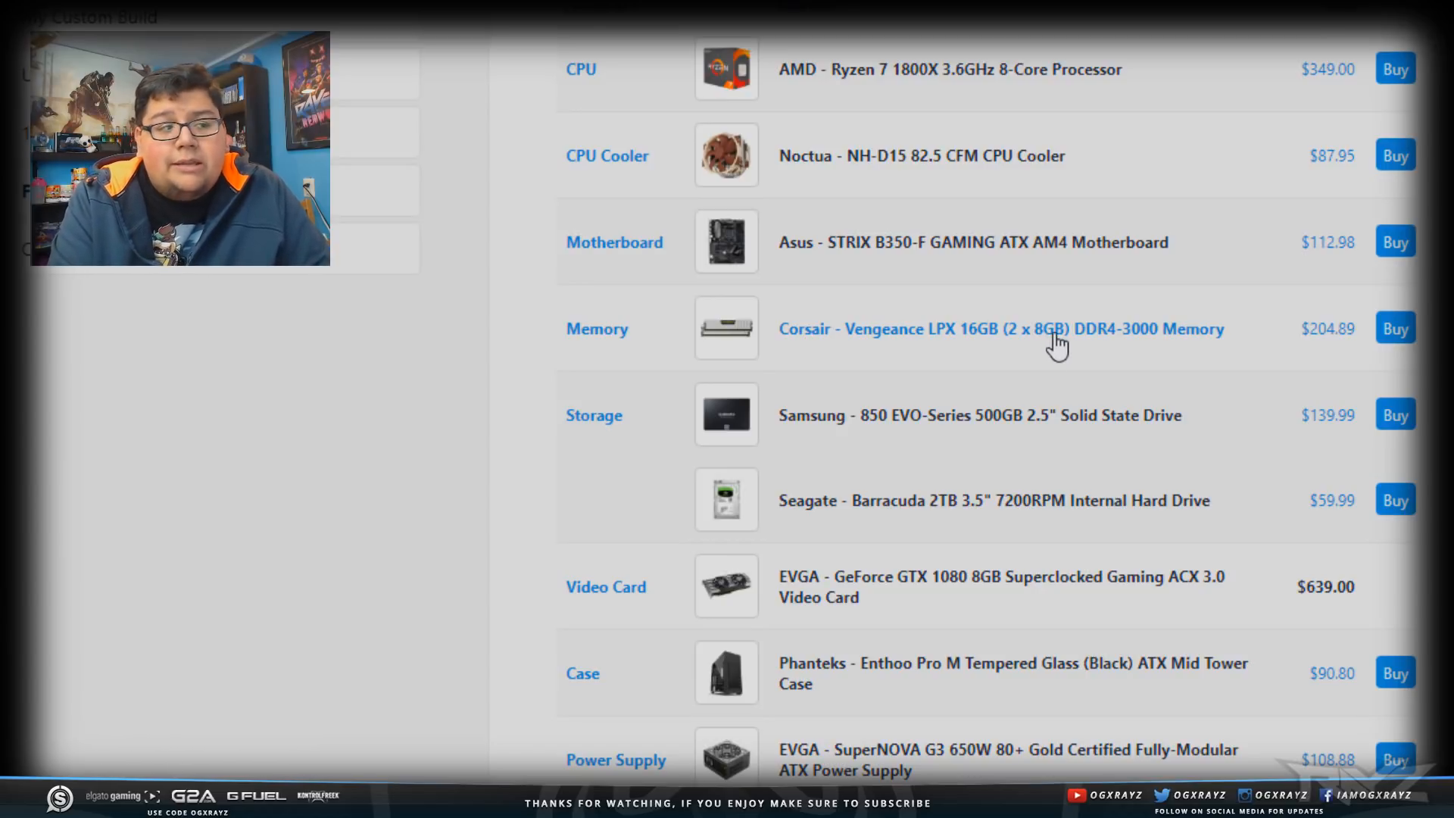
mouse_move(997, 409)
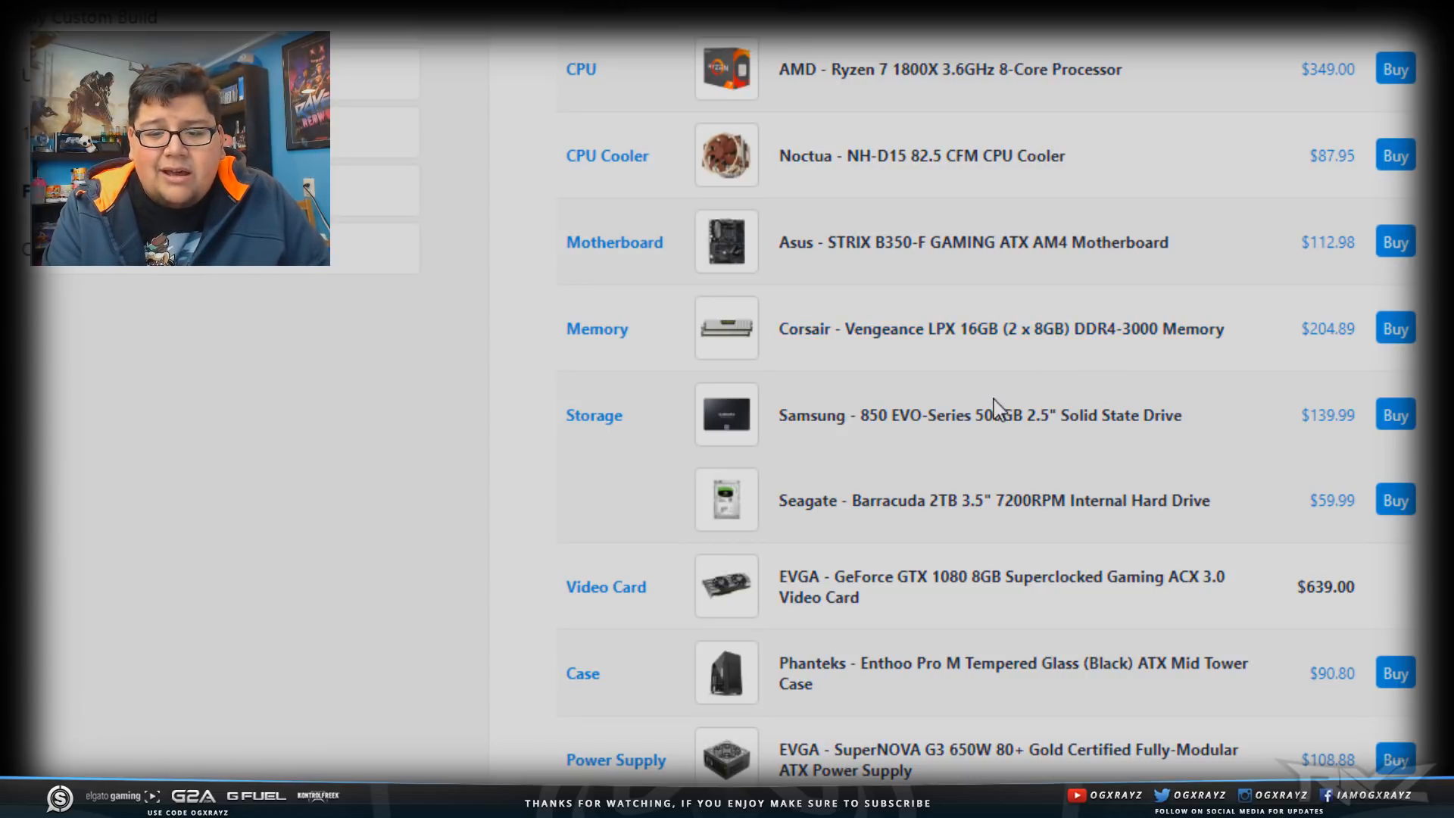
Scroll past storage, video card, case and power supply to the LG monitor row and $2149.23 total.
scroll("down", 3)
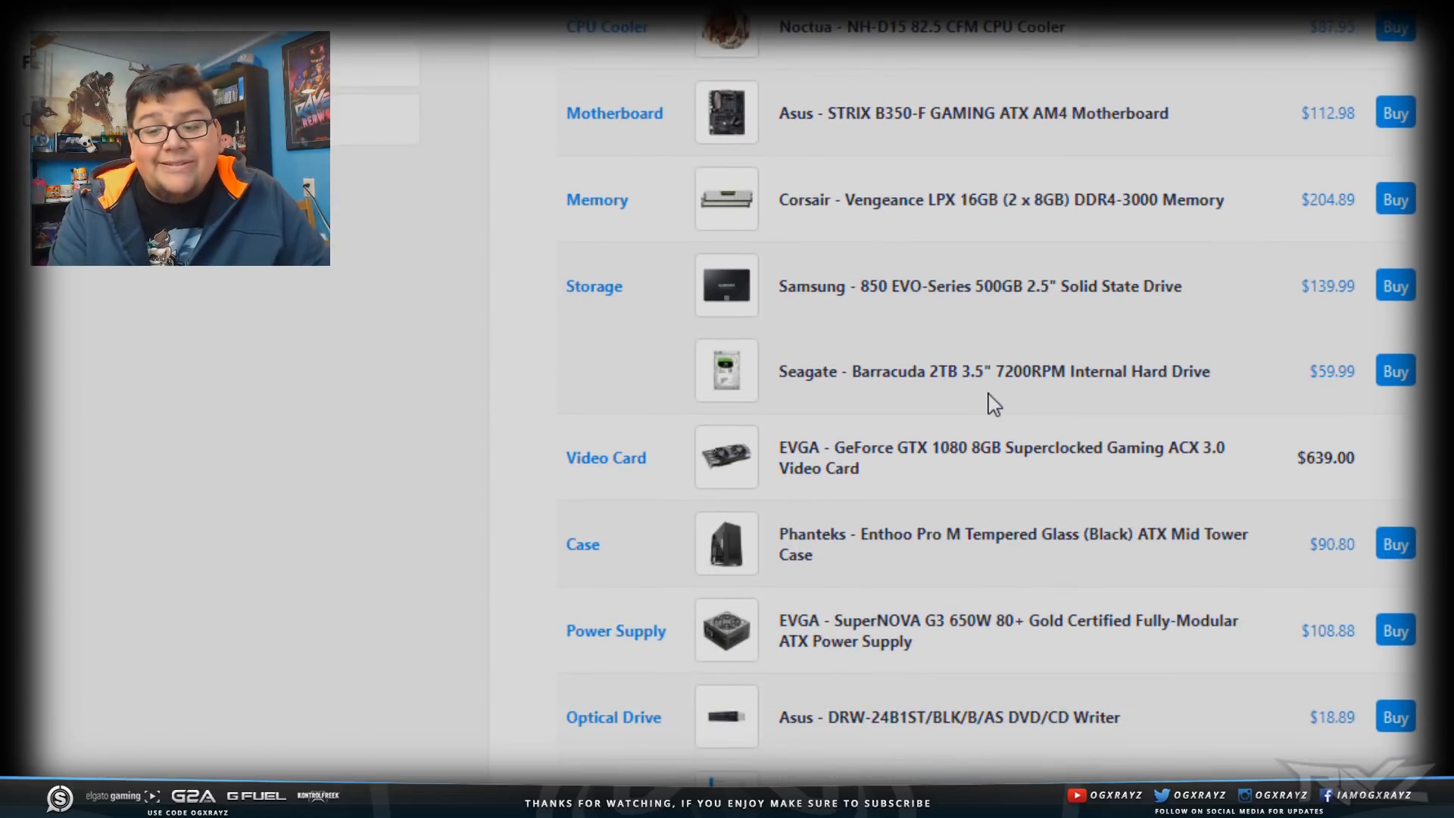
mouse_move(944, 410)
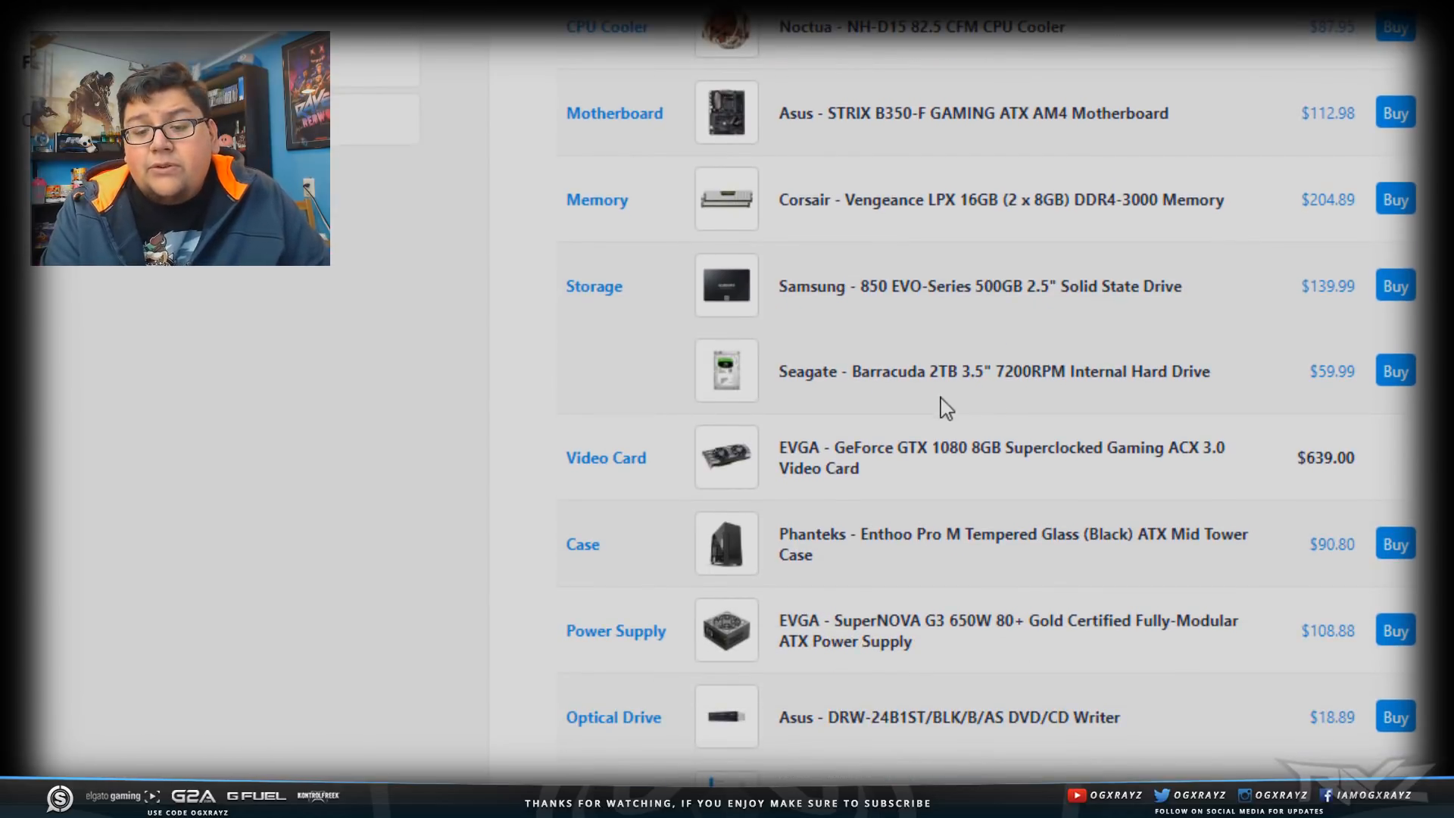
scroll("down", 3)
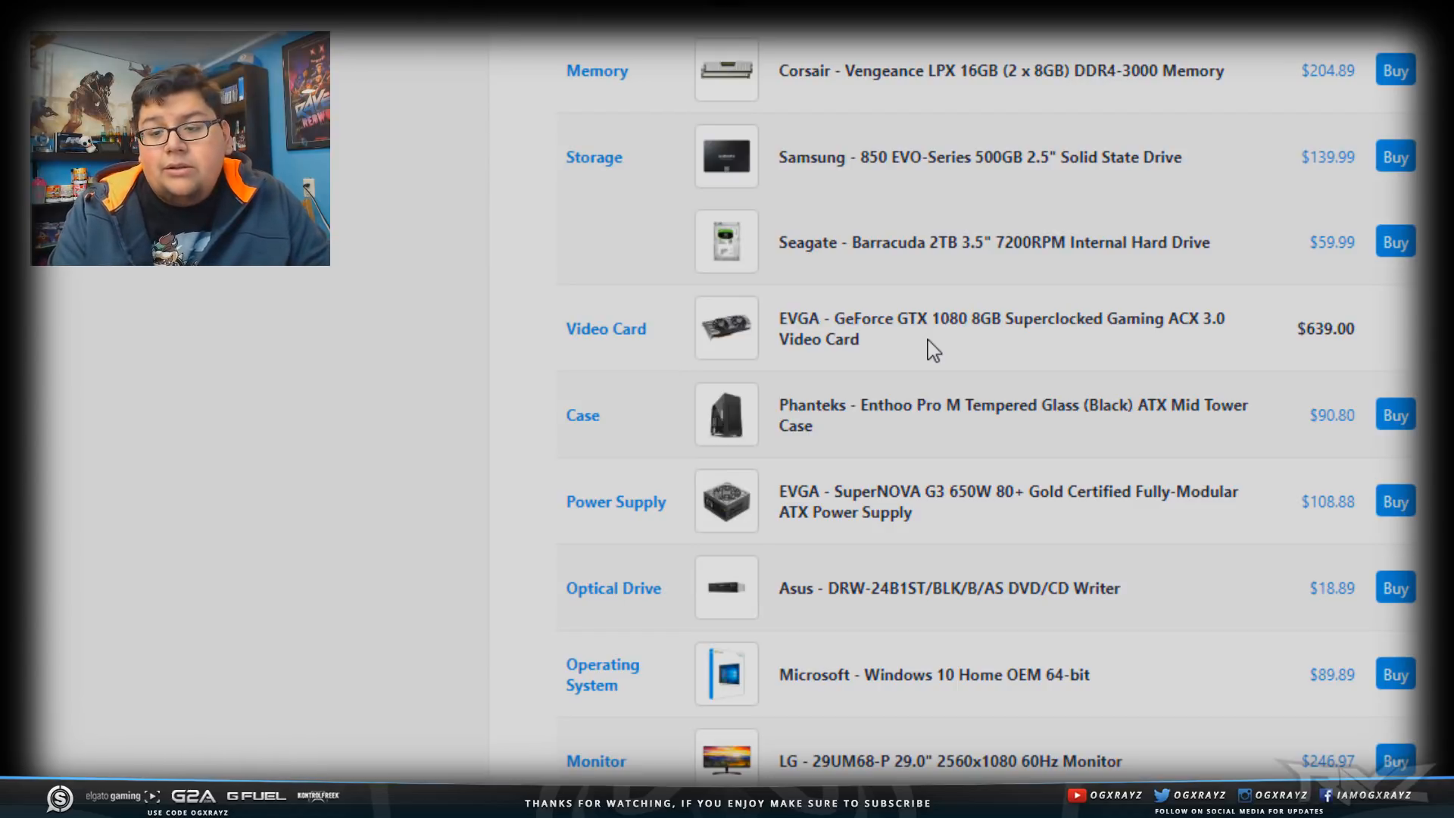
left_click(939, 340)
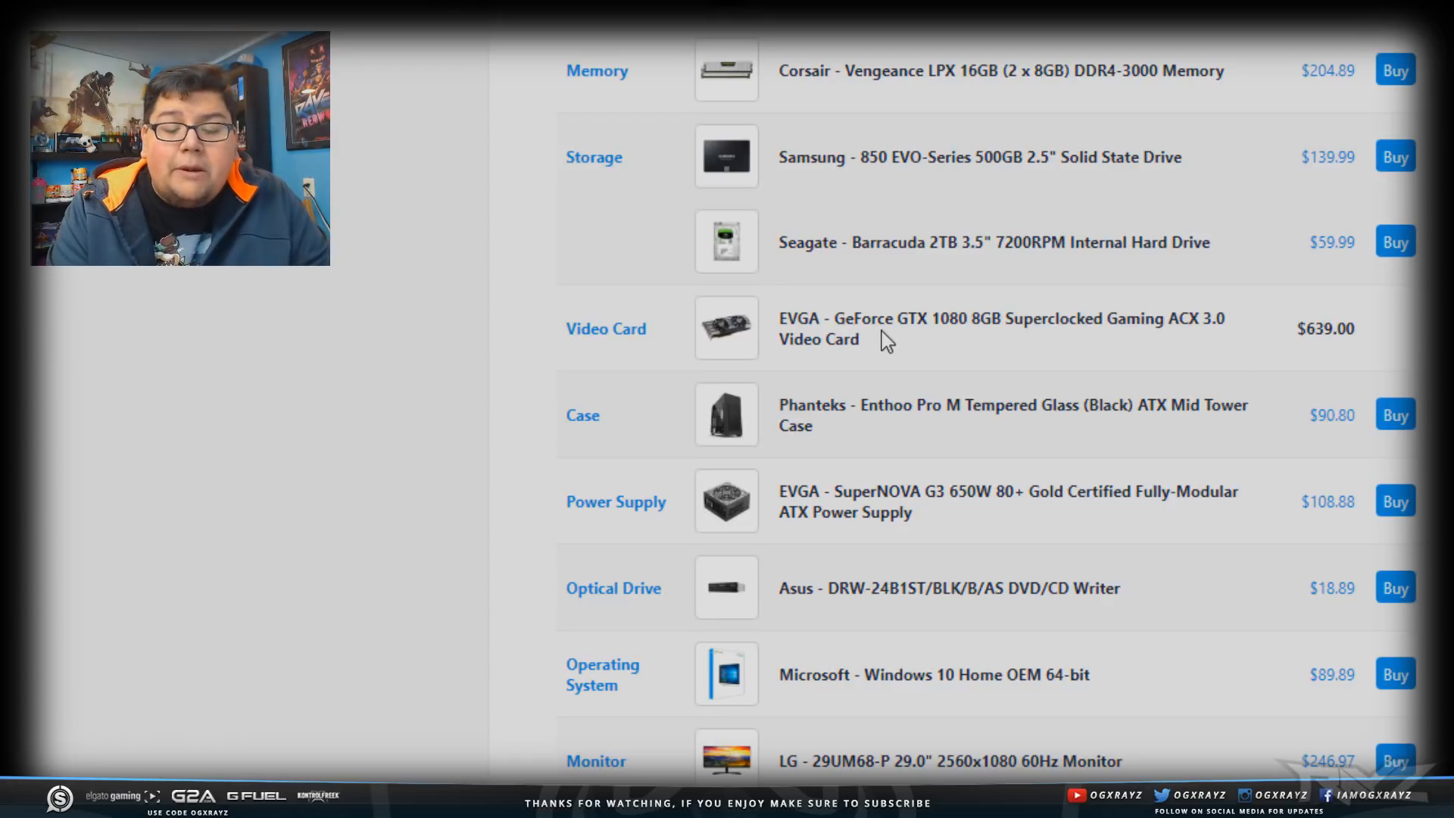
mouse_move(973, 298)
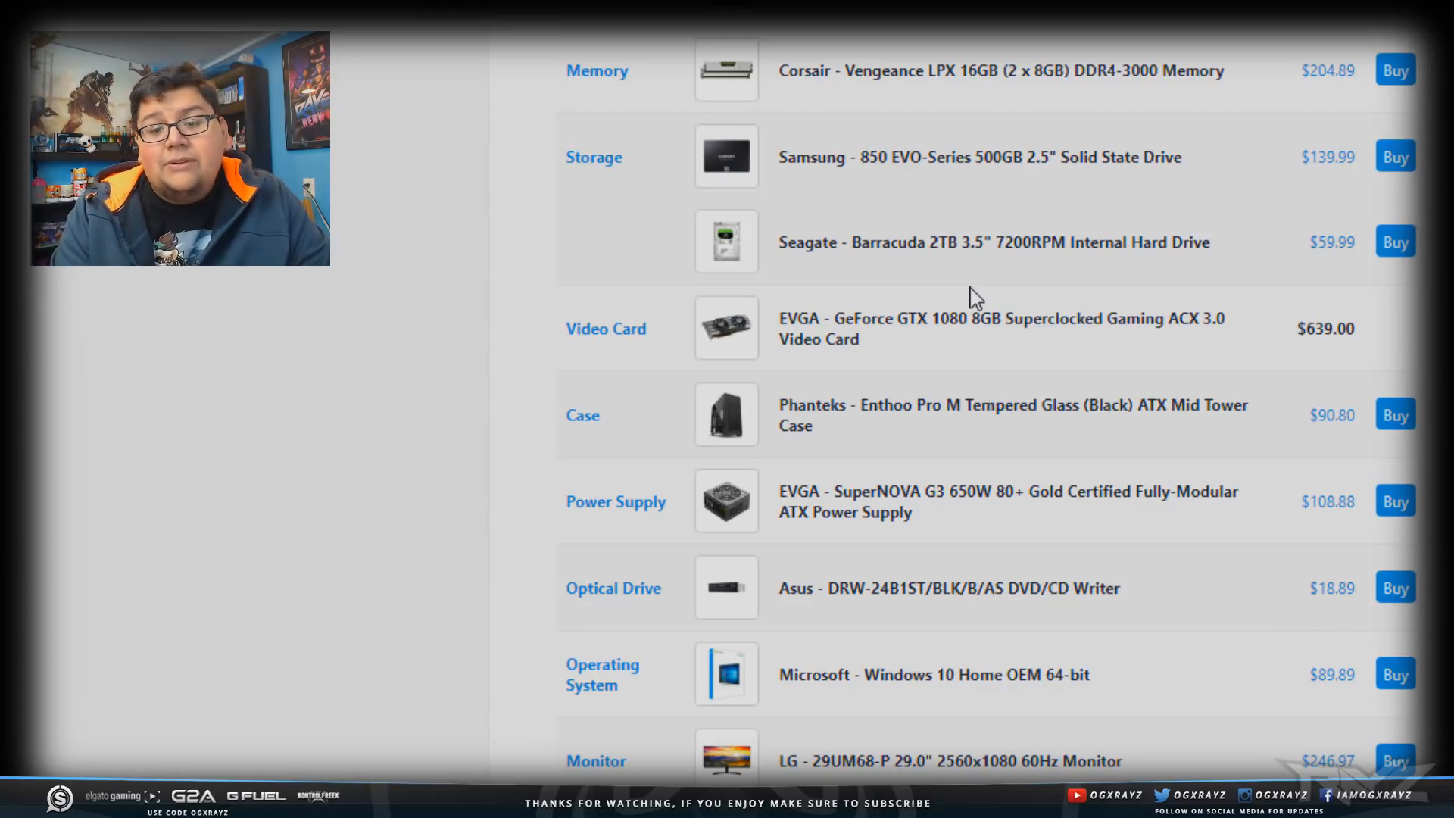
scroll("down", 3)
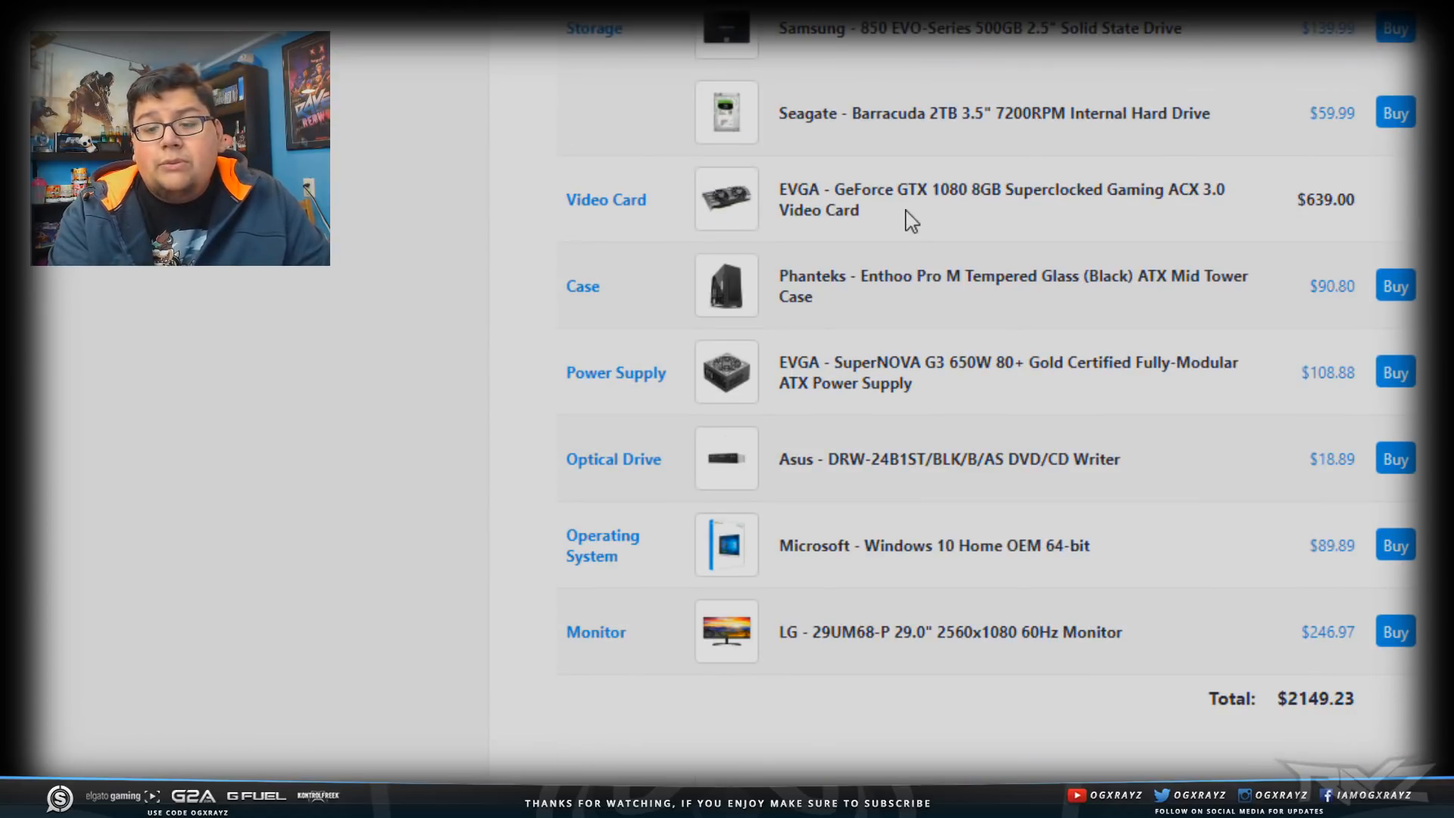
mouse_move(929, 257)
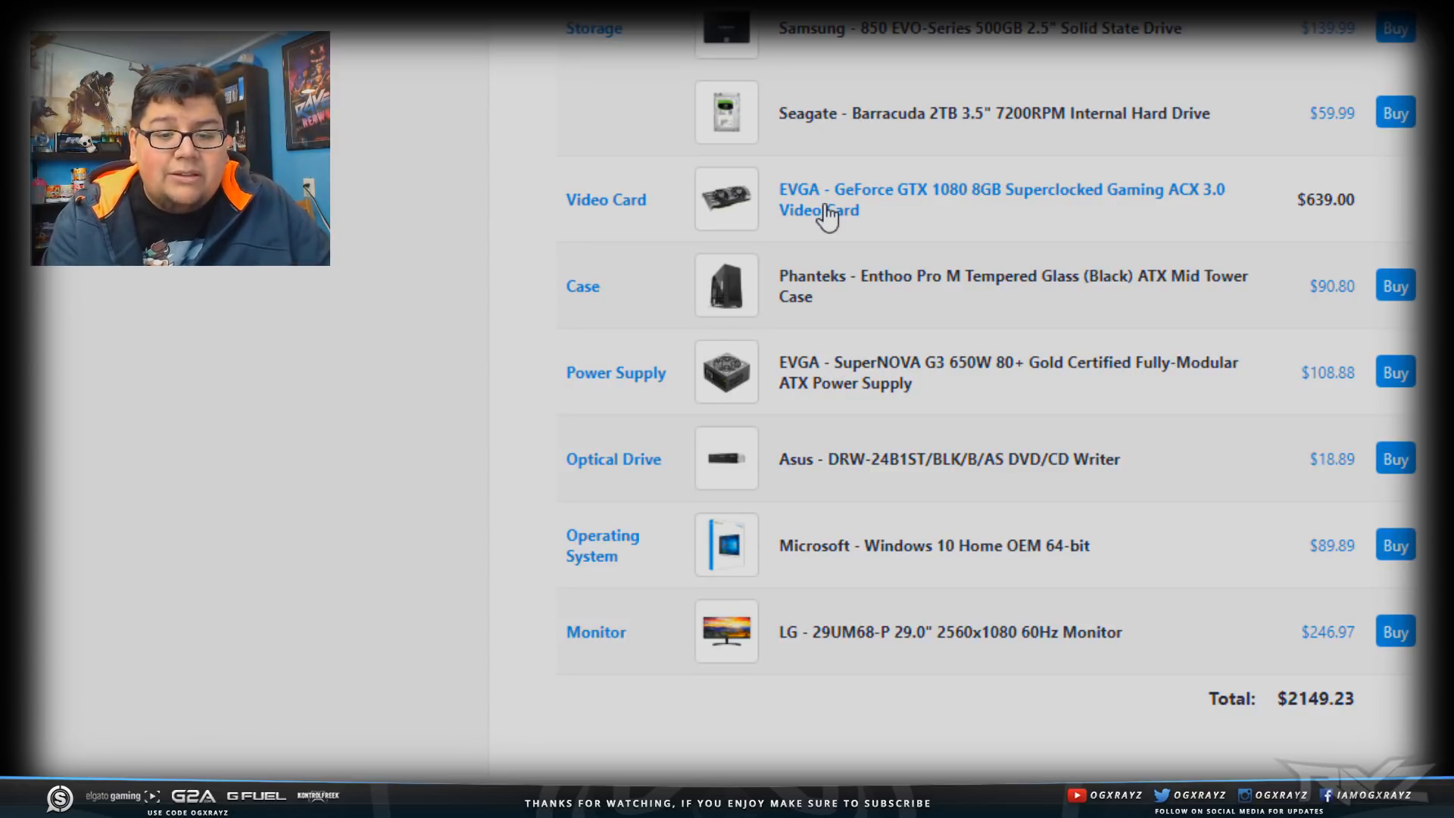
mouse_move(805, 204)
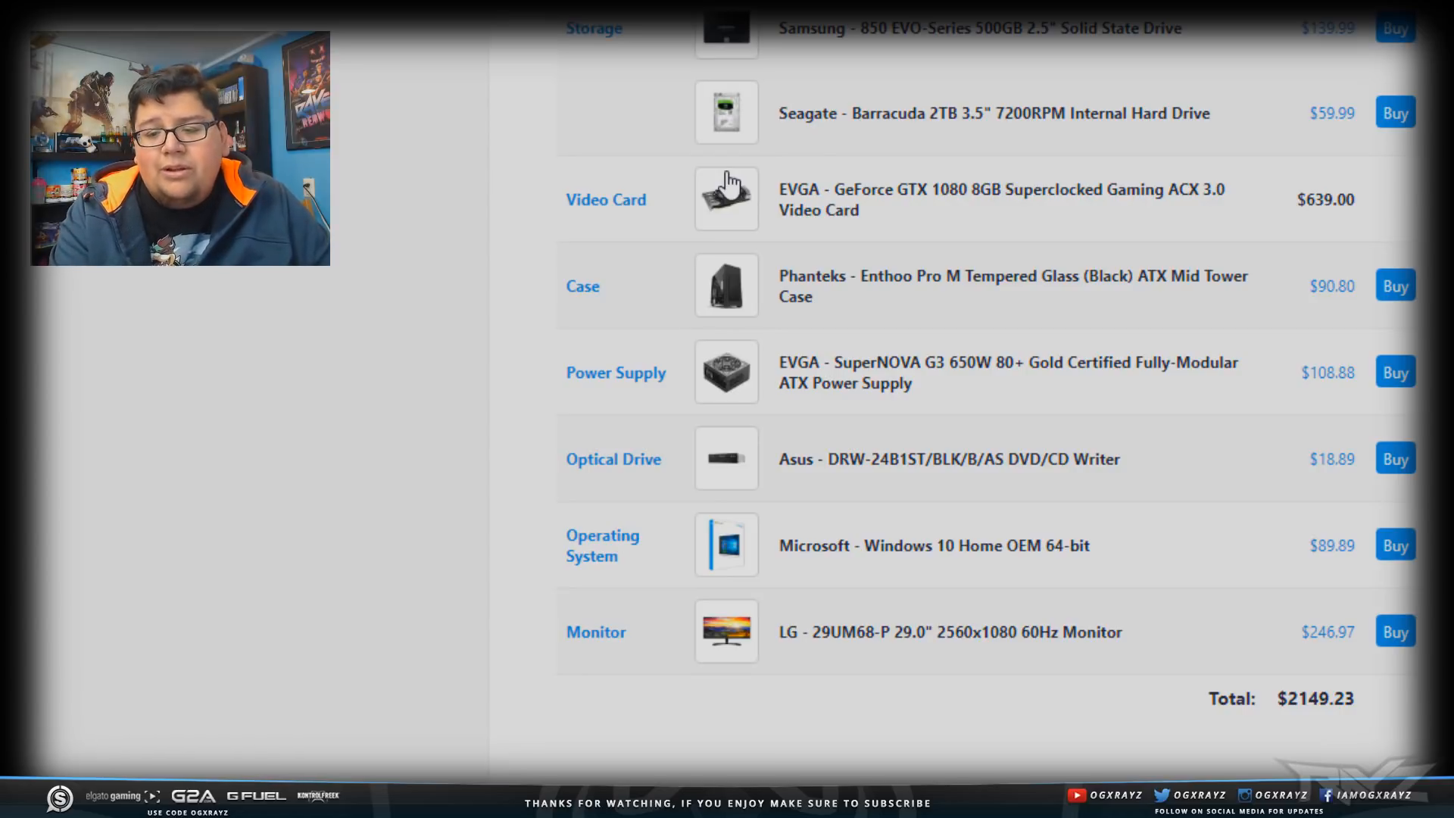
mouse_move(764, 278)
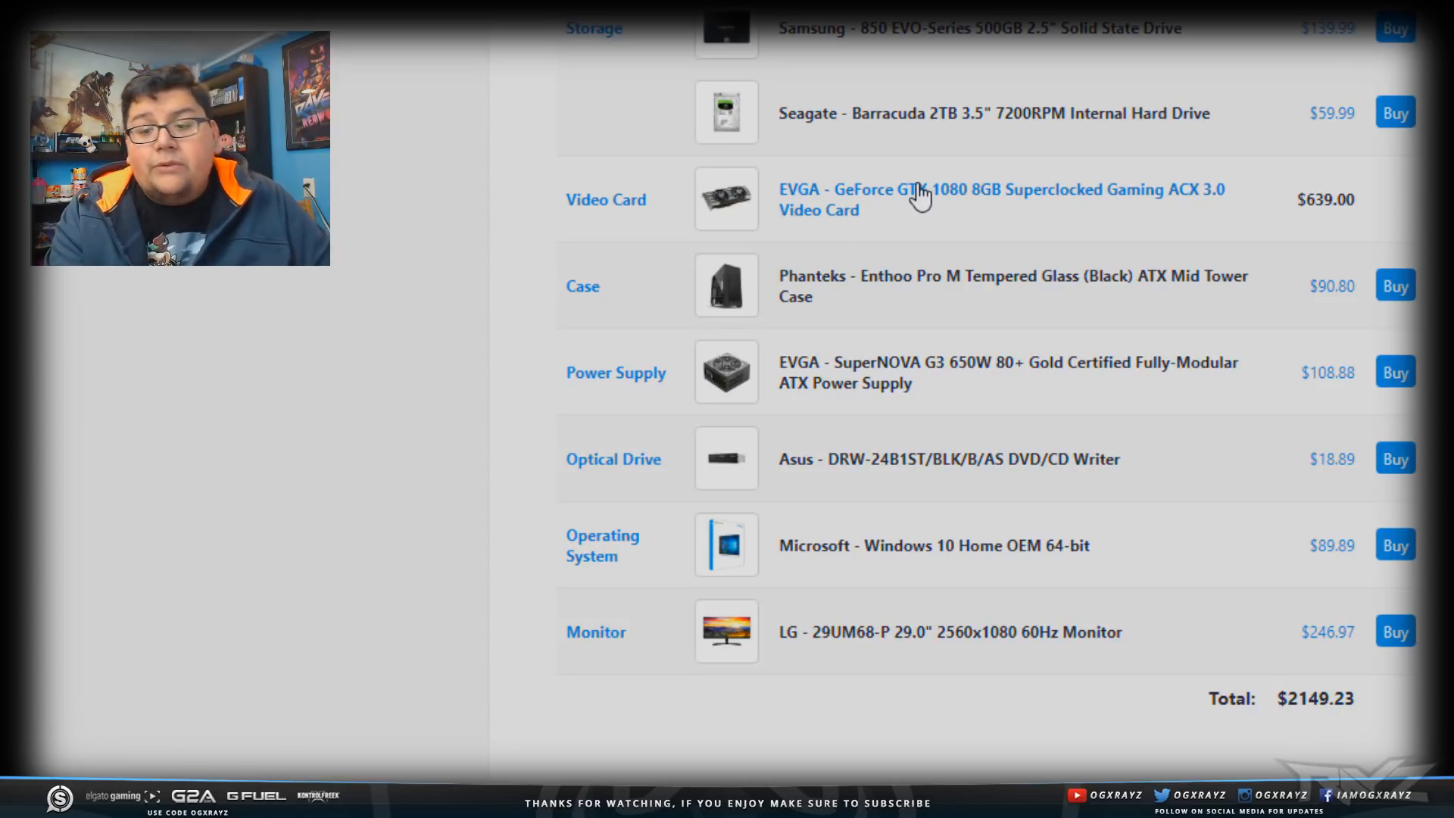
mouse_move(871, 334)
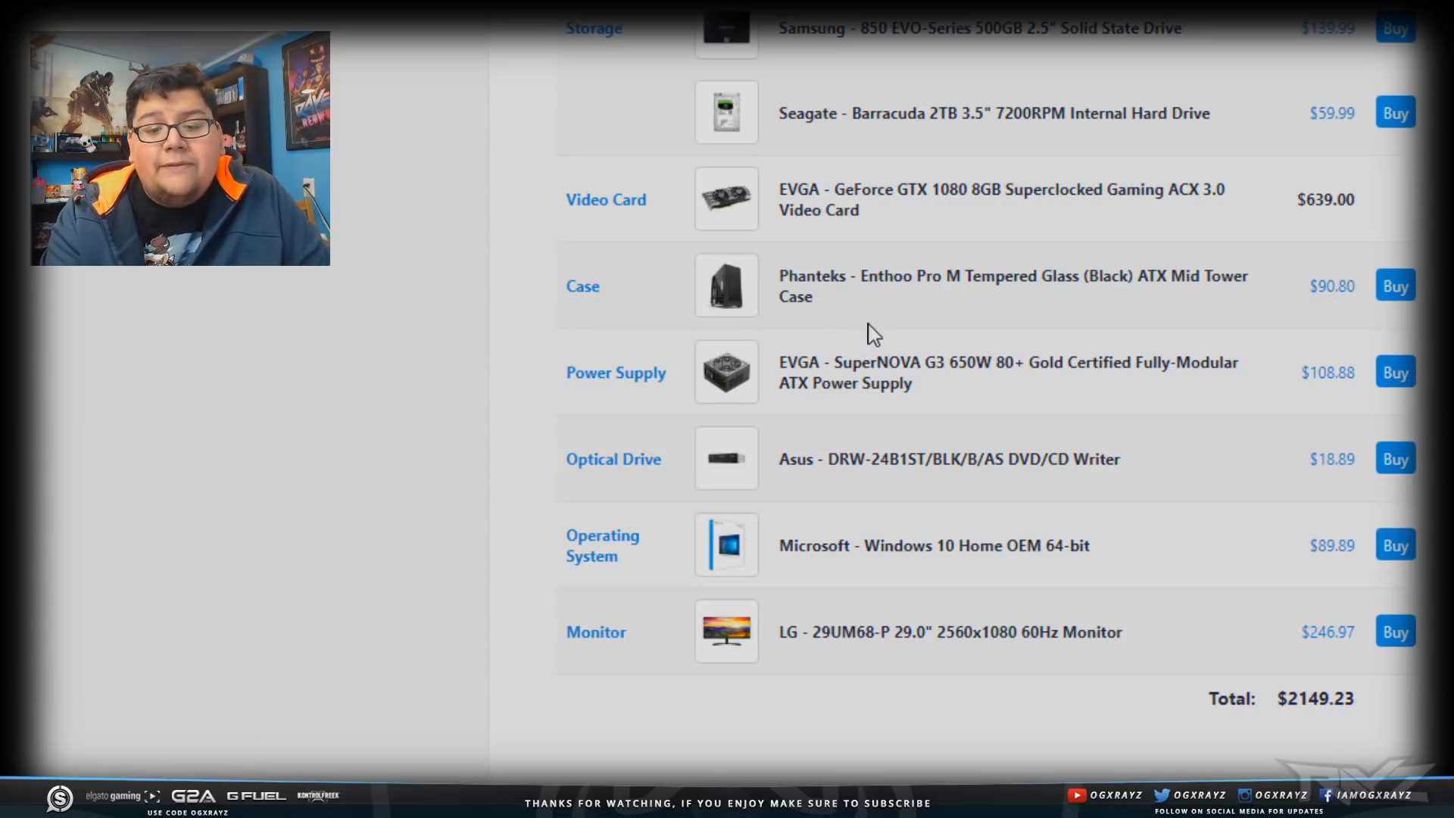
mouse_move(932, 308)
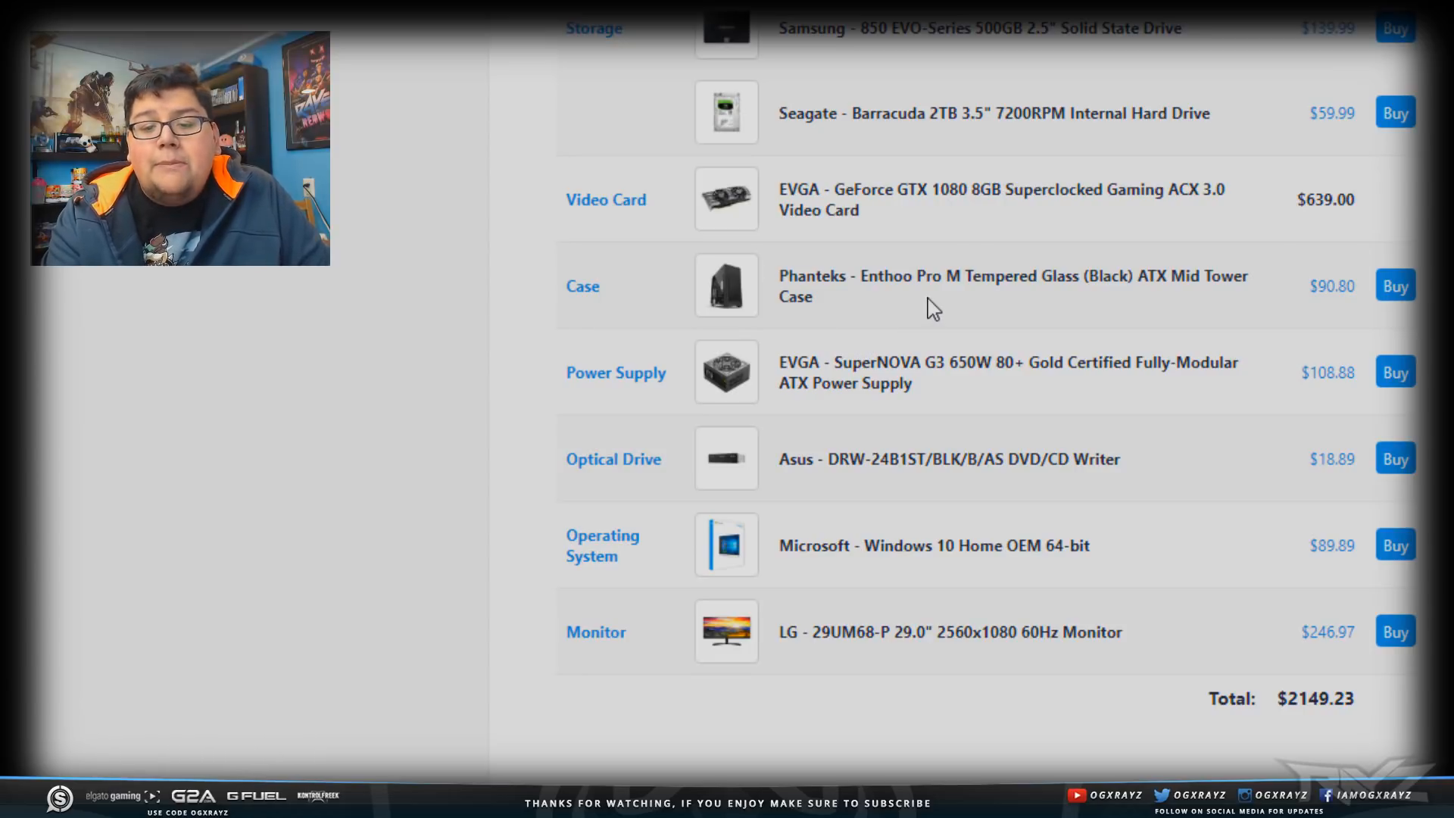
mouse_move(941, 296)
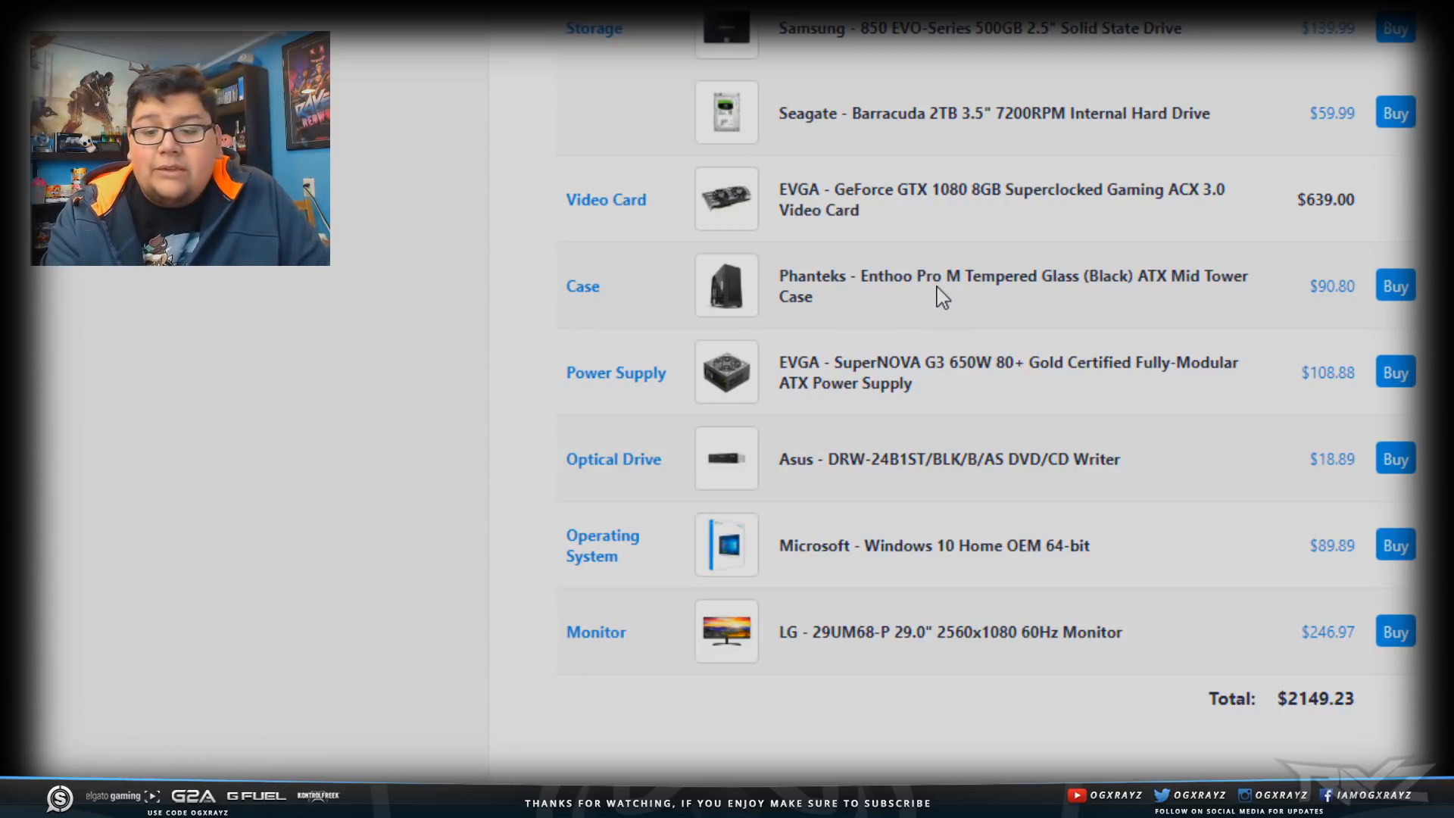
mouse_move(954, 289)
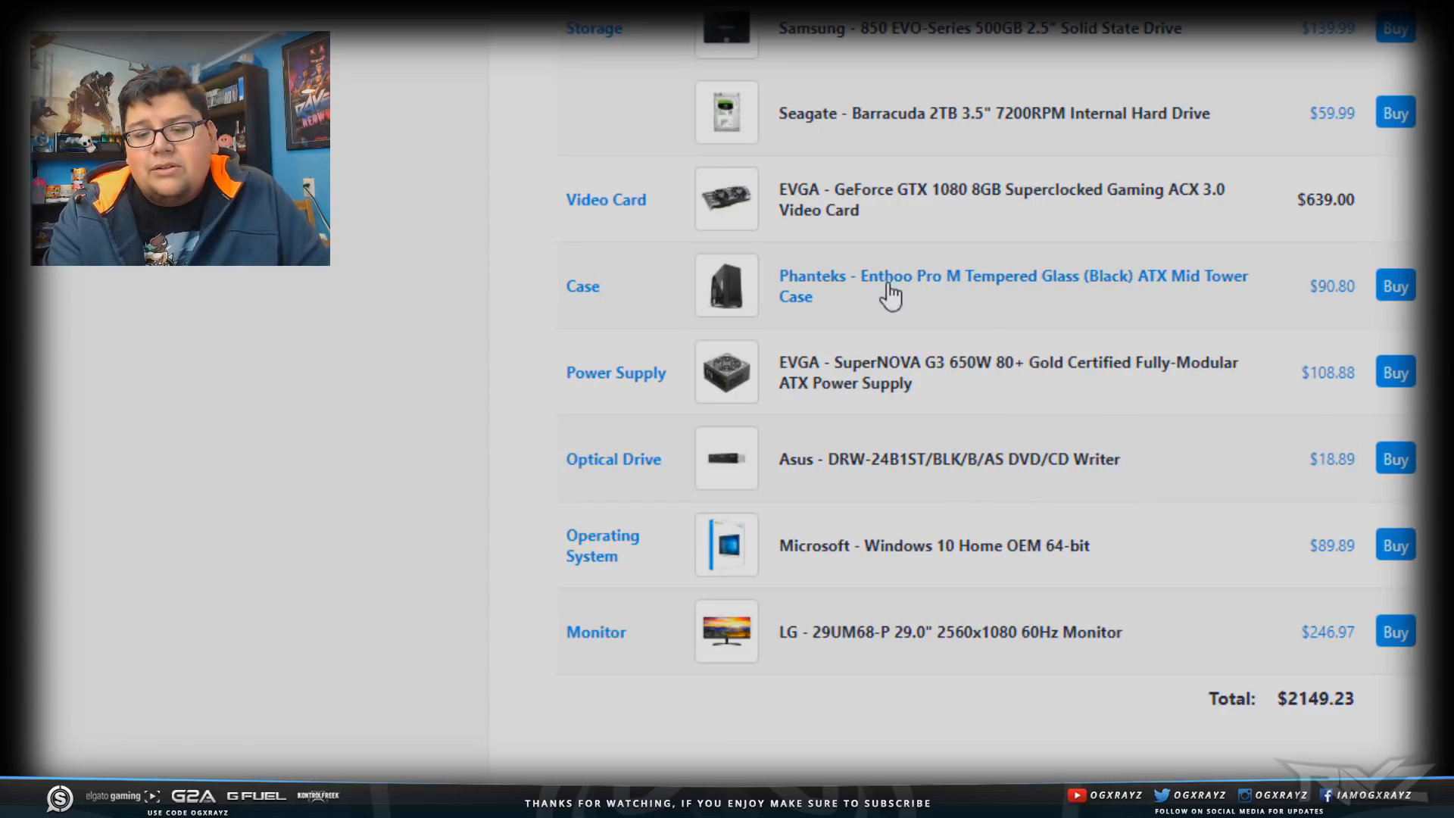
scroll("down", 3)
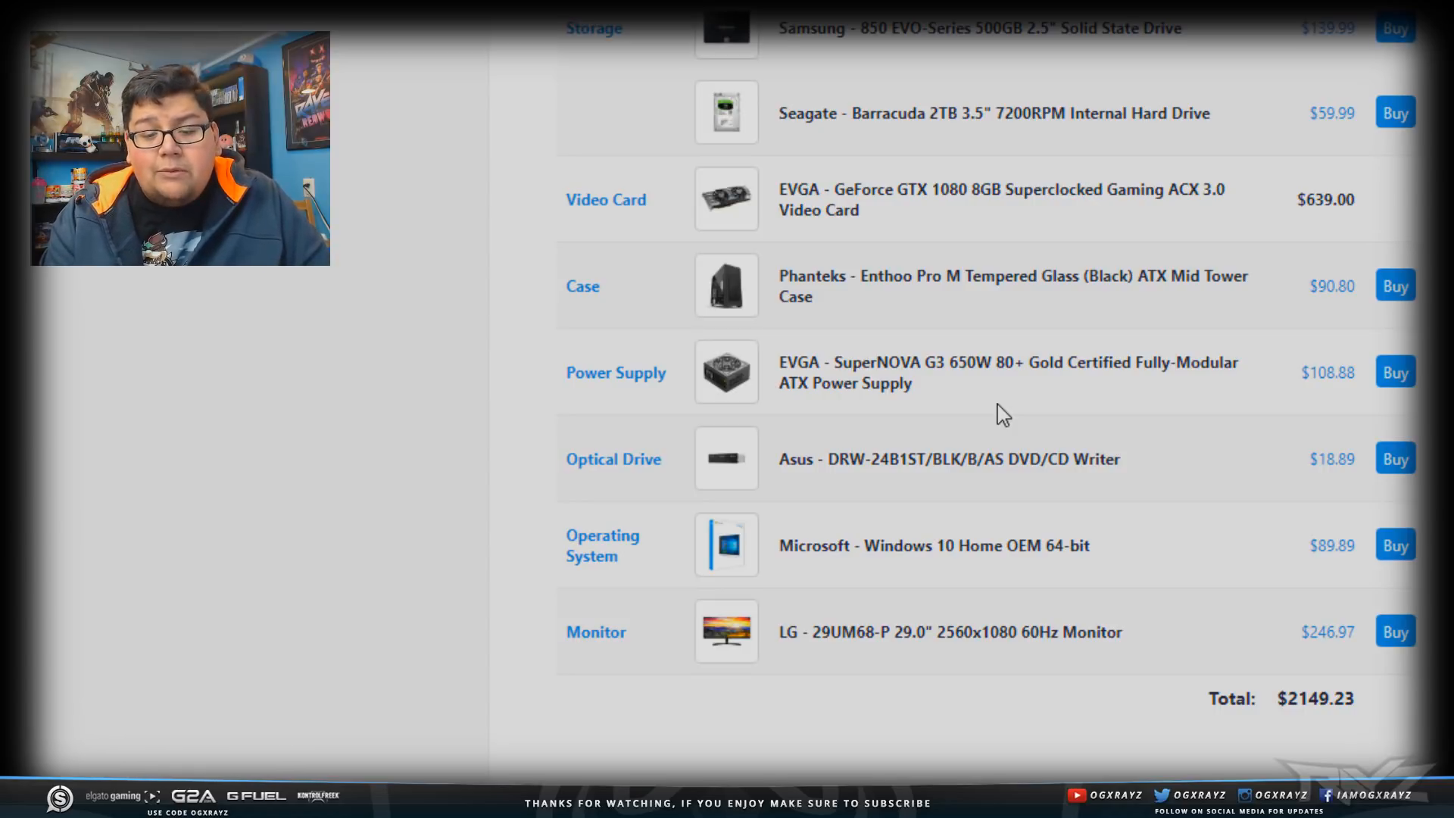
mouse_move(1137, 480)
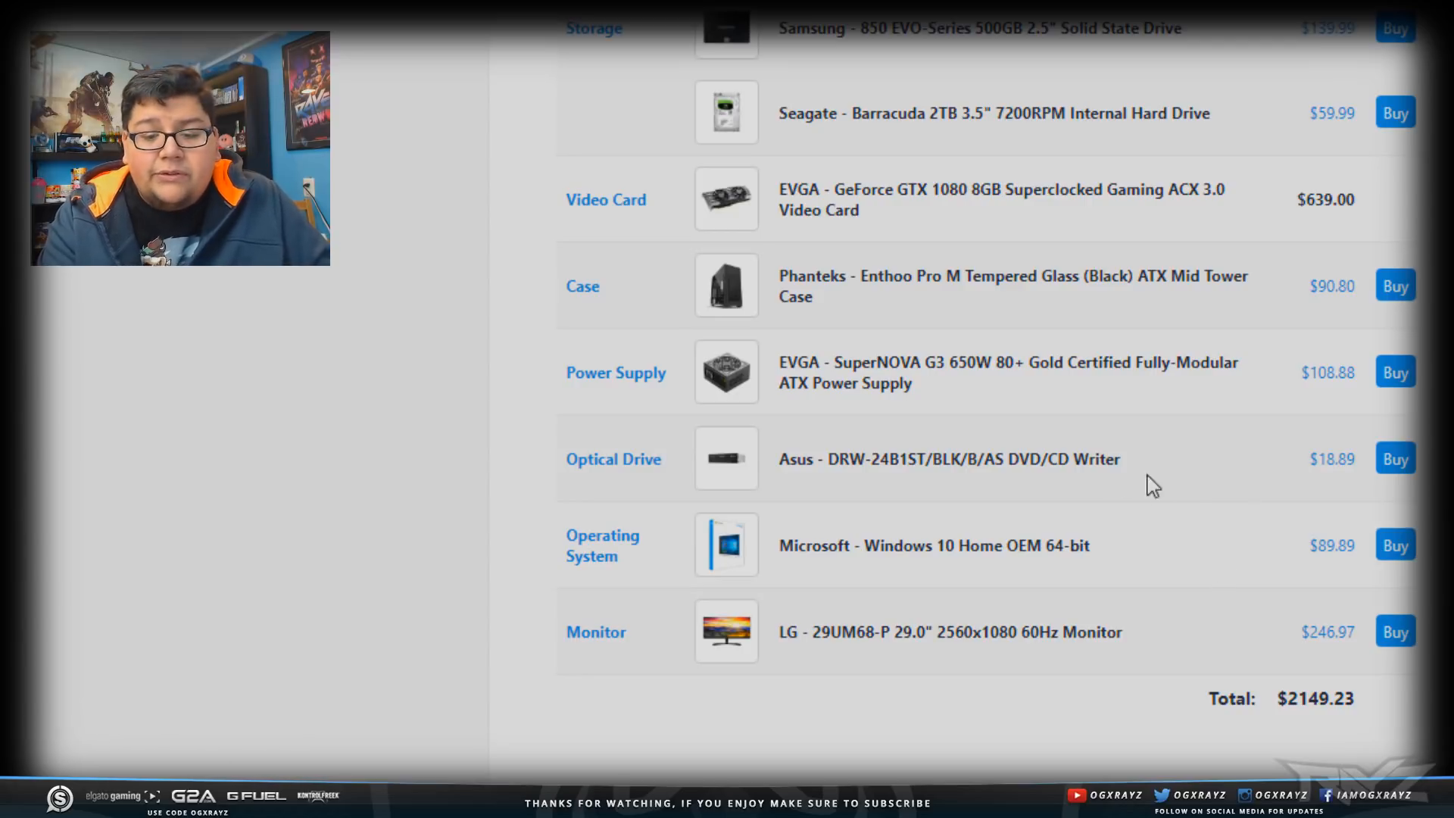
scroll("down", 3)
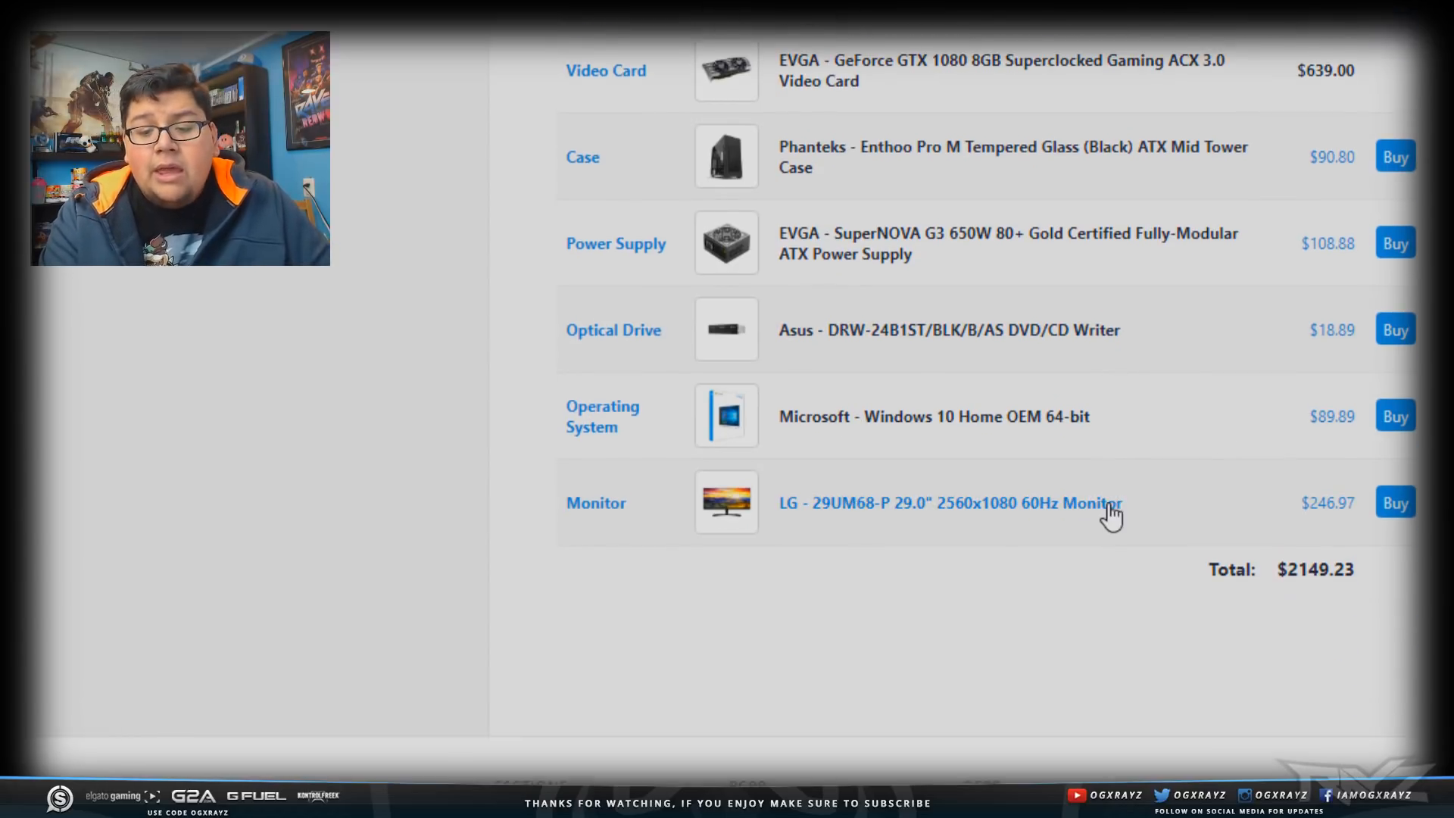
mouse_move(930, 612)
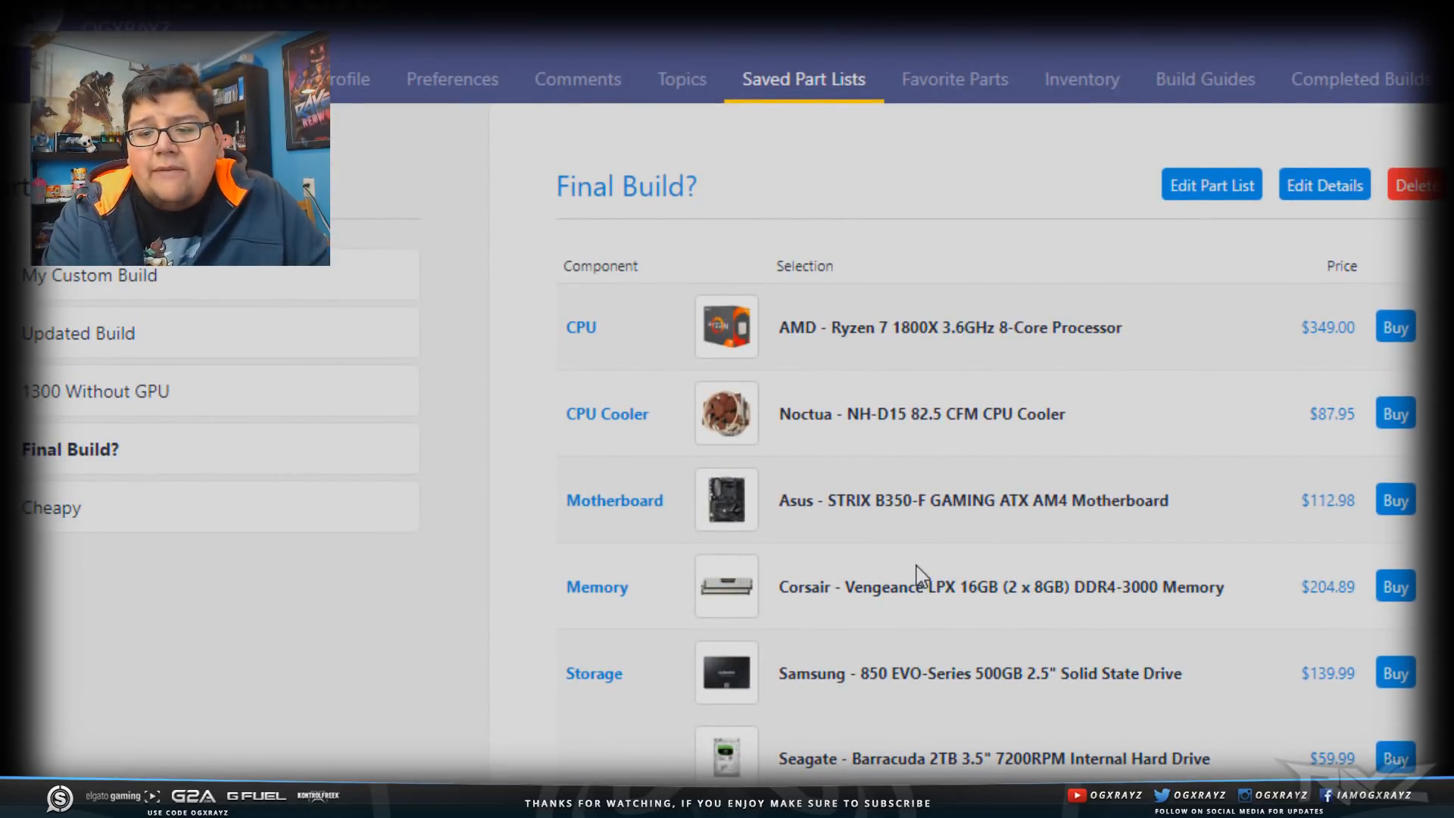
scroll("down", 3)
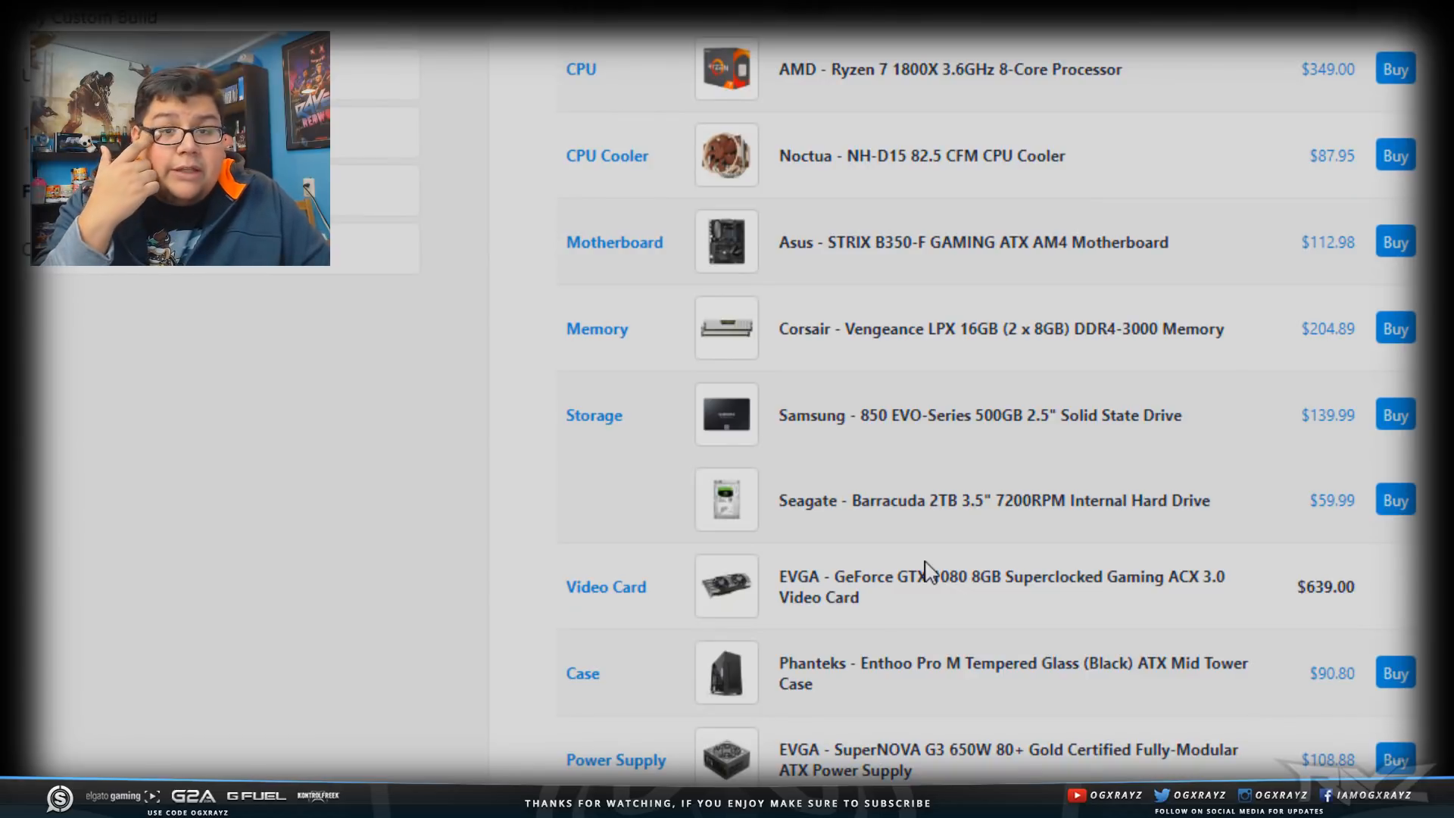
scroll("down", 3)
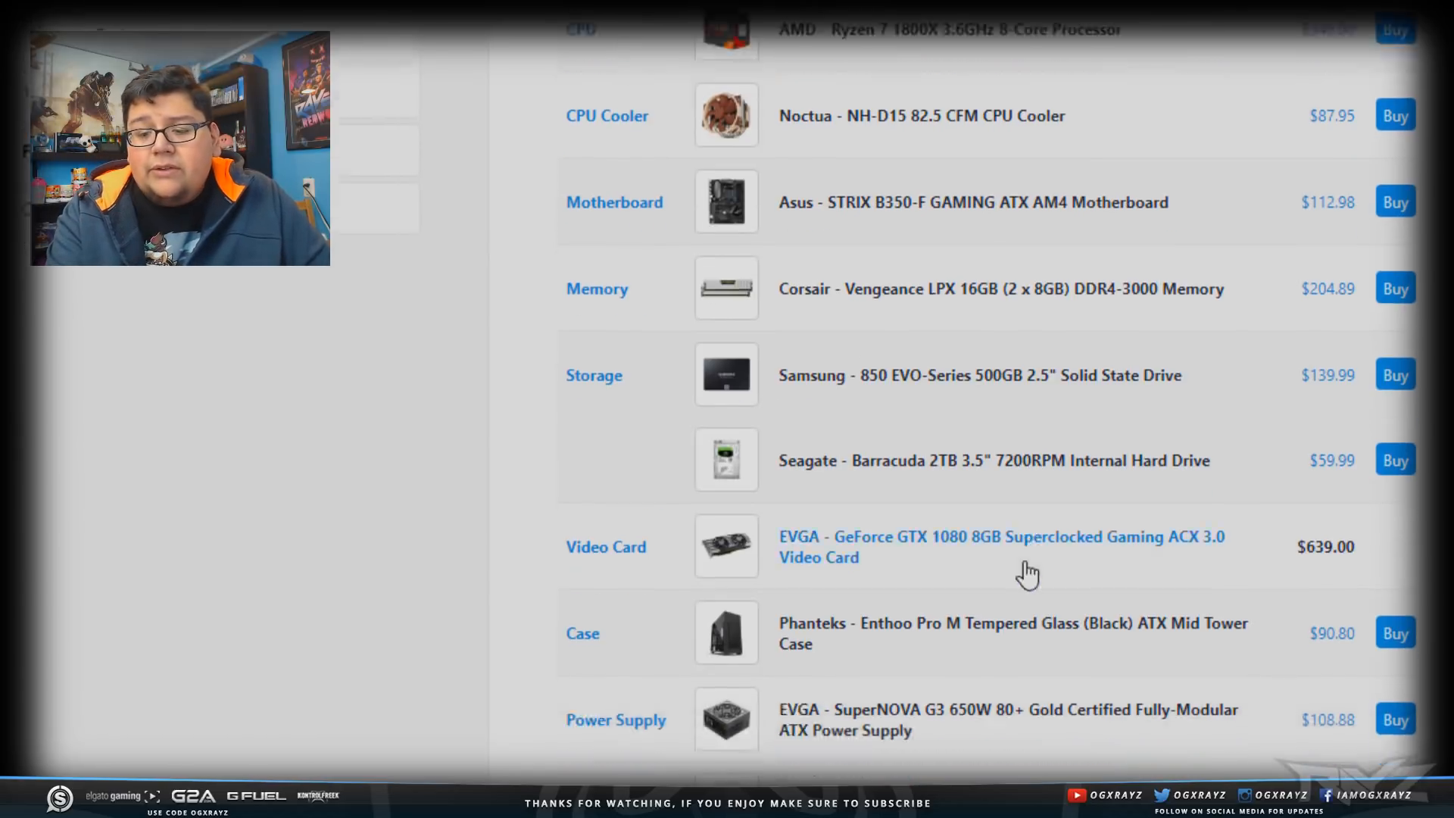
scroll("down", 3)
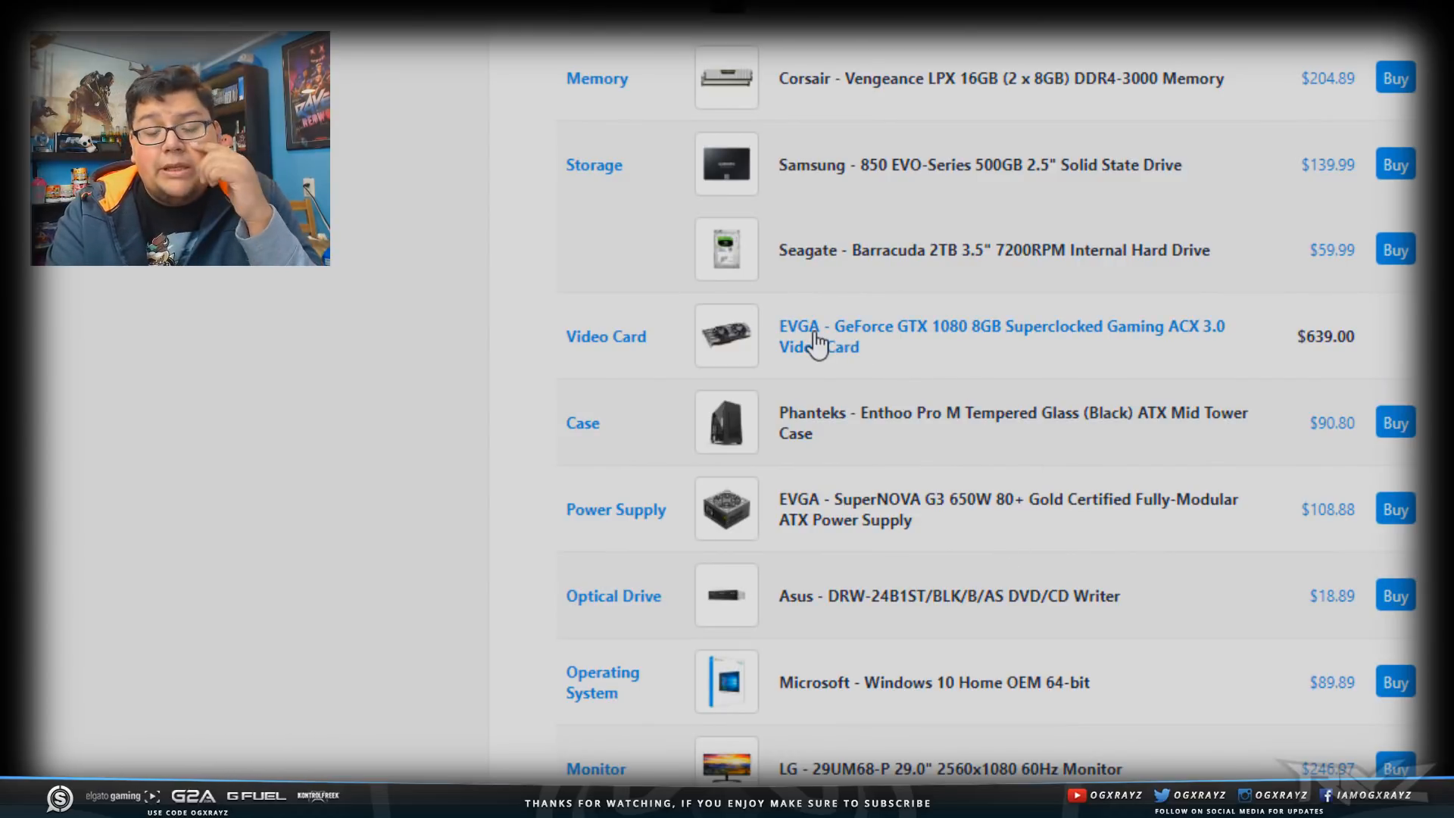
mouse_move(726, 346)
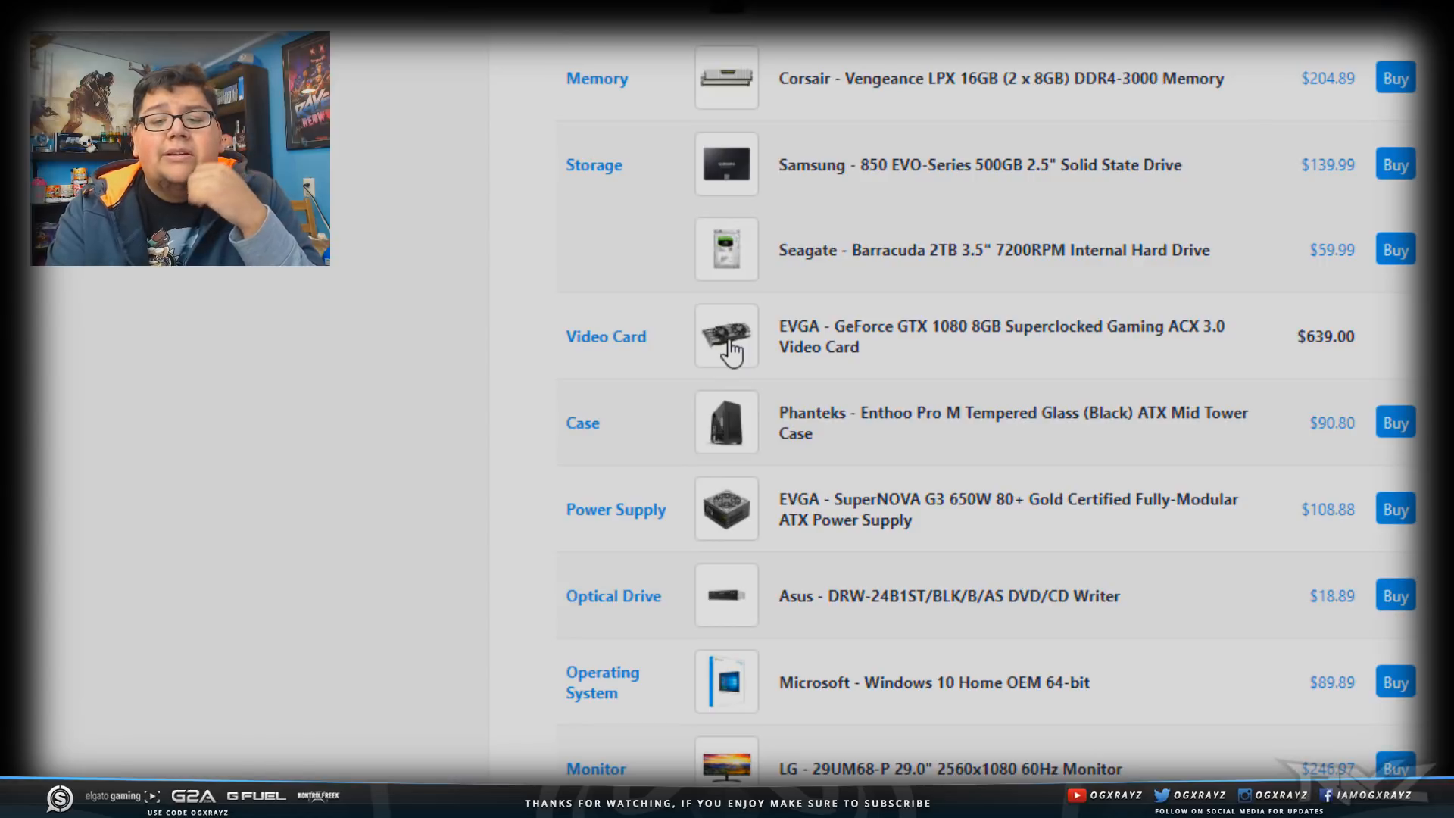
mouse_move(706, 346)
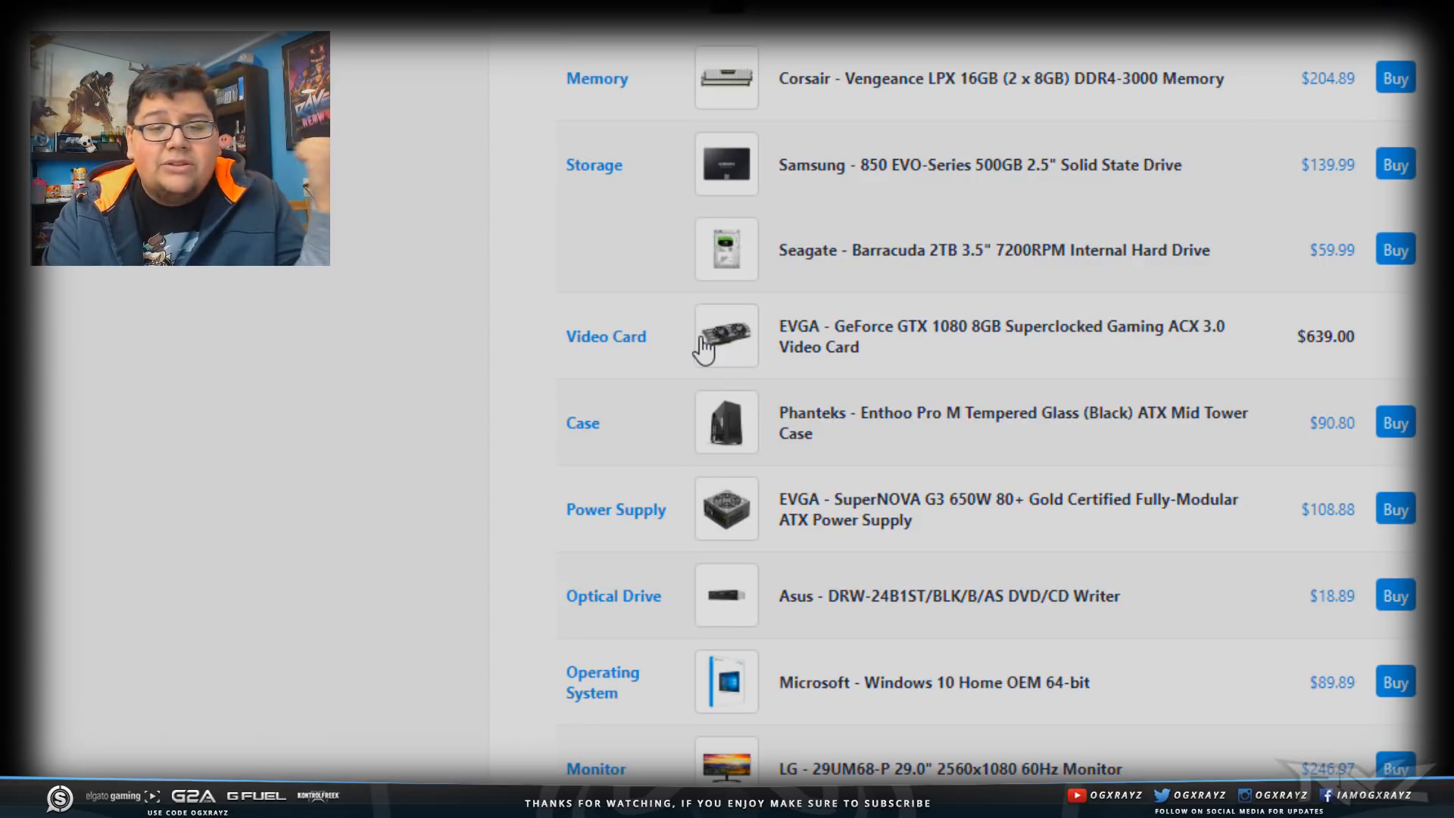
mouse_move(681, 342)
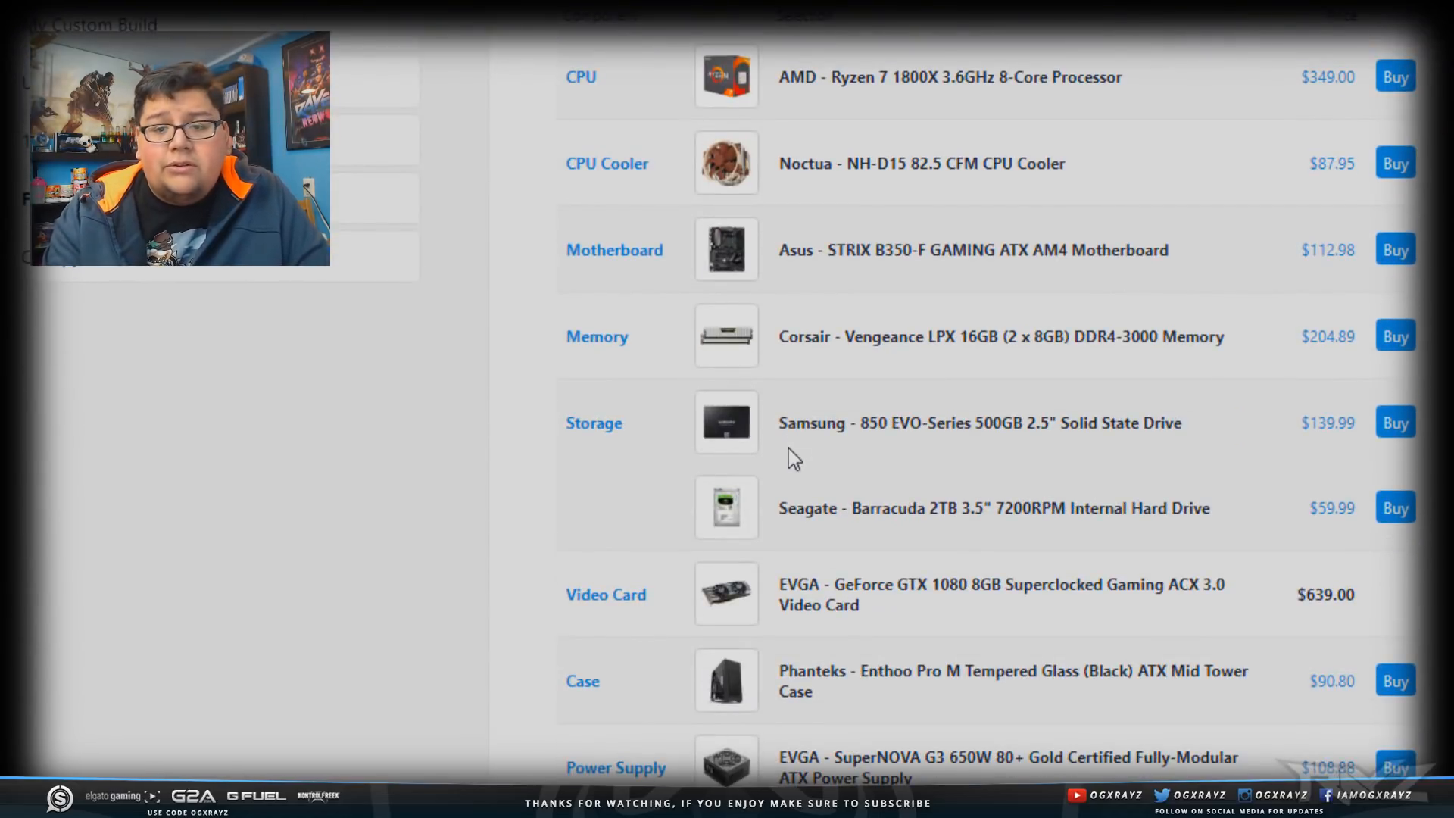
mouse_move(774, 399)
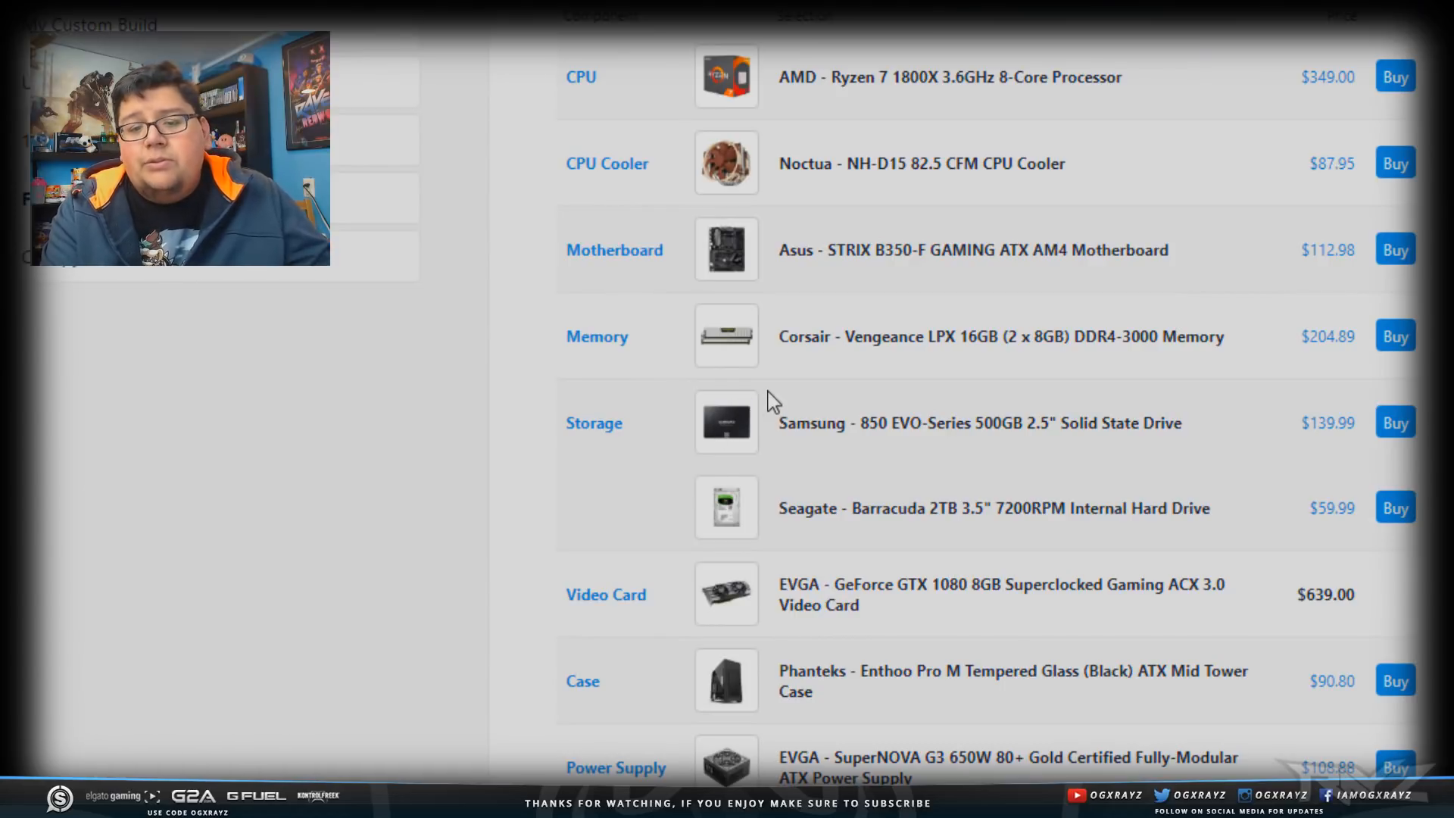
scroll("down", 3)
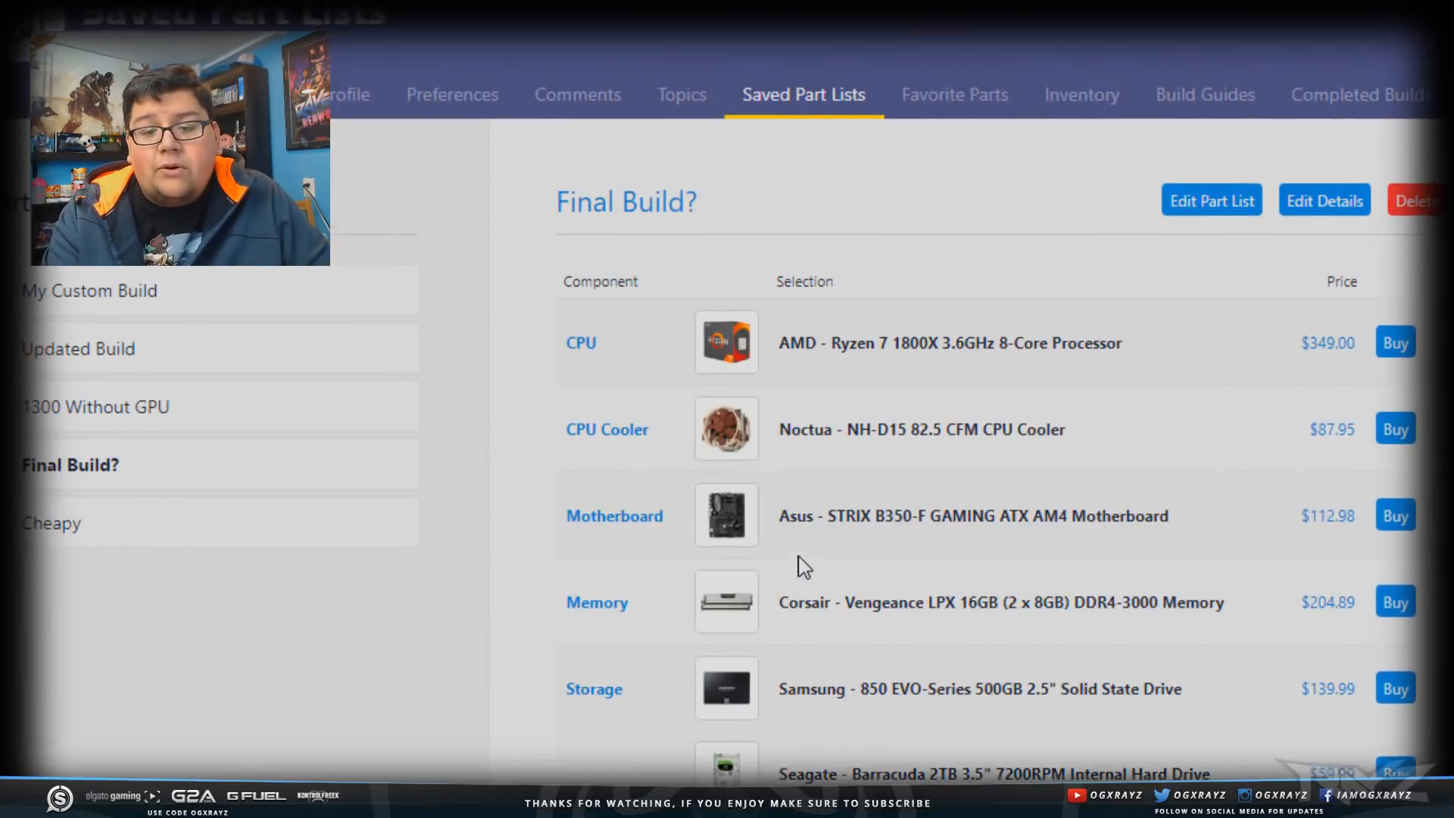
scroll("down", 3)
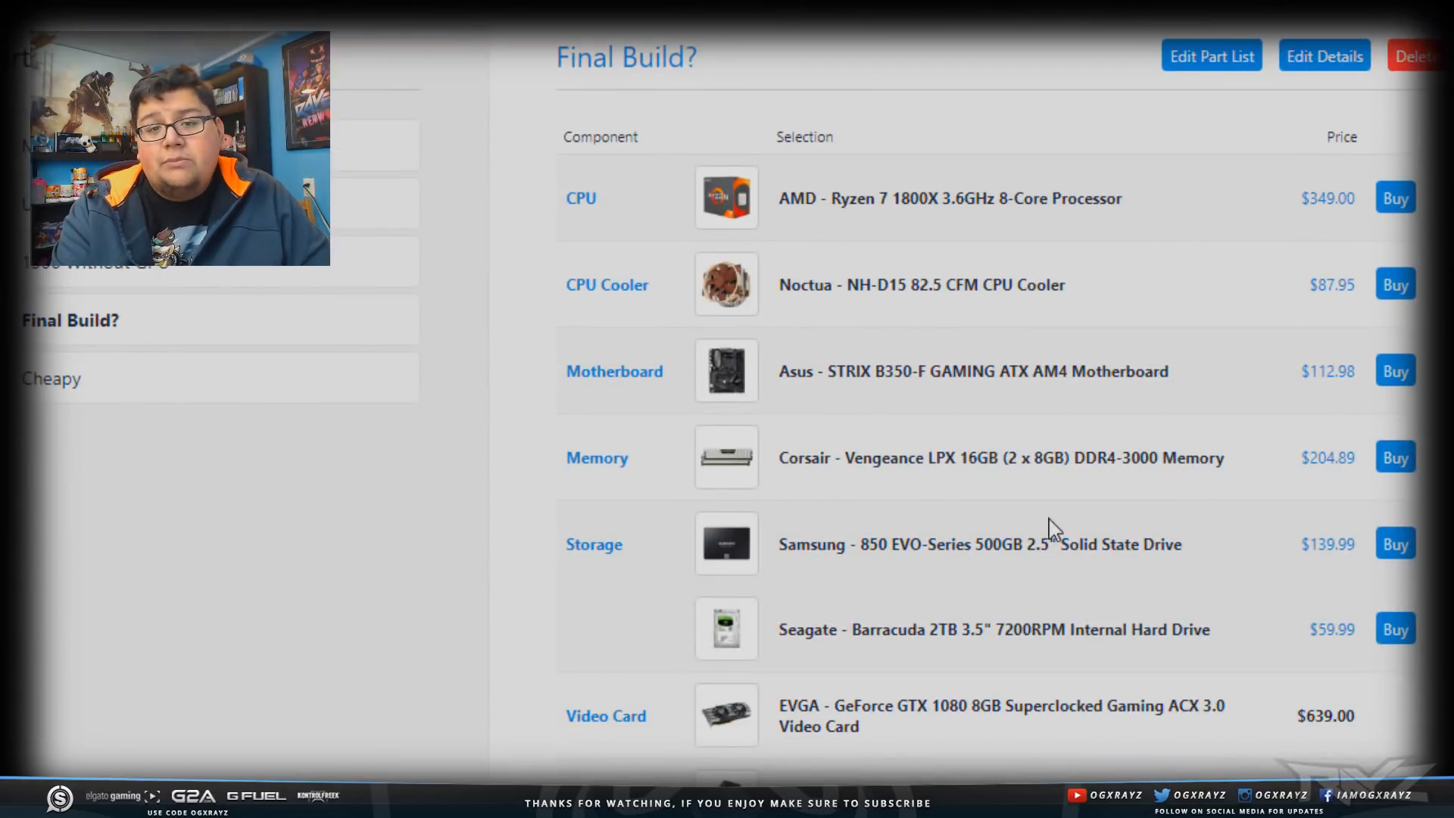
mouse_move(1038, 515)
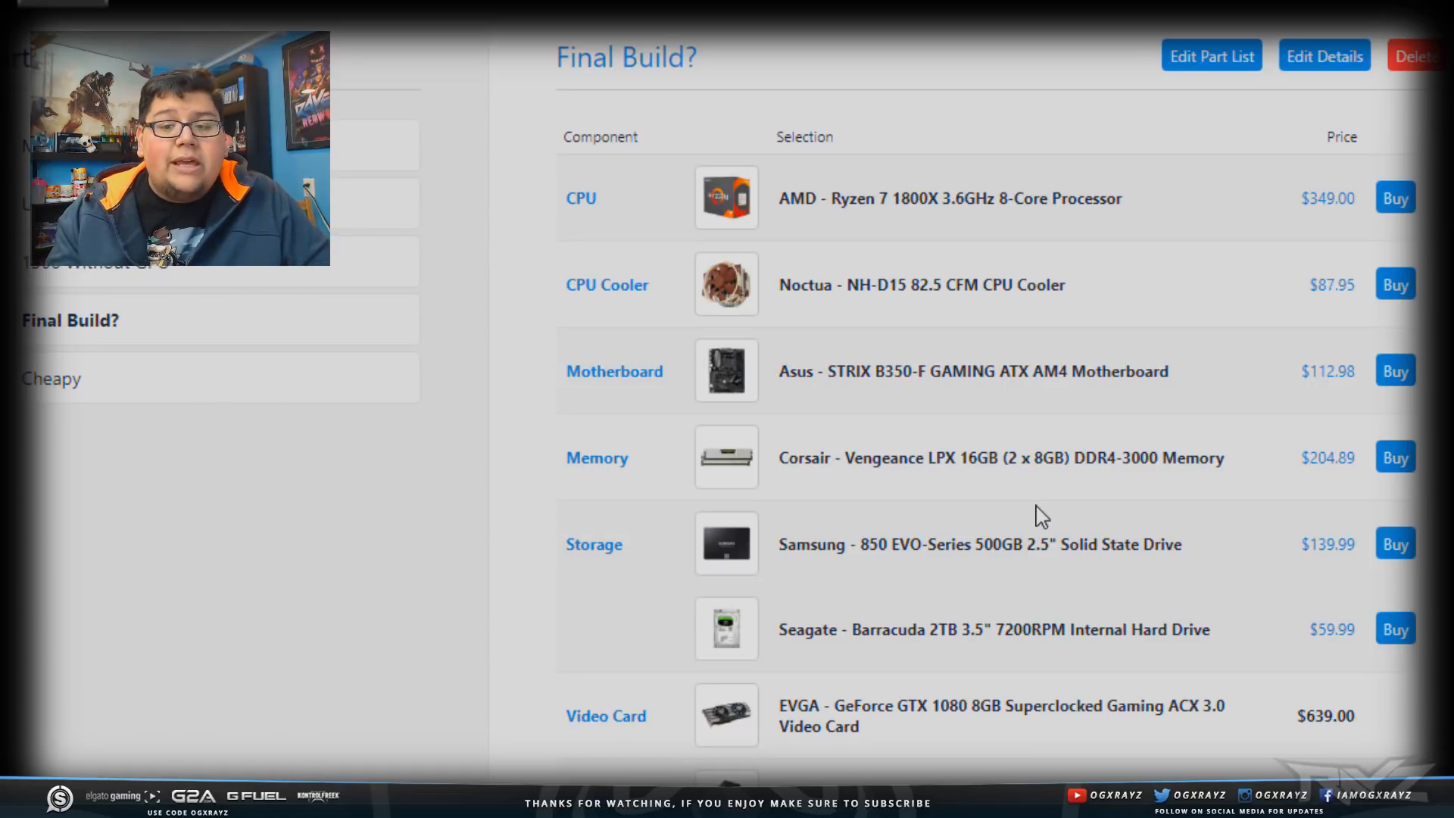
scroll("down", 3)
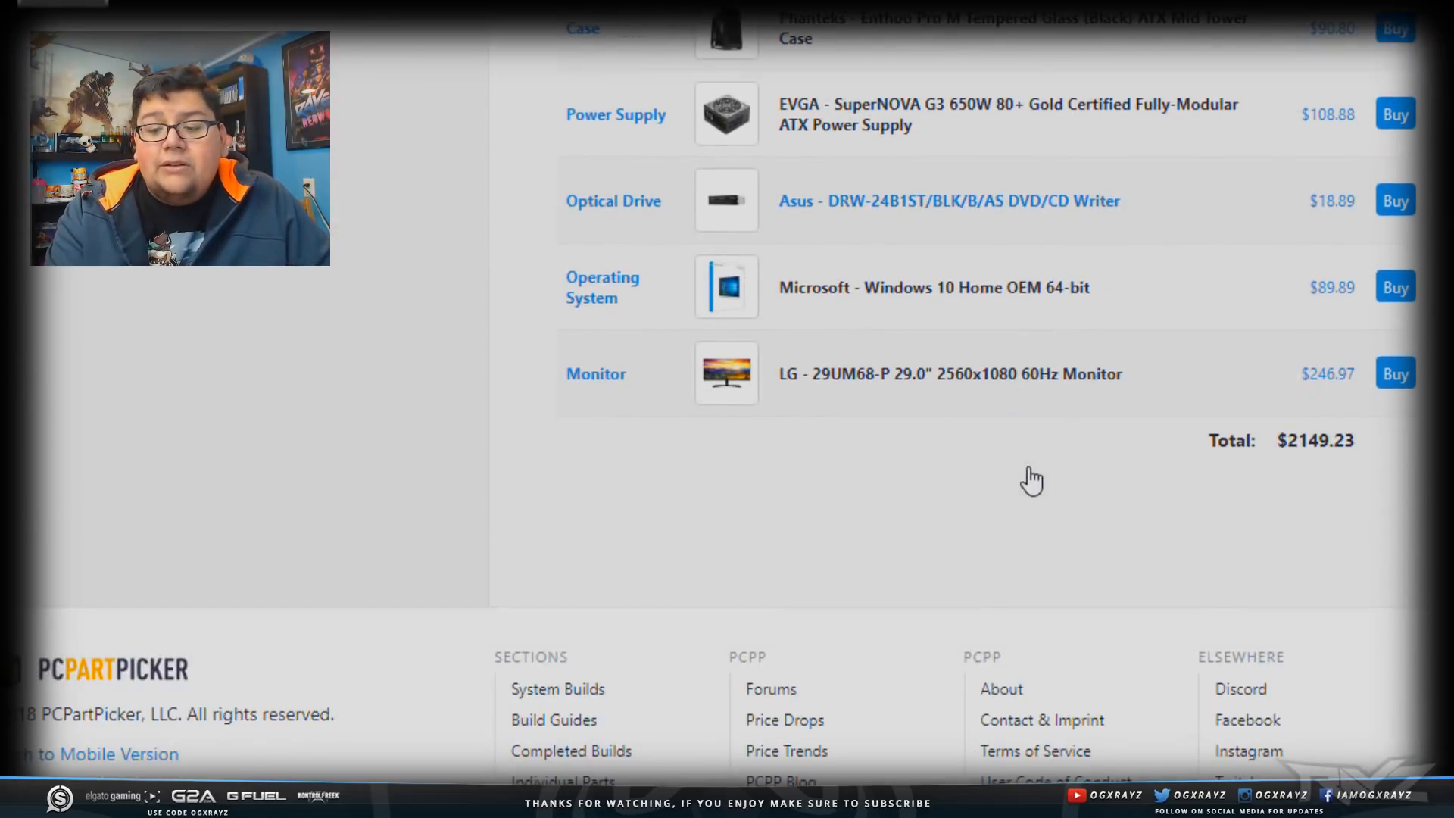
scroll("up", 3)
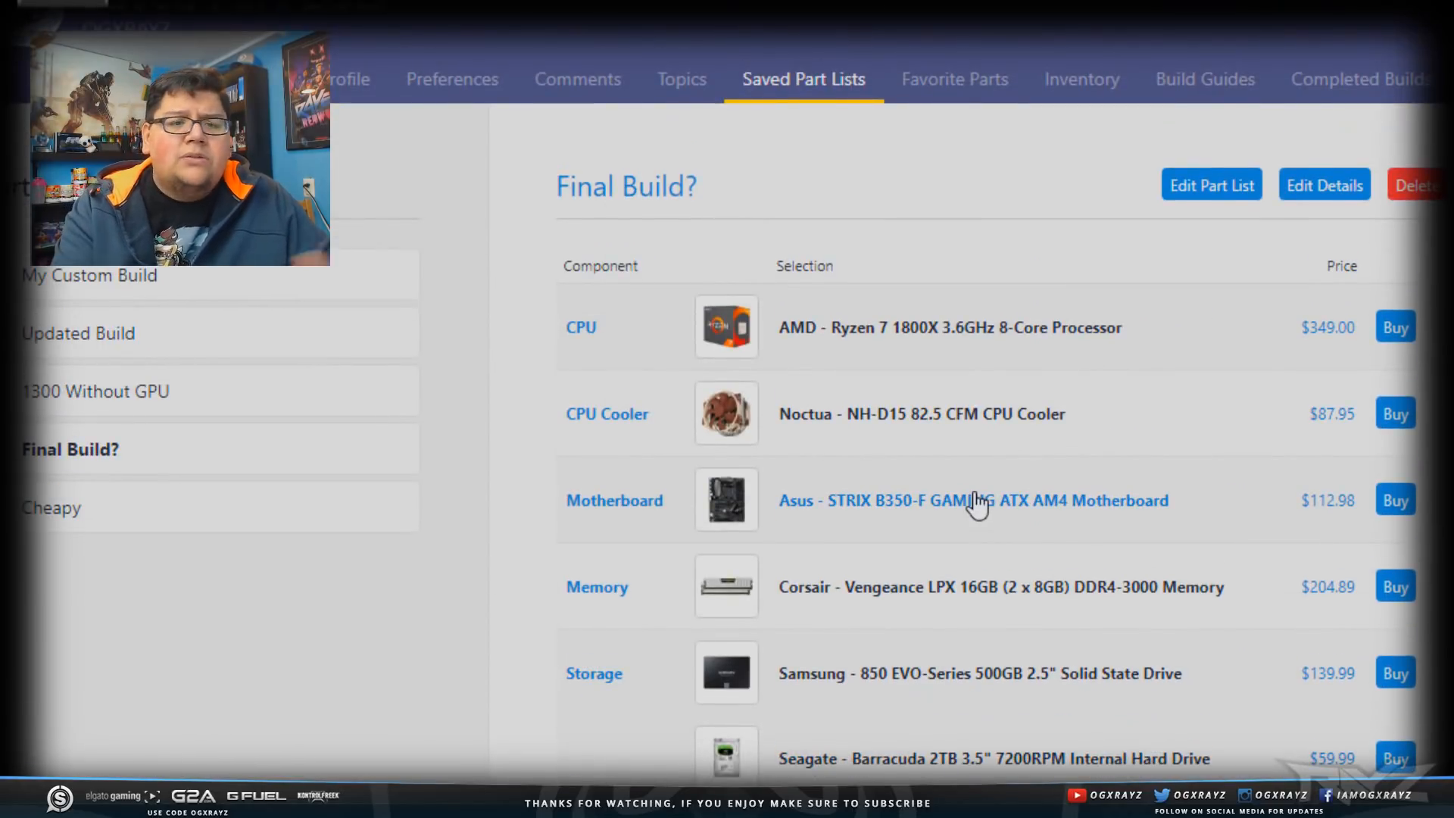
mouse_move(946, 431)
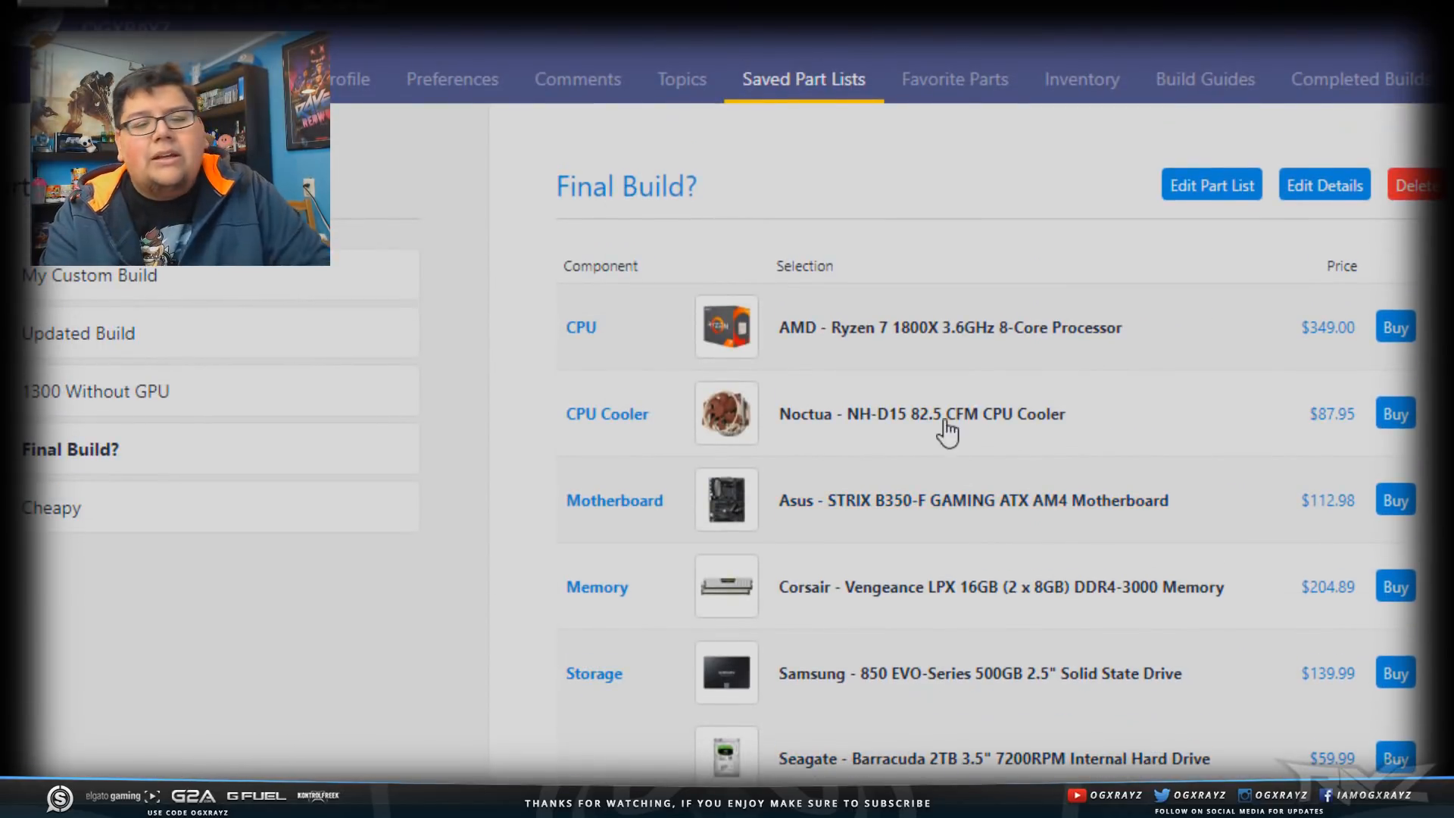
scroll("down", 3)
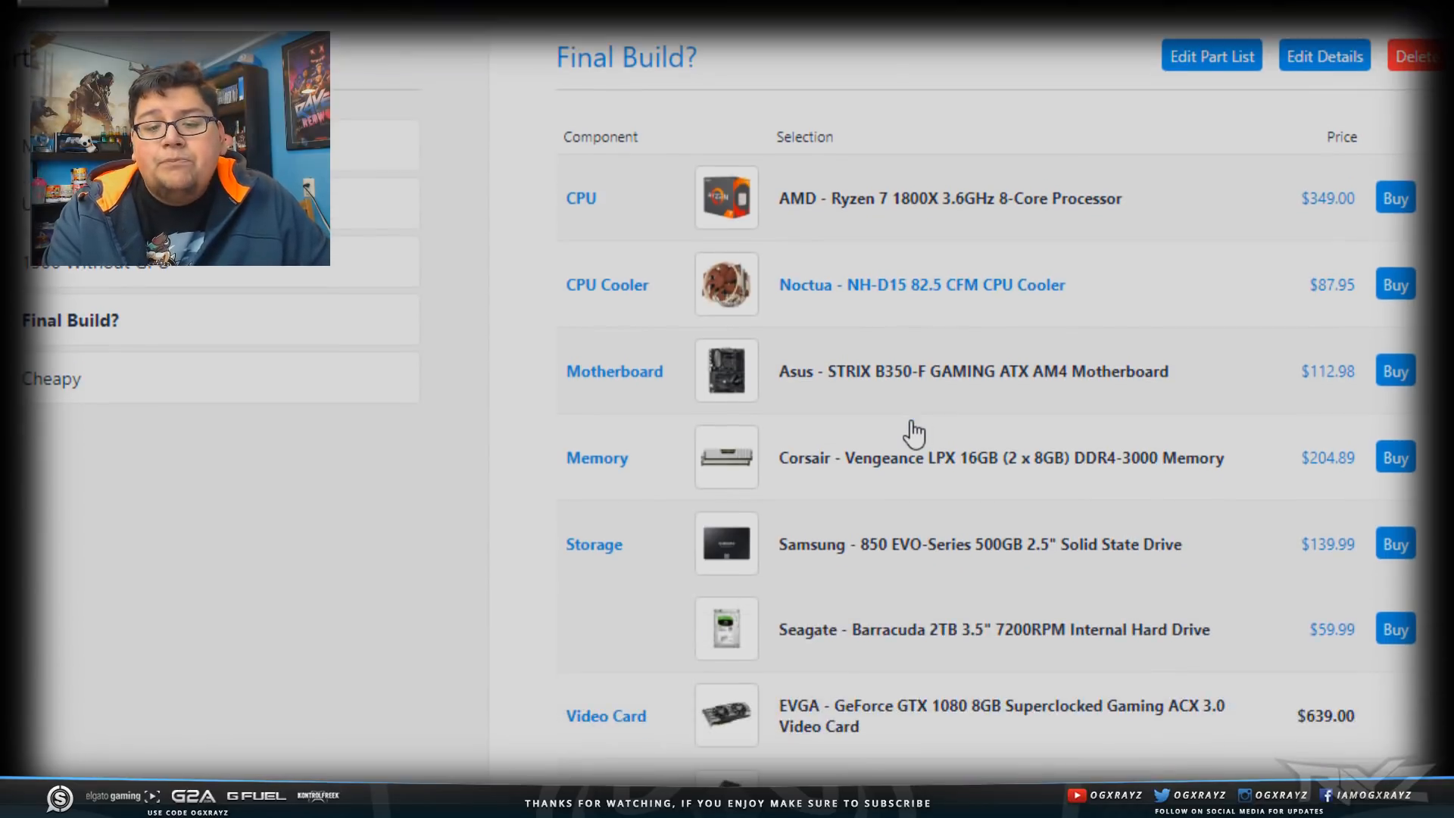
mouse_move(939, 452)
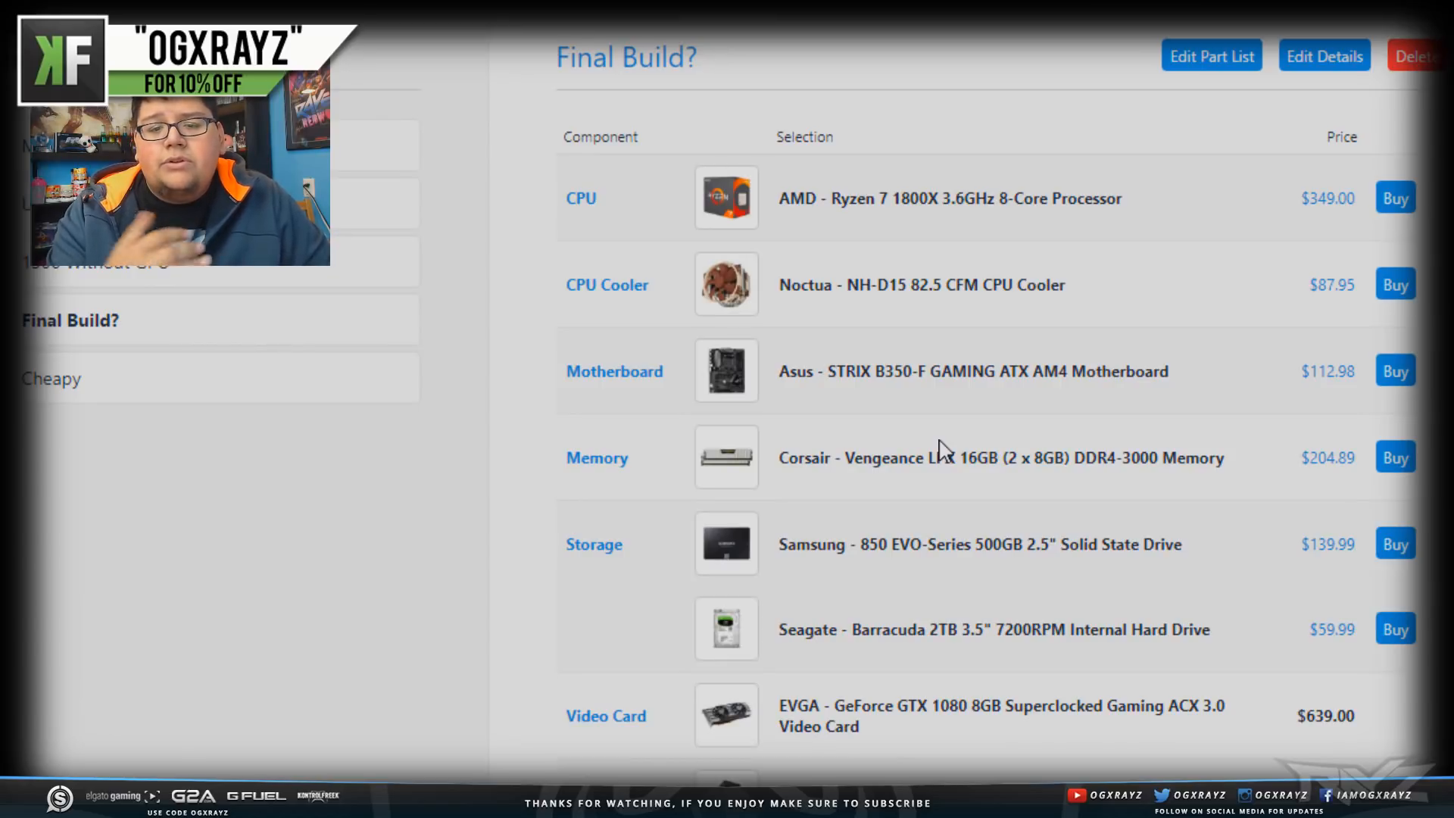
scroll("down", 3)
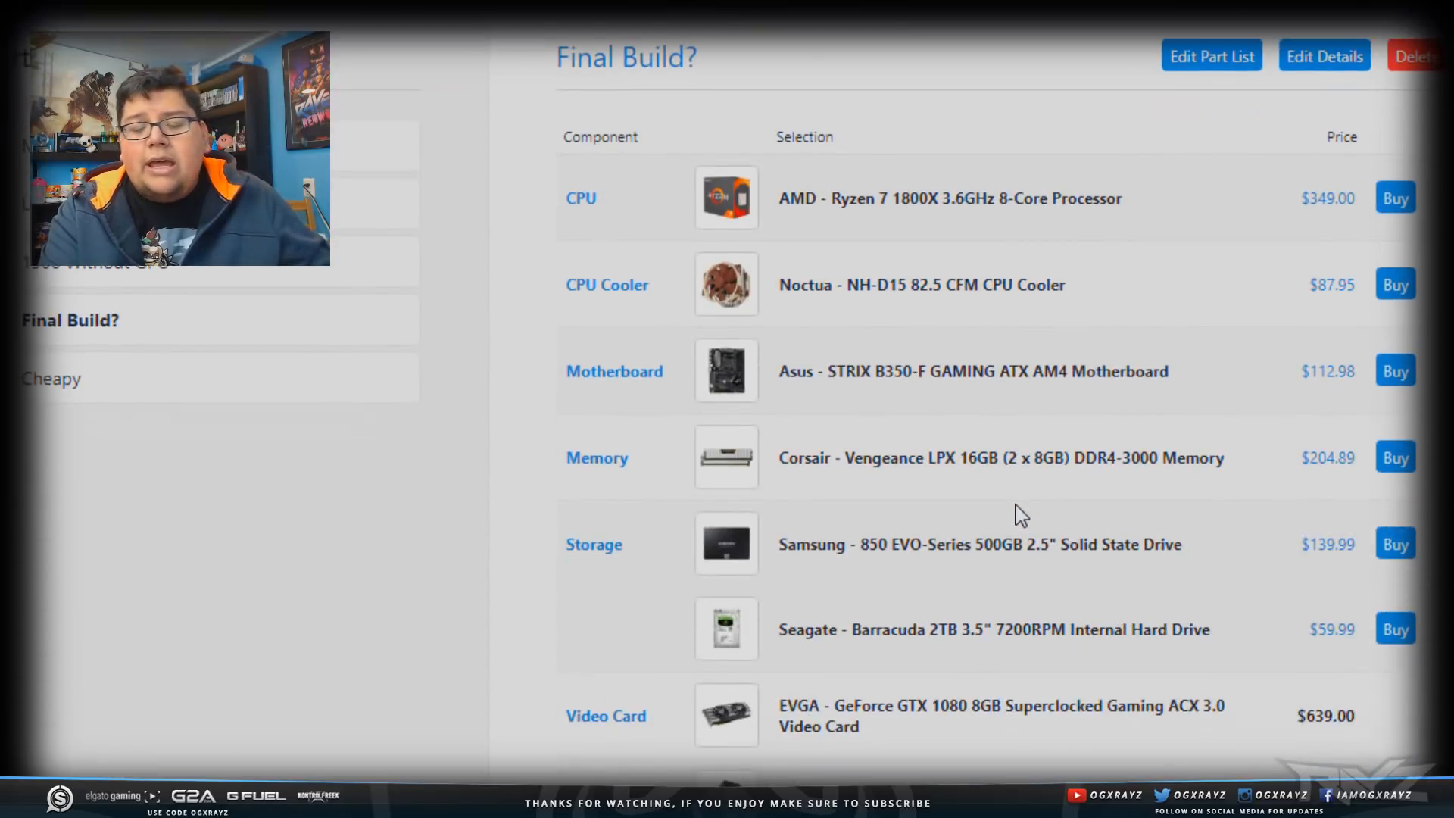
mouse_move(969, 437)
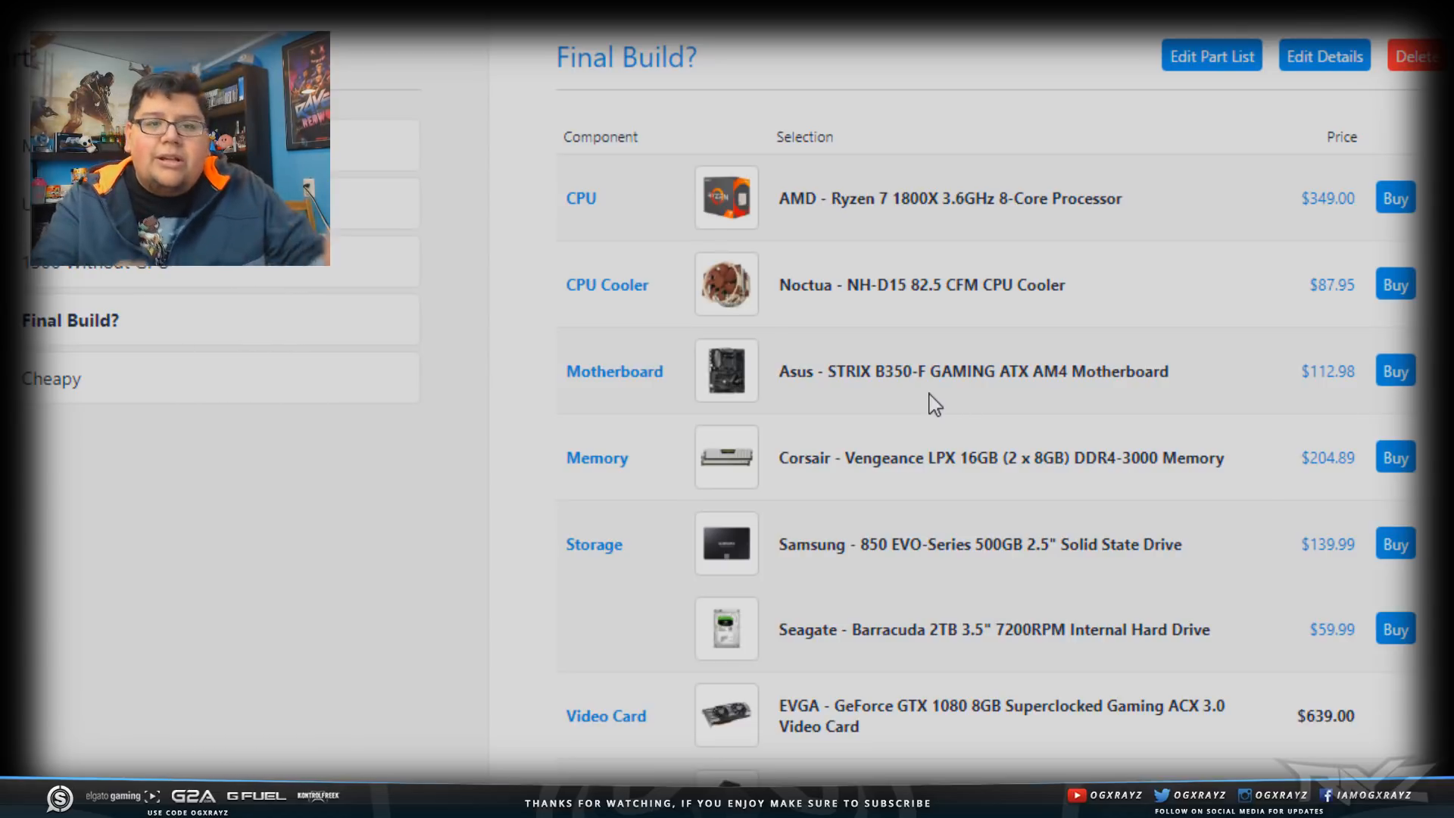
scroll("down", 3)
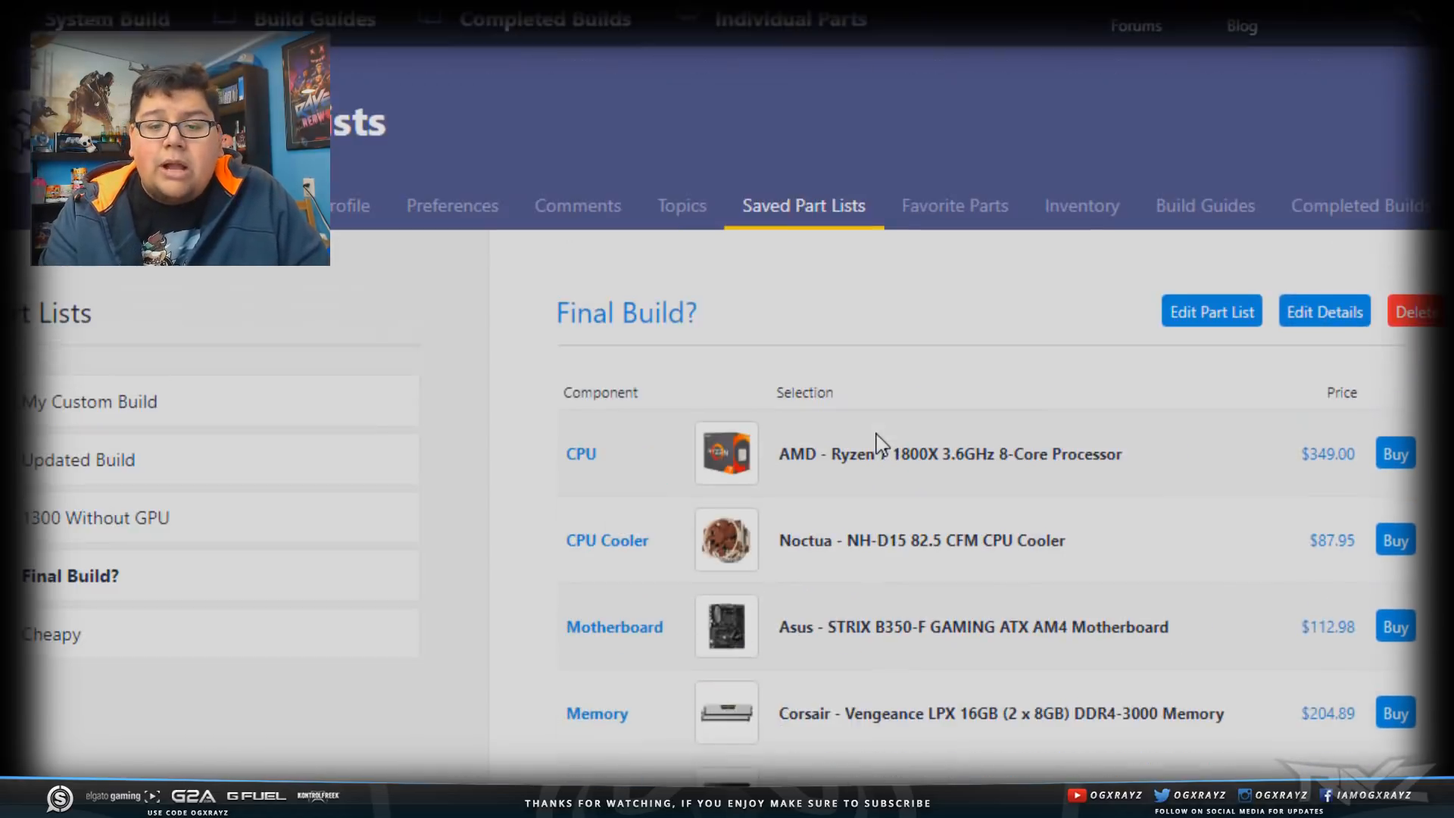
scroll("down", 3)
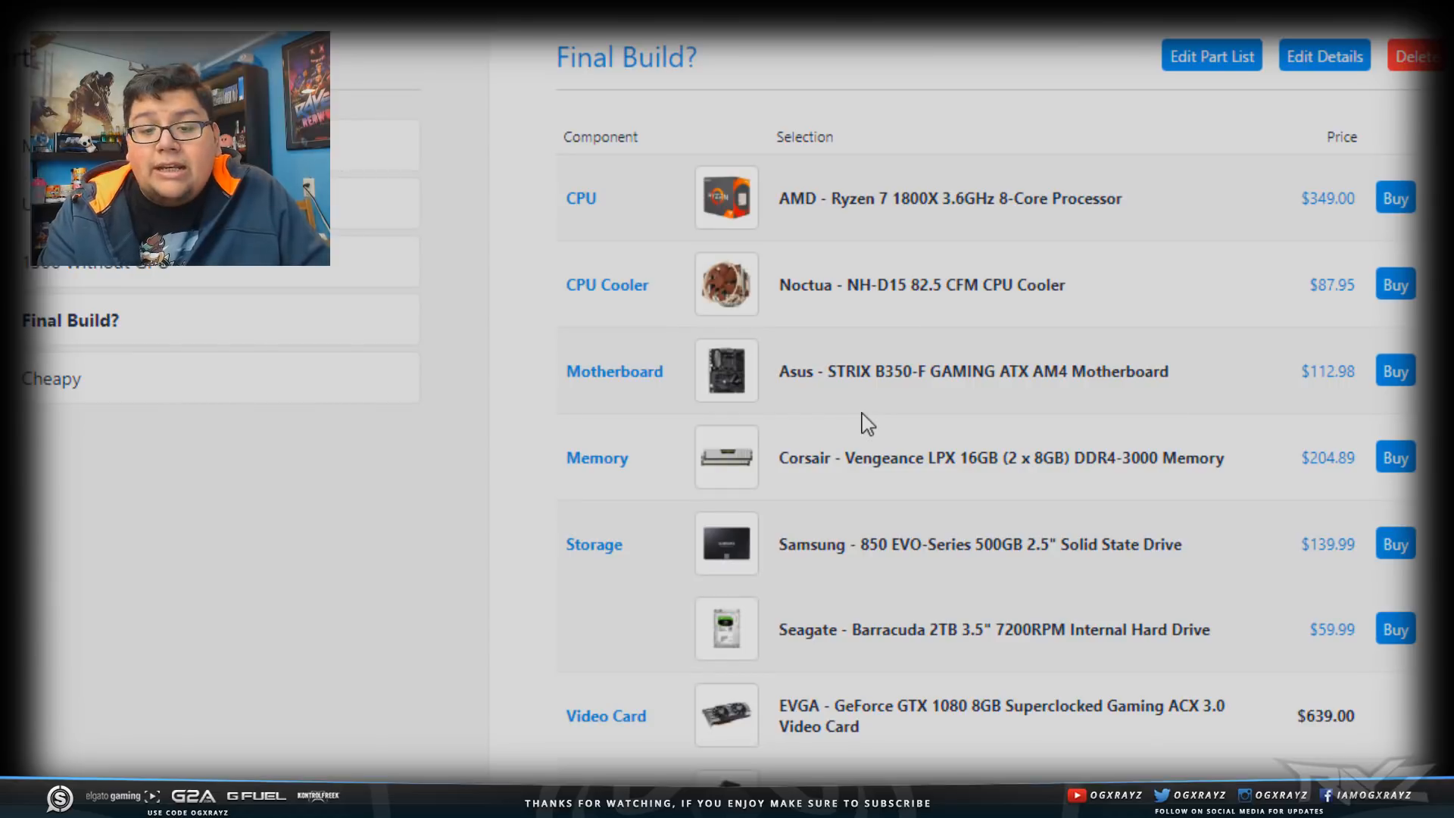
scroll("down", 3)
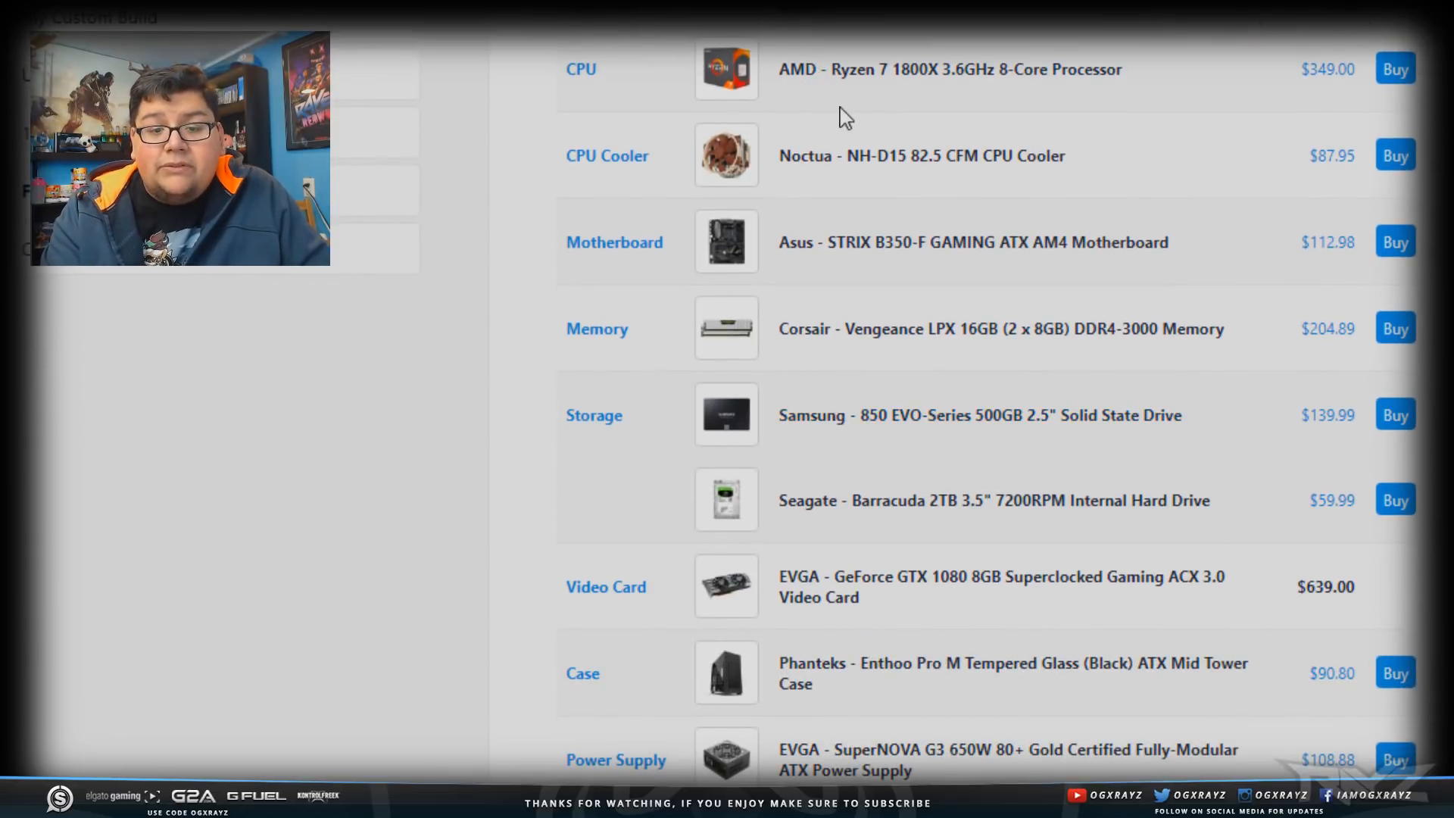
scroll("down", 3)
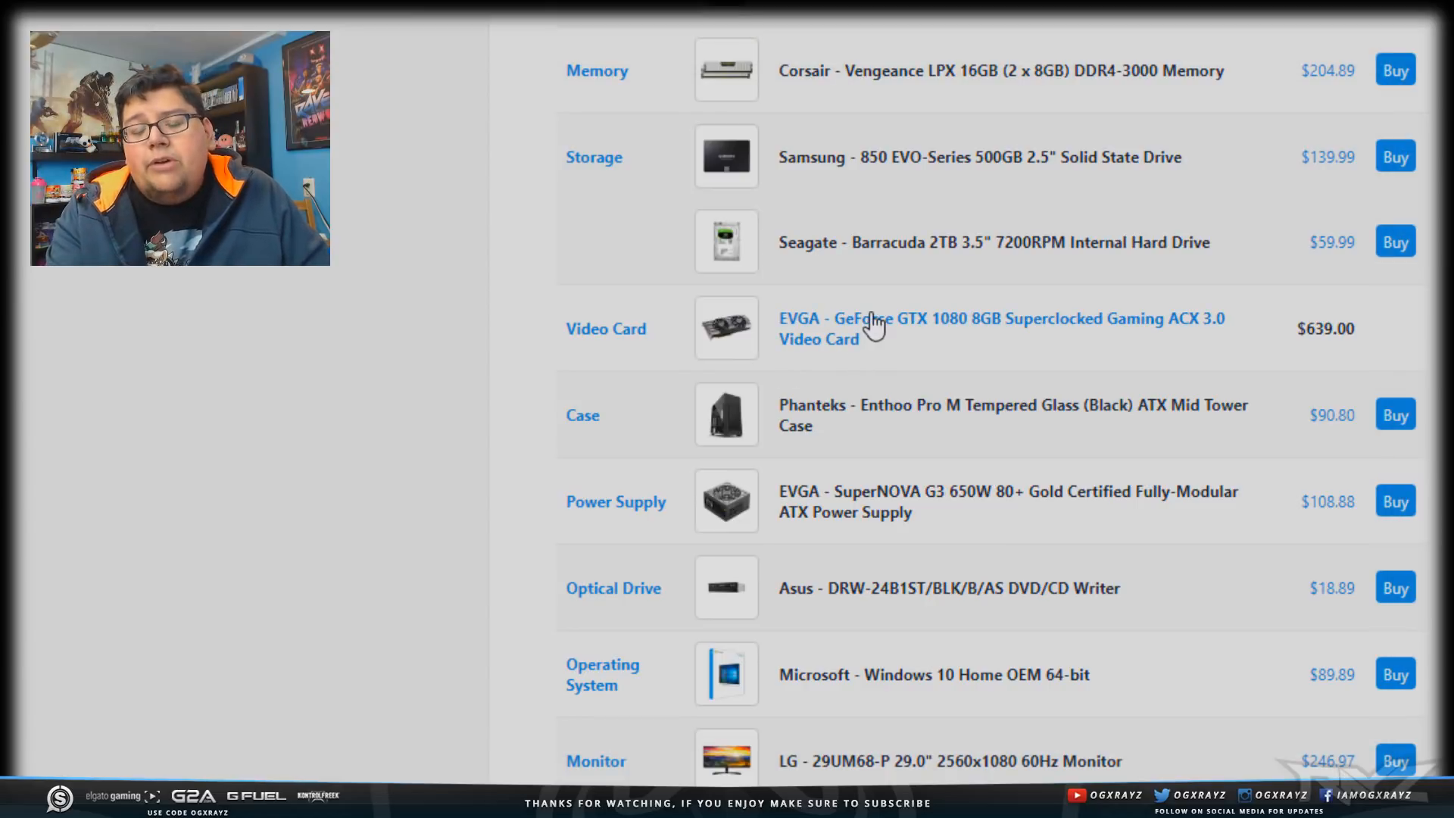
scroll("down", 3)
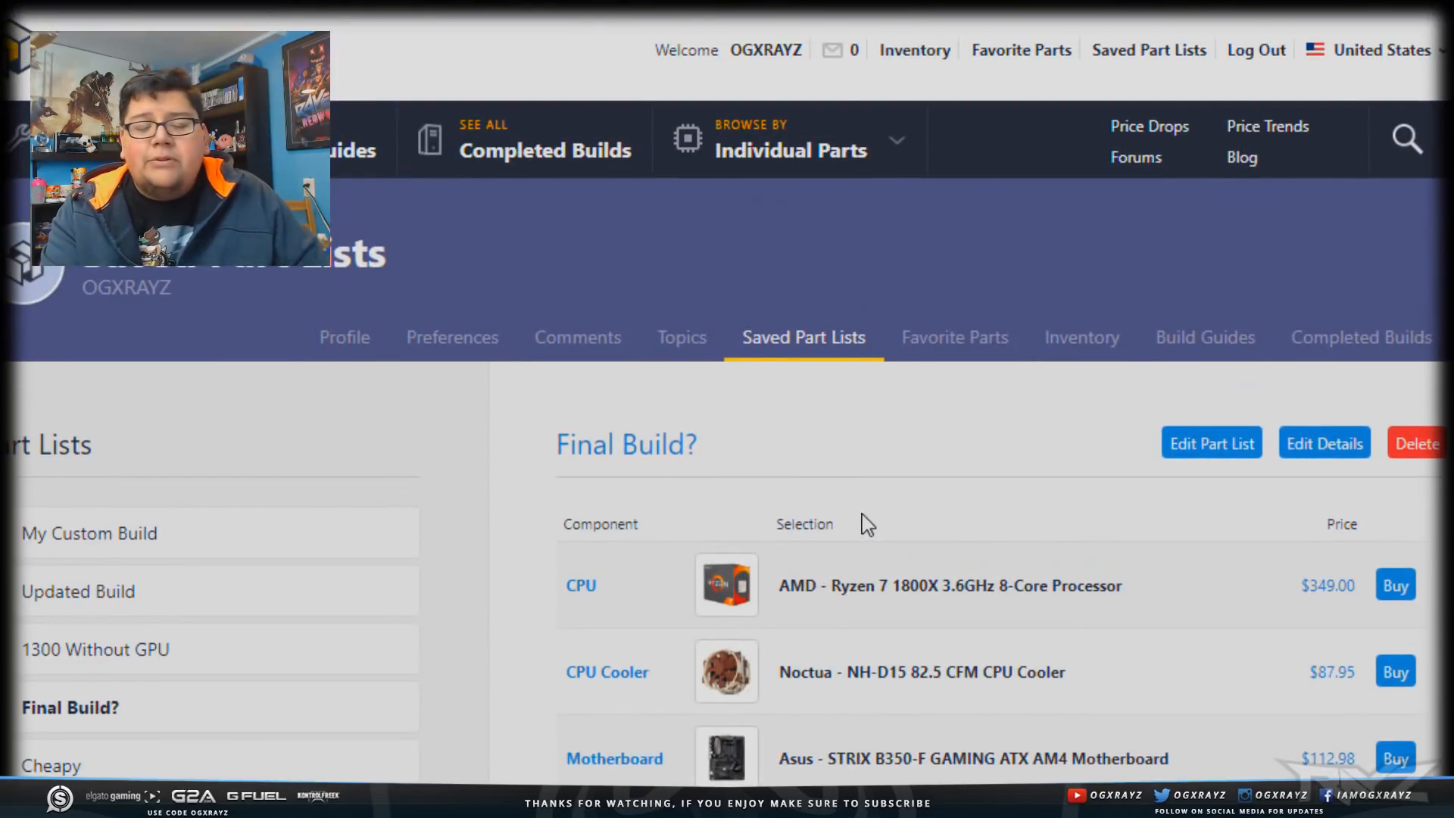
scroll("down", 3)
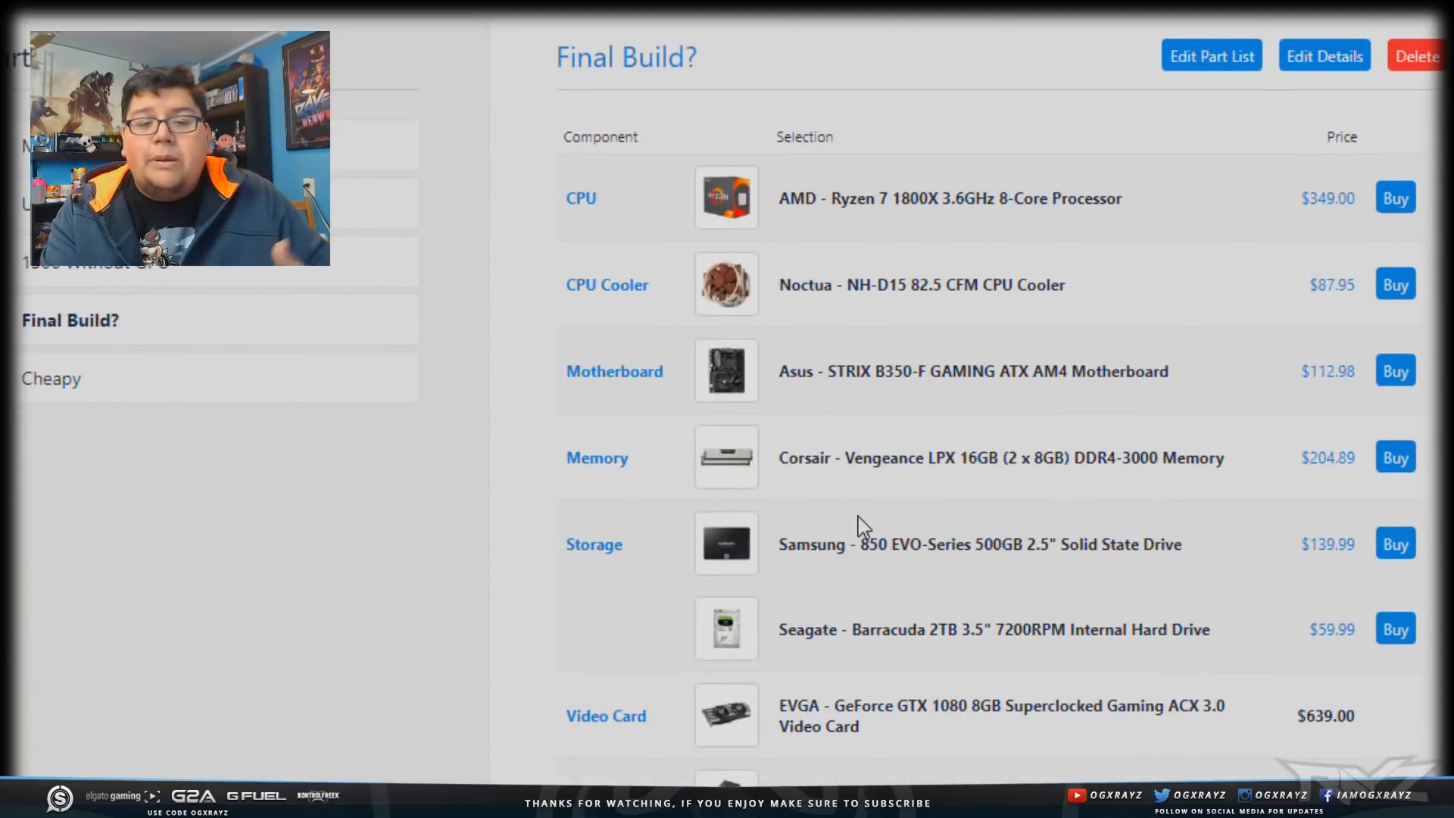
scroll("down", 3)
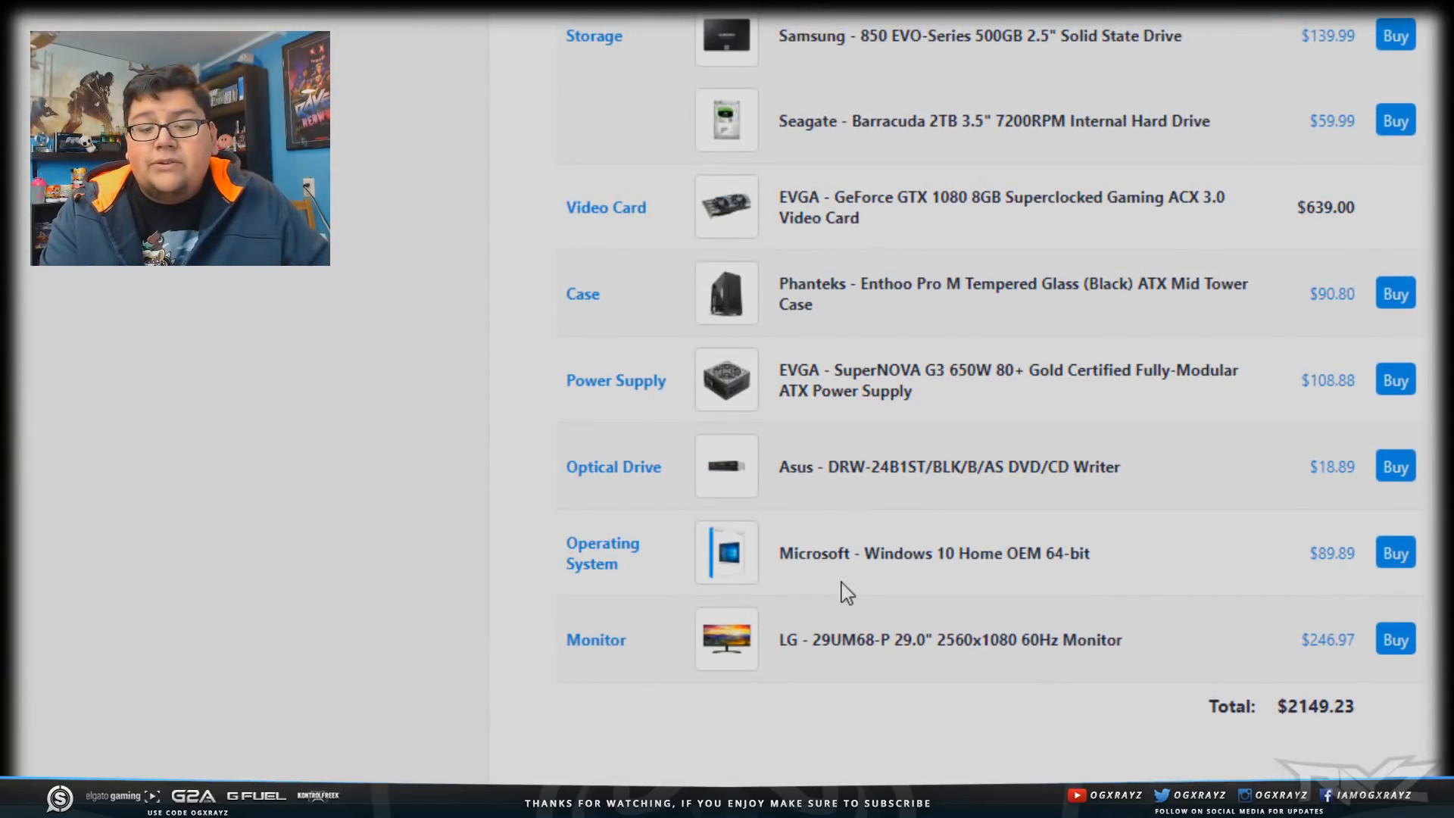
mouse_move(803, 531)
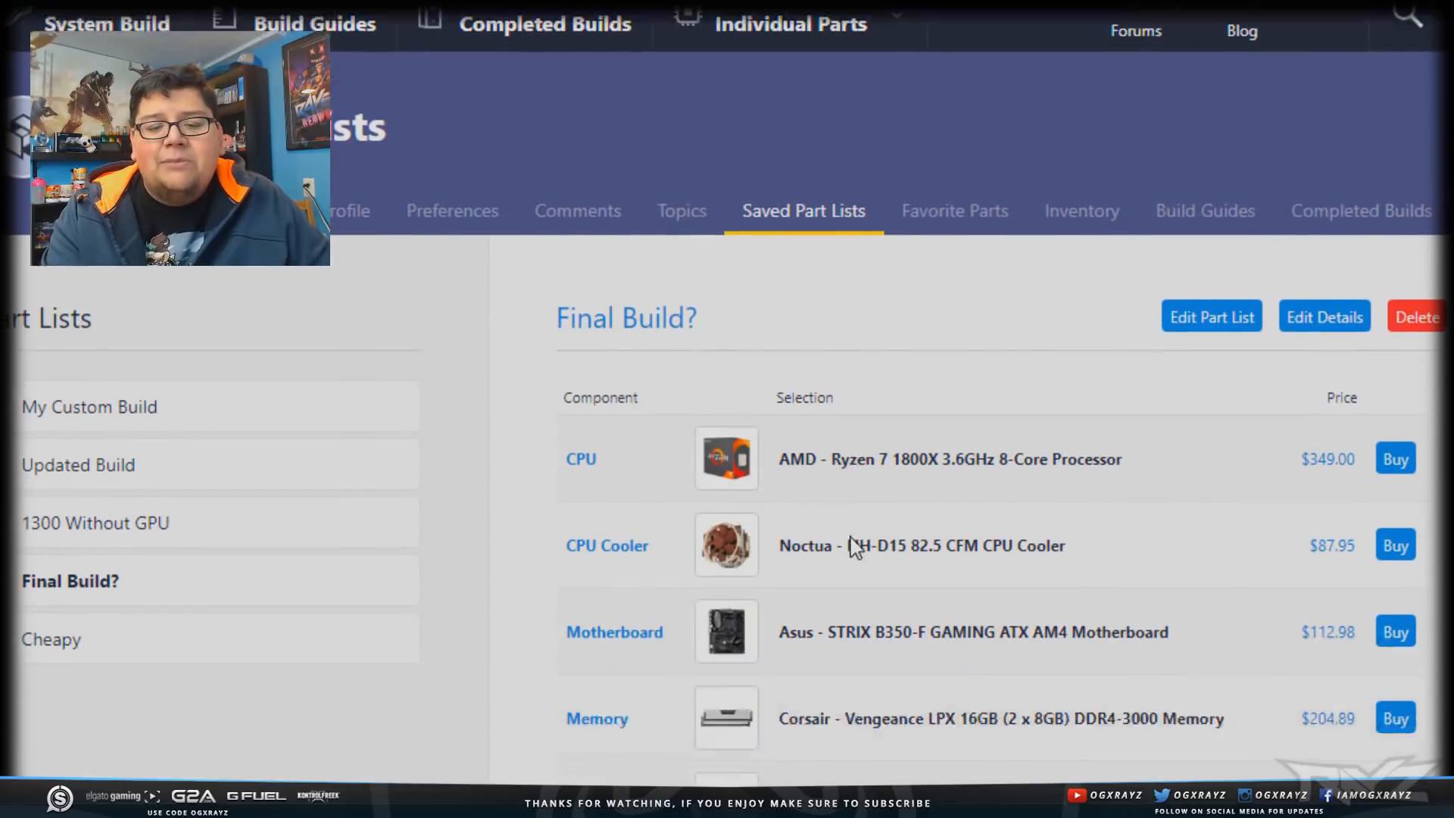
scroll("down", 3)
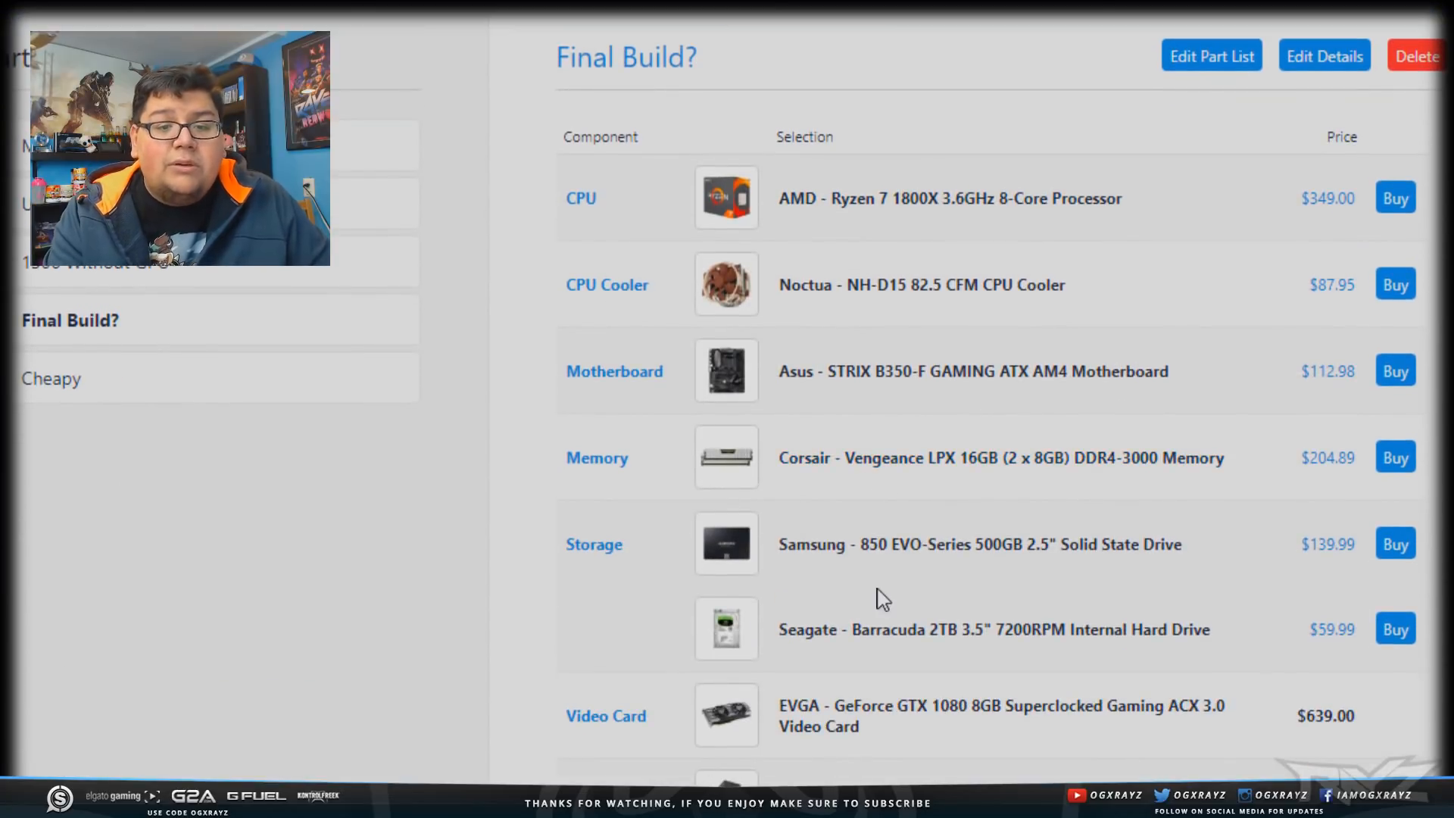
scroll("down", 3)
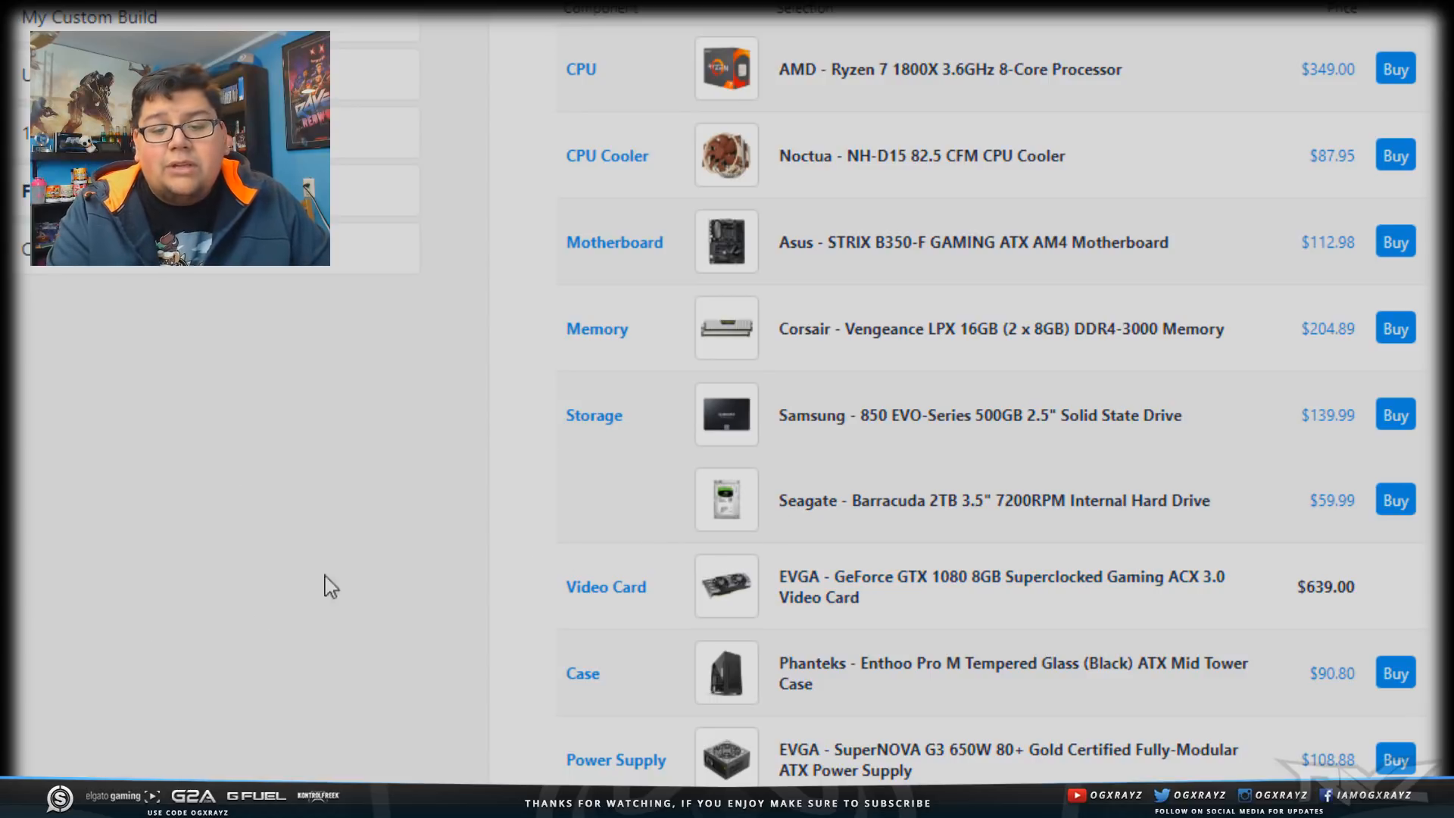
mouse_move(448, 475)
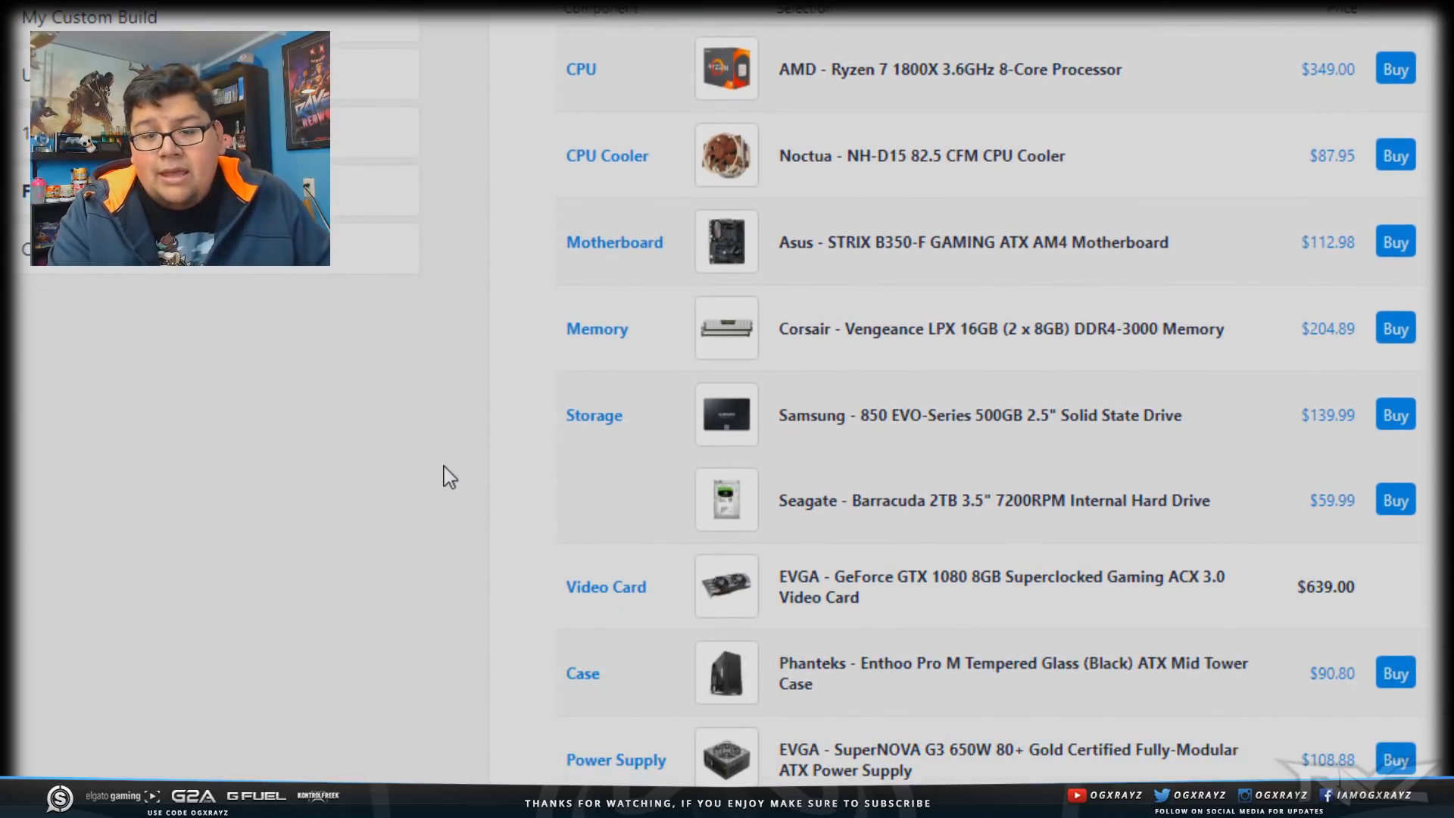
scroll("down", 3)
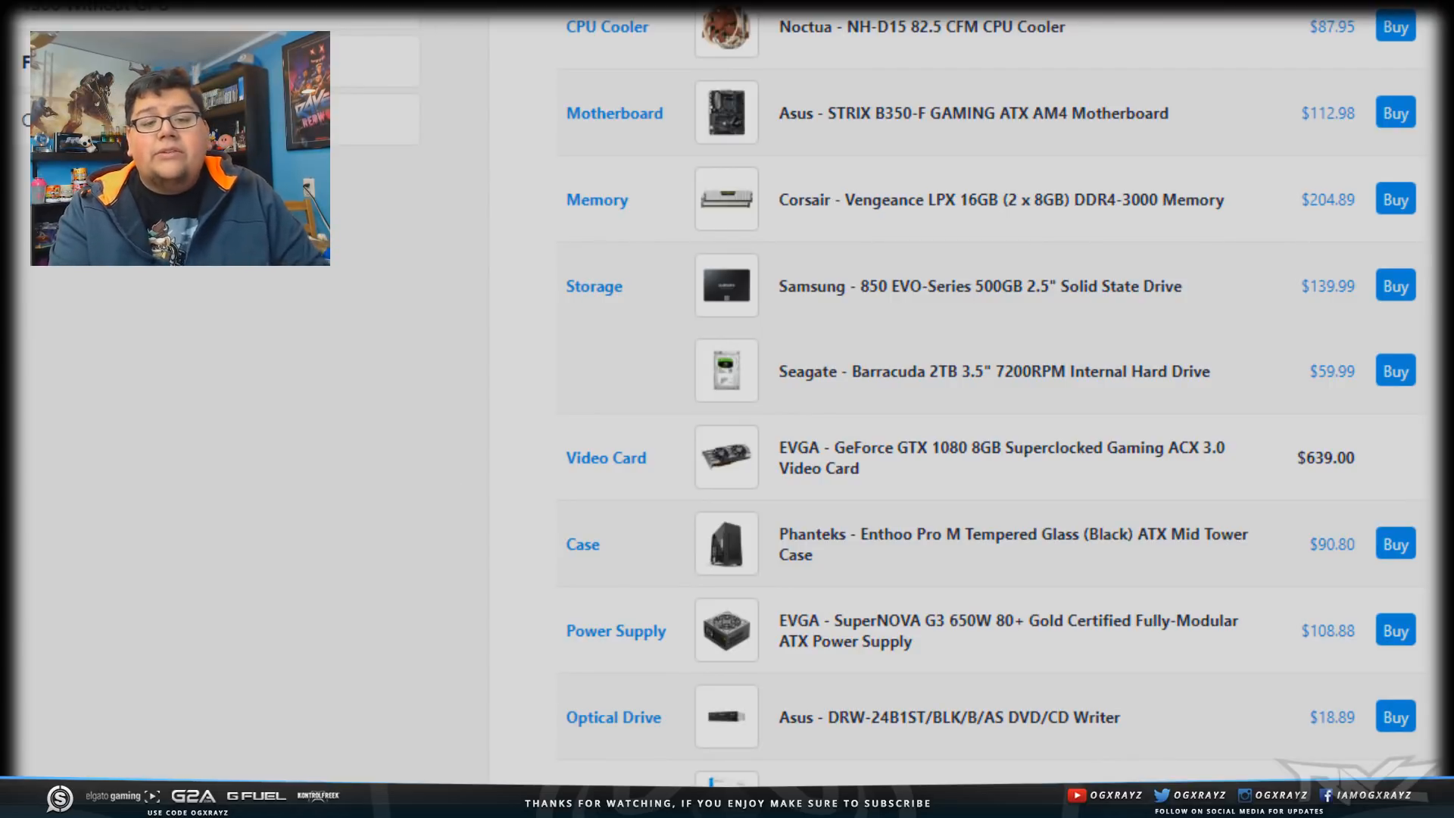
scroll("up", 3)
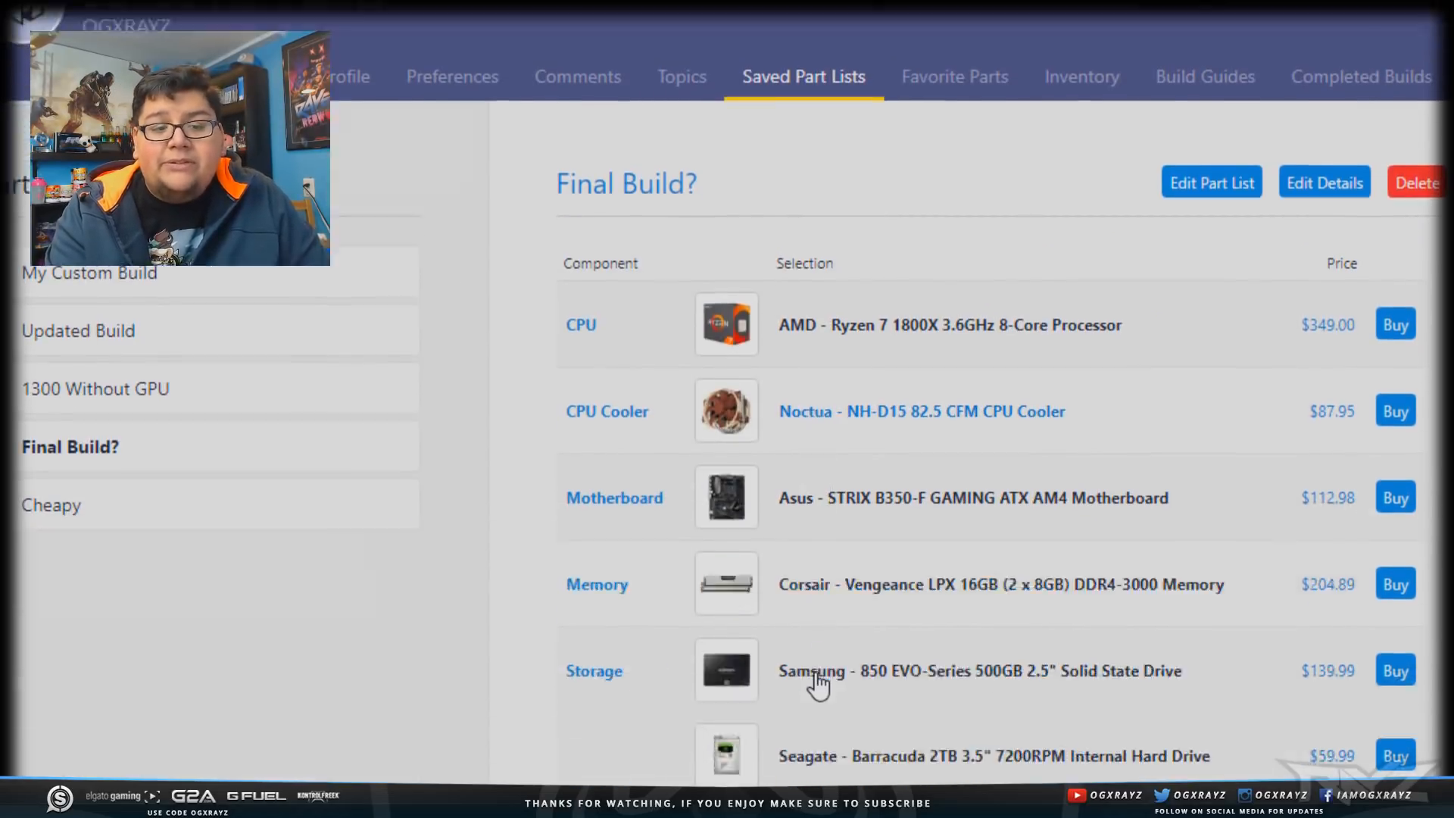
scroll("down", 3)
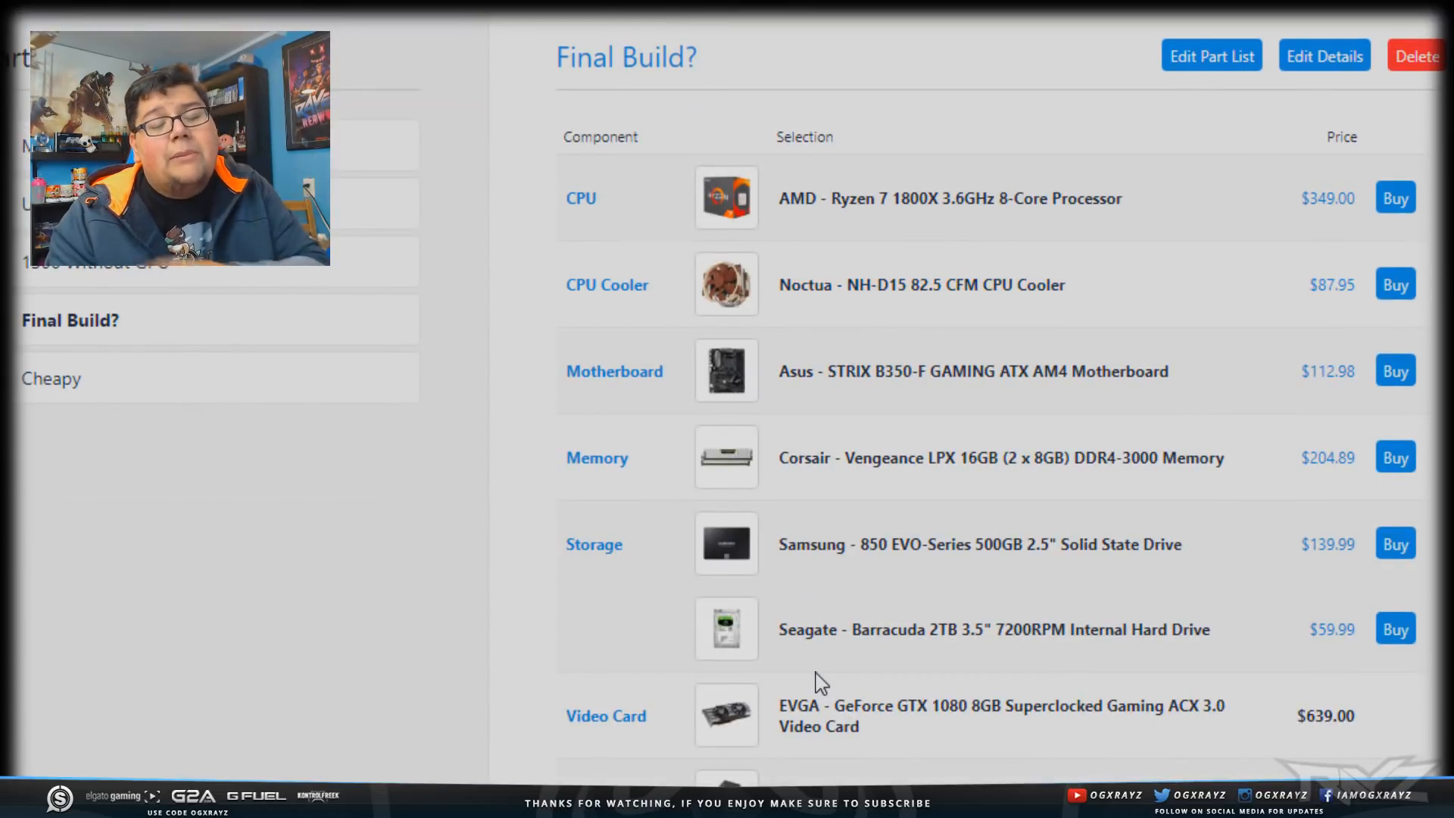
mouse_move(804, 683)
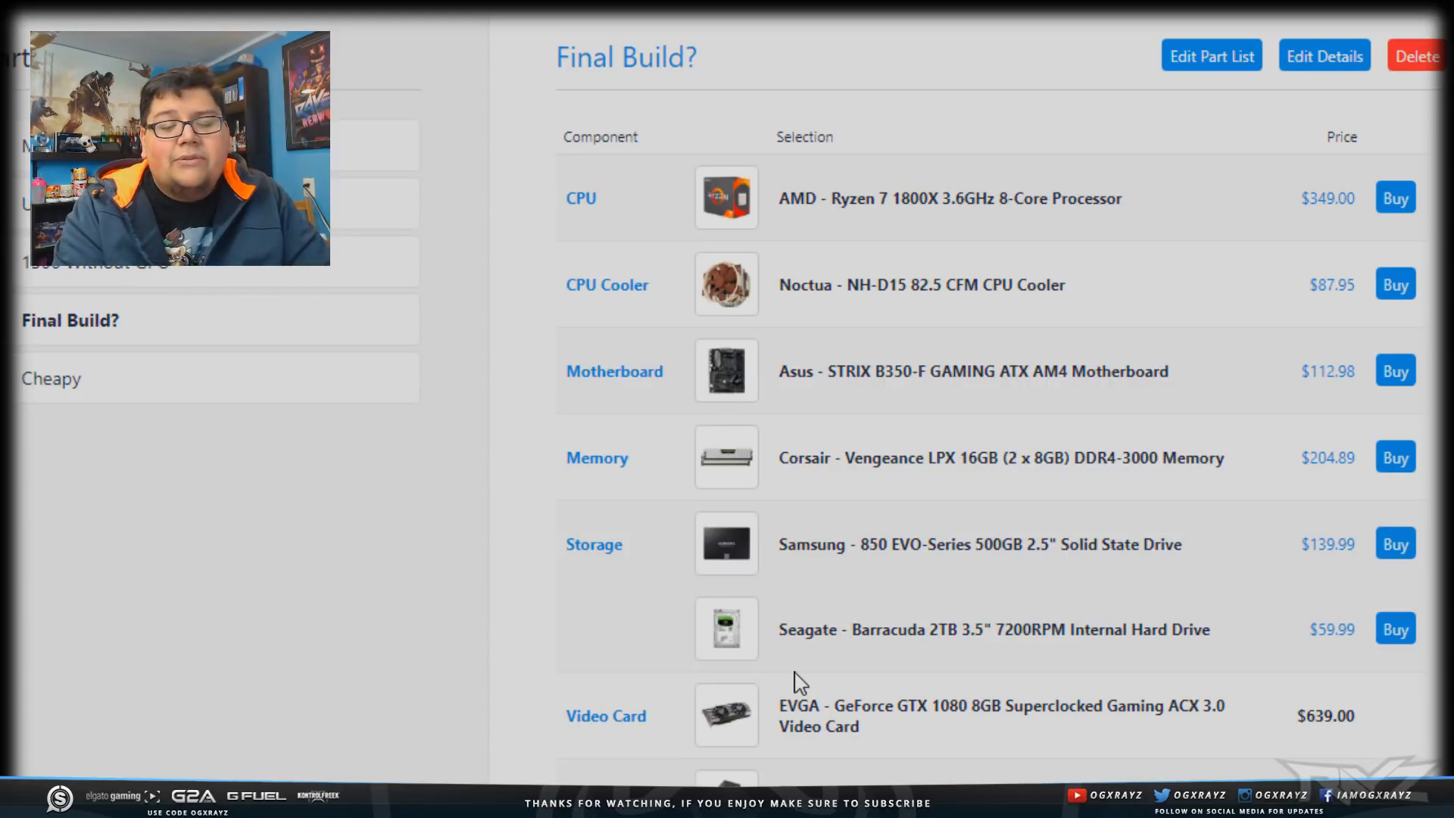
mouse_move(751, 675)
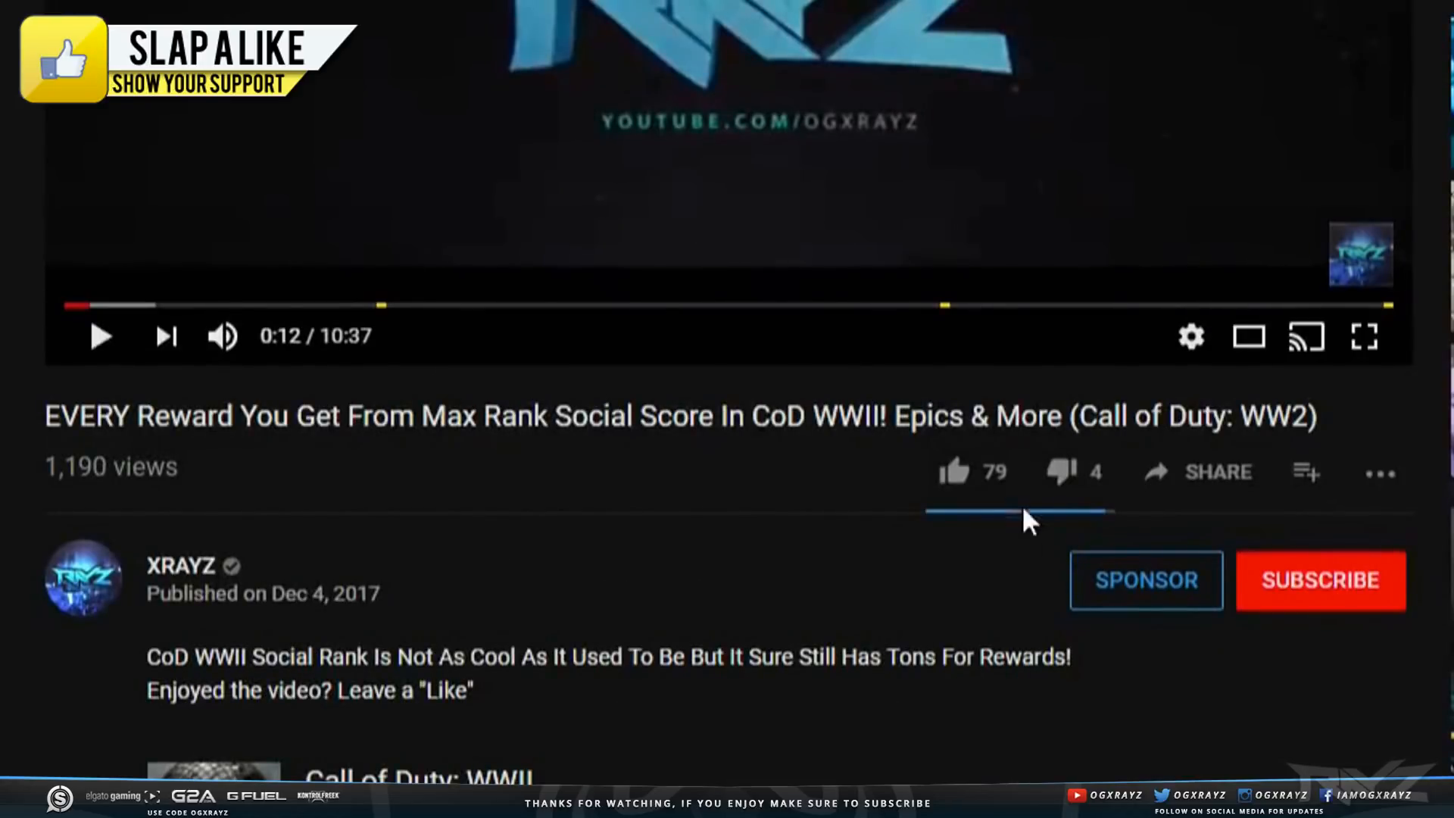
Like the XRAYZ video to 80 likes, subscribe, and bring up the $4.99/month sponsorship offer.
left_click(954, 471)
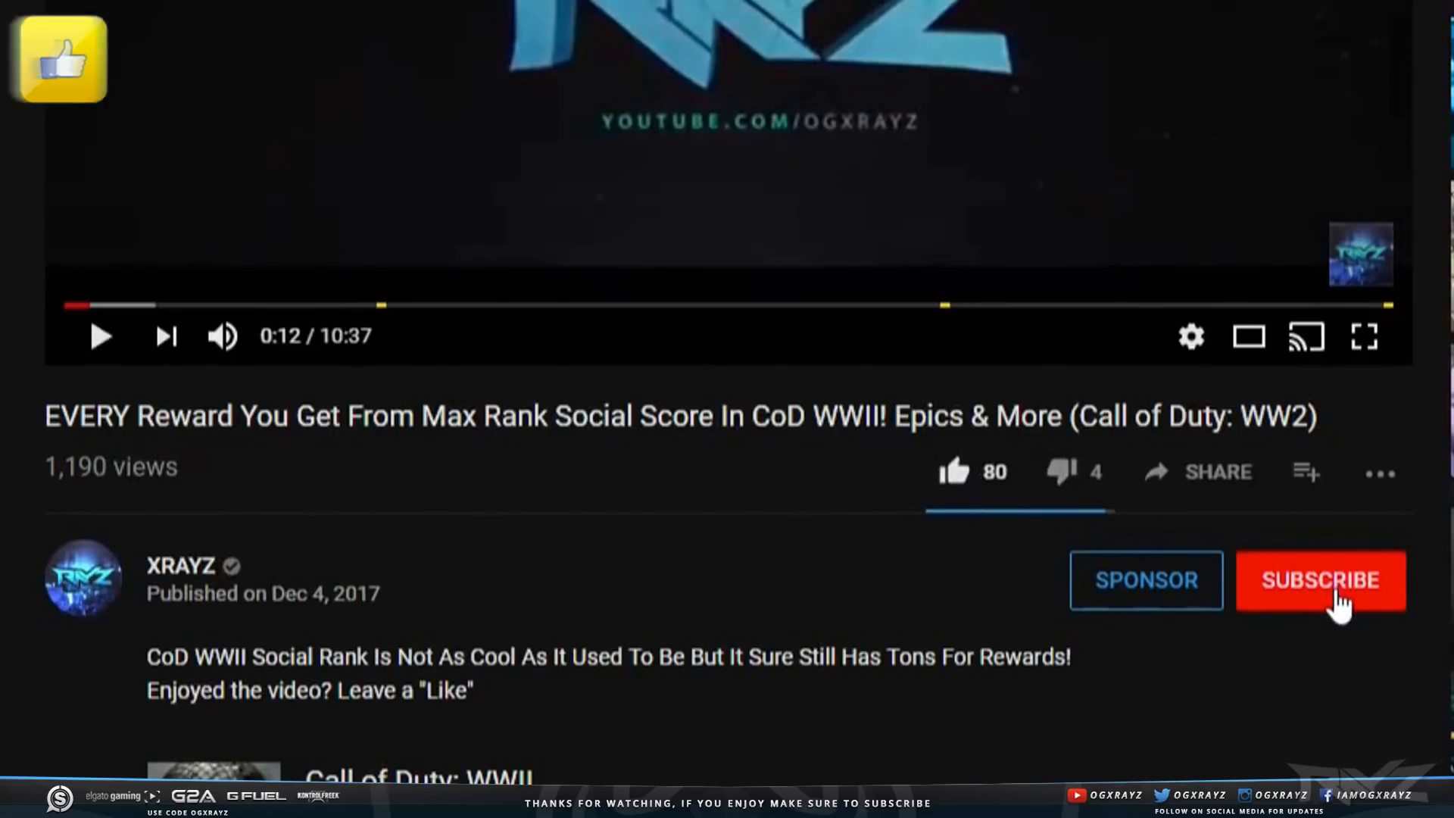
left_click(1321, 581)
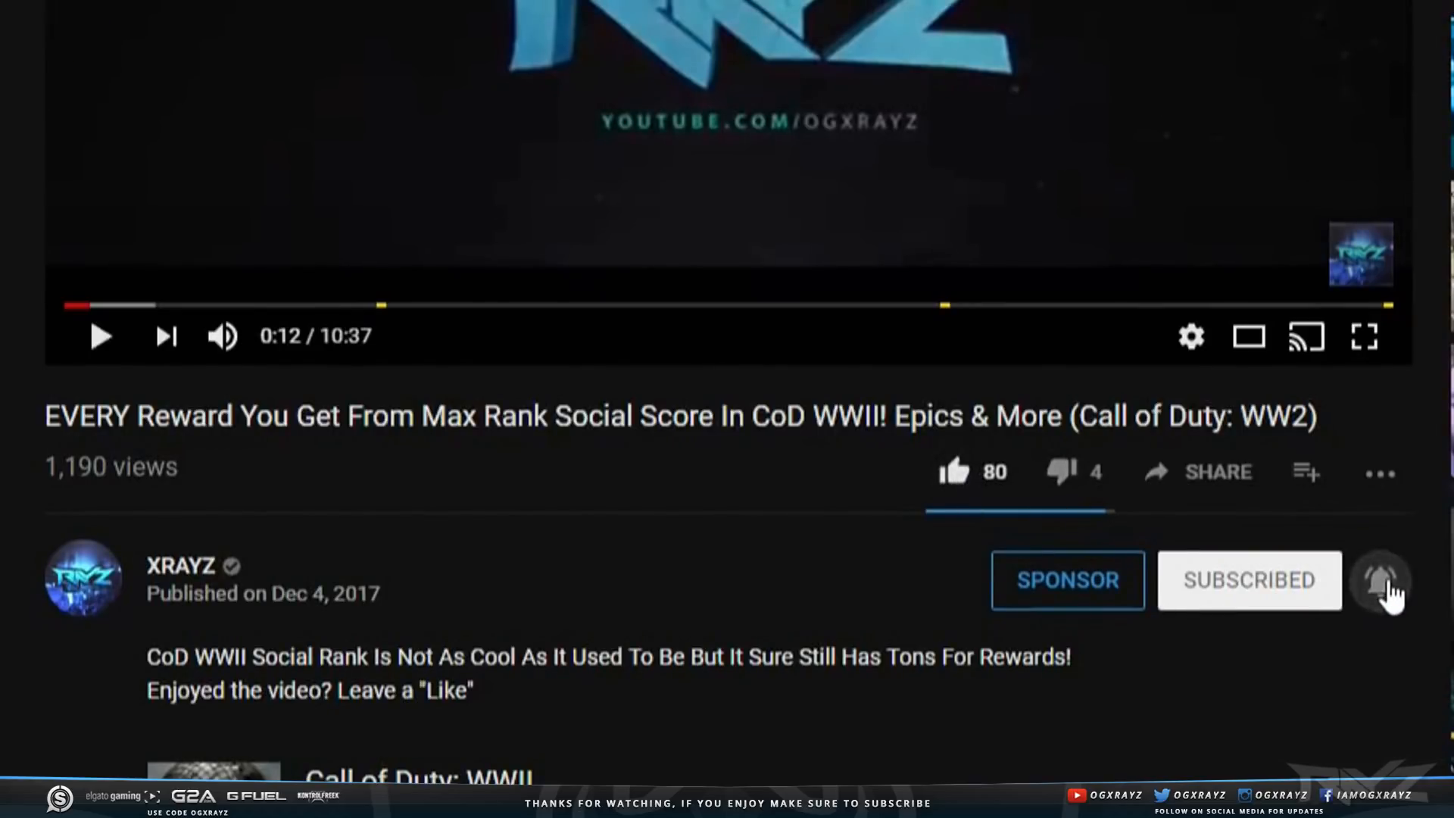
mouse_move(1067, 579)
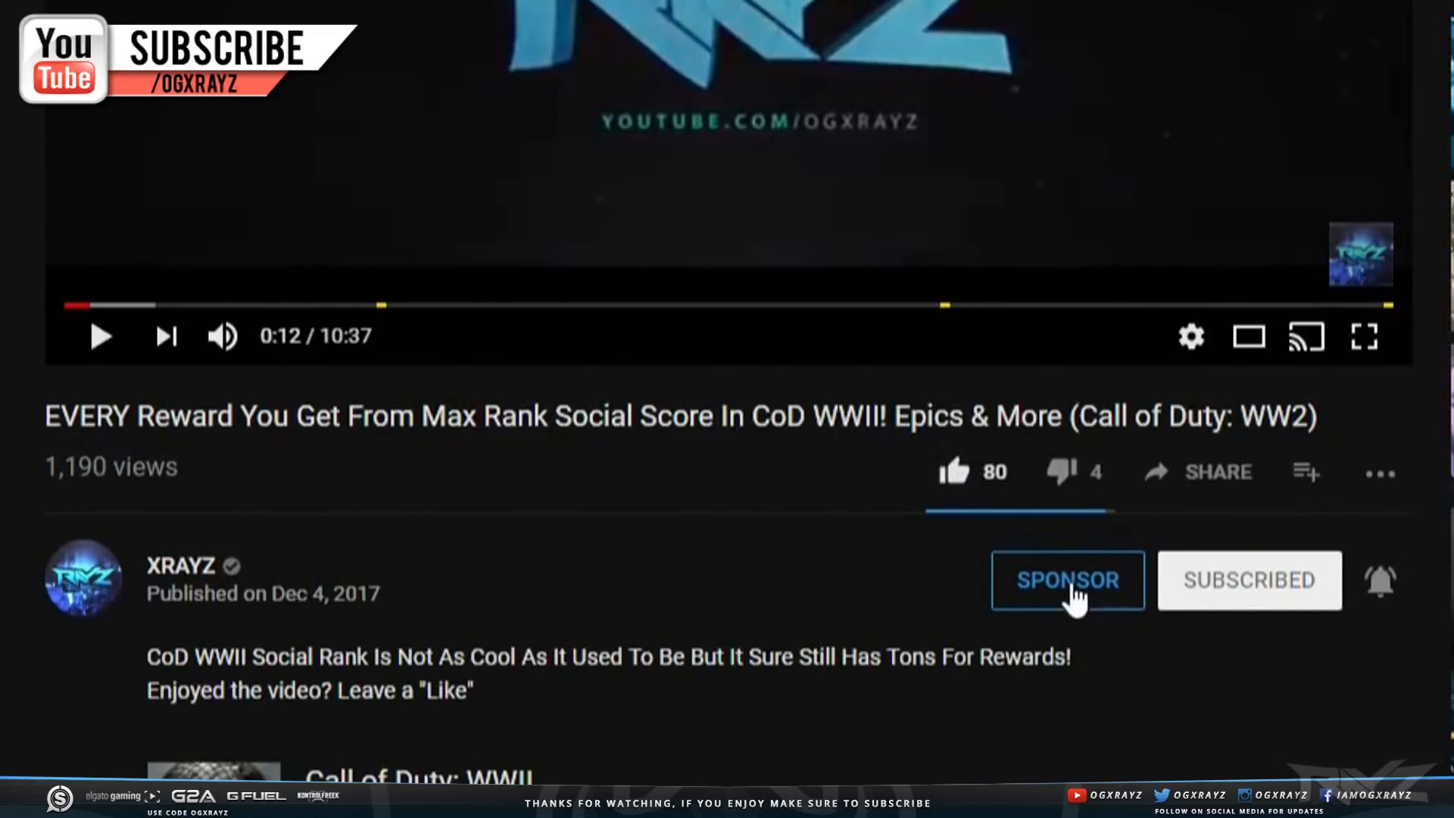
left_click(1066, 579)
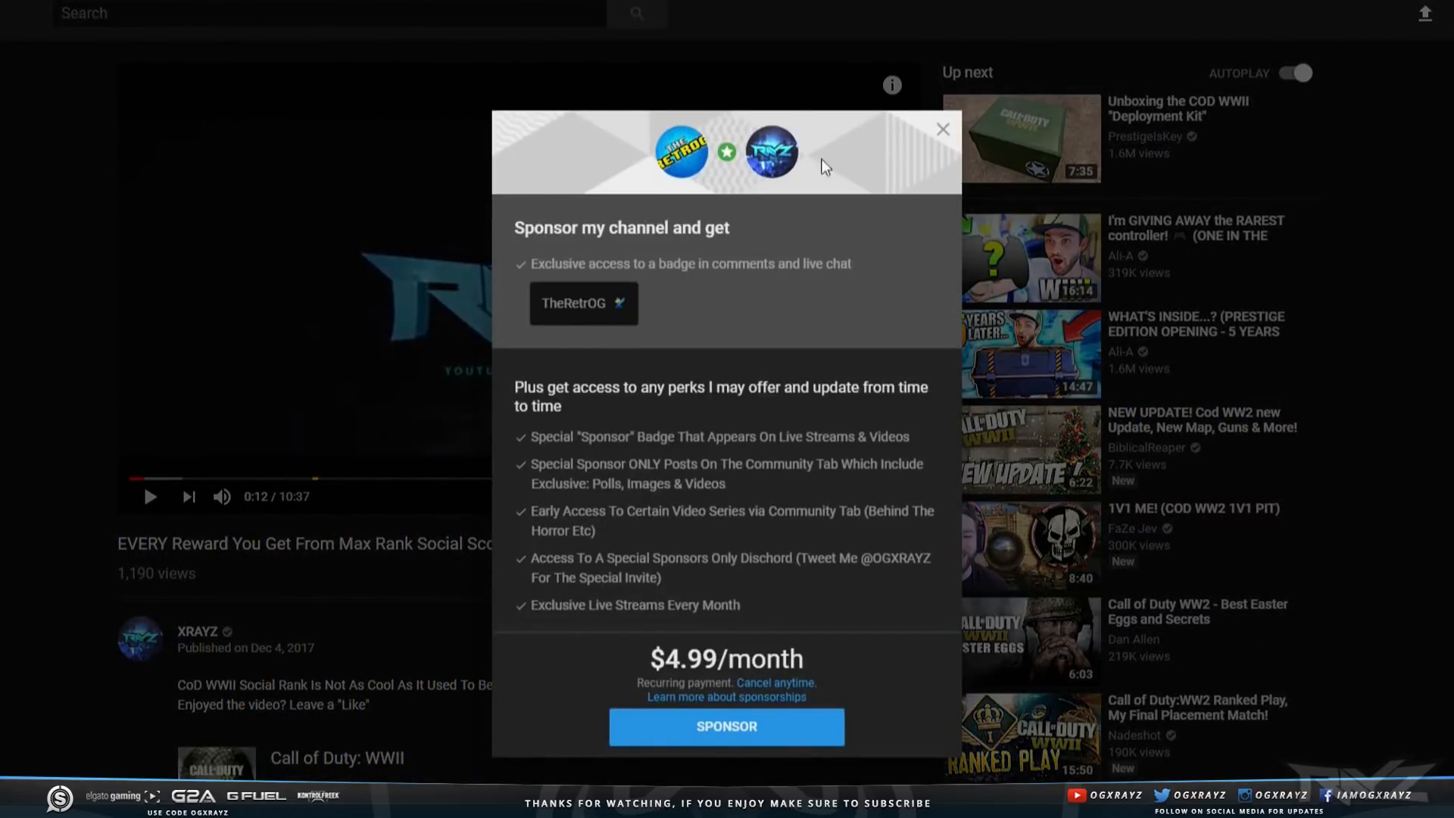
mouse_move(864, 269)
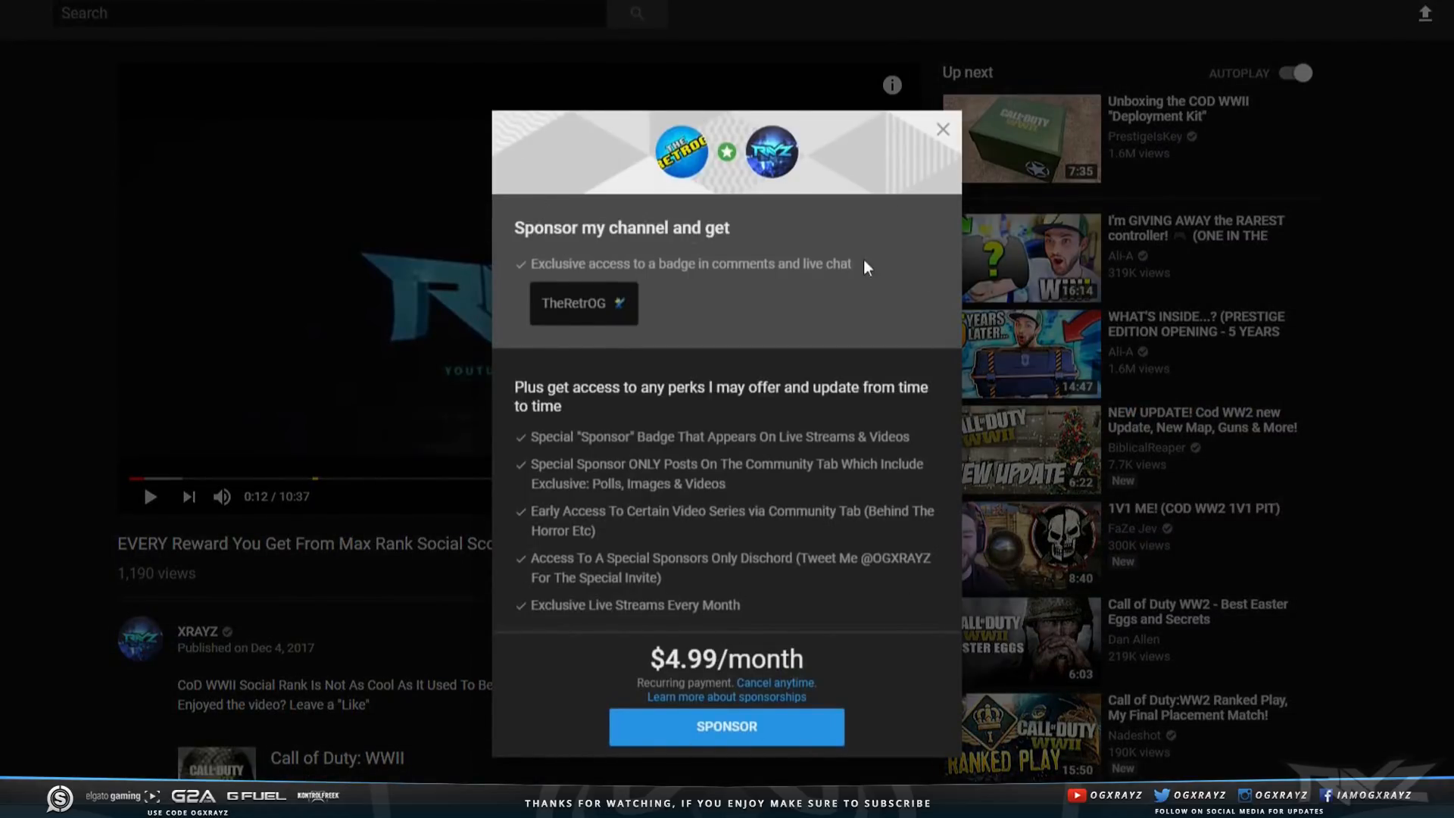